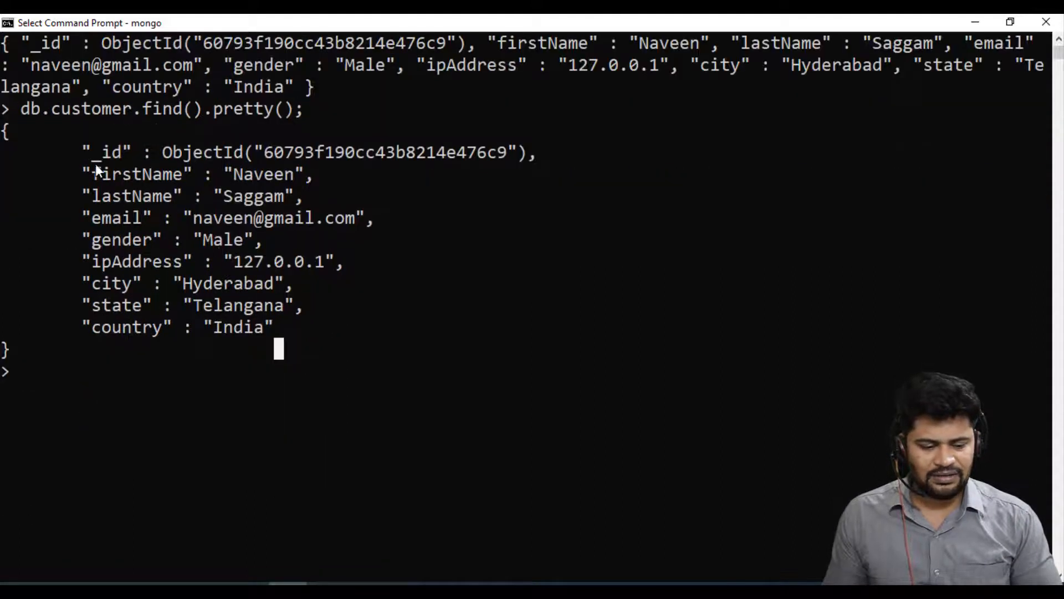
# - Go from the MongoDB Compass product page to its download page via Try it now
pyautogui.moveTo(88, 152); pyautogui.dragTo(271, 327)
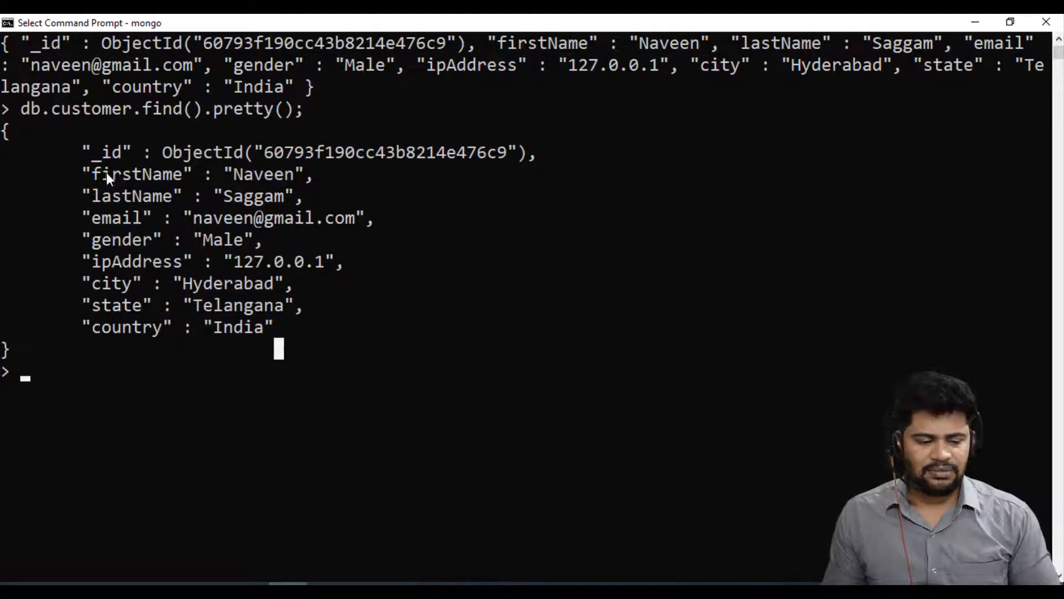
pyautogui.moveTo(105, 152); pyautogui.dragTo(278, 326)
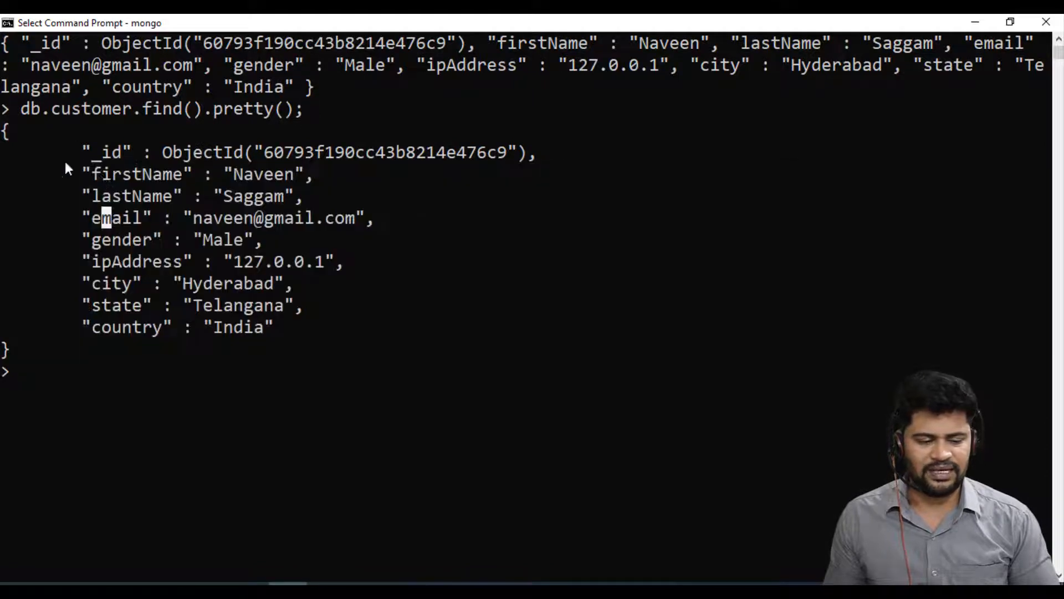
pyautogui.moveTo(177, 185)
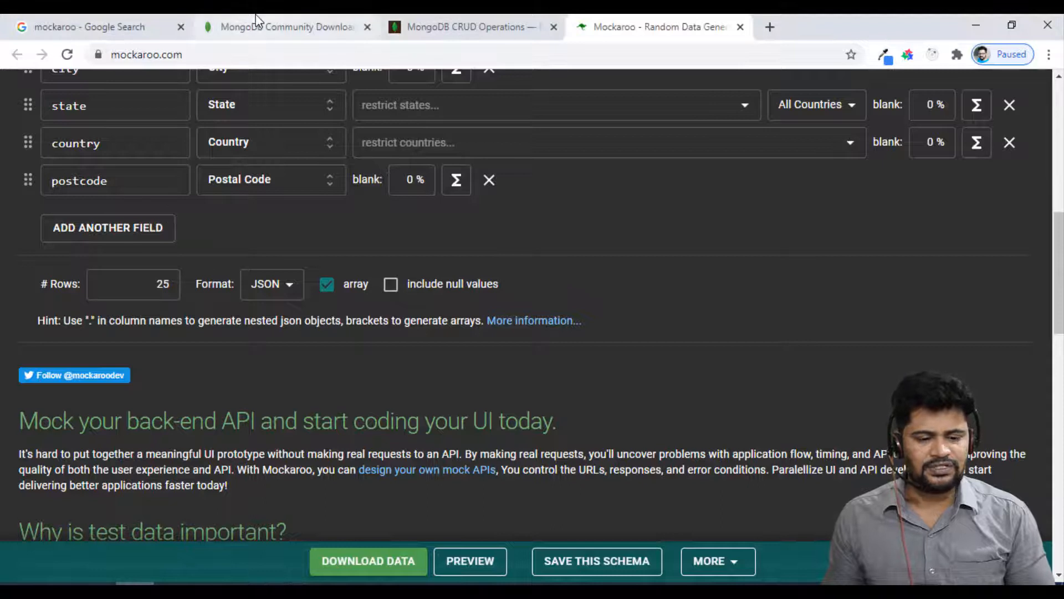
pyautogui.click(285, 27)
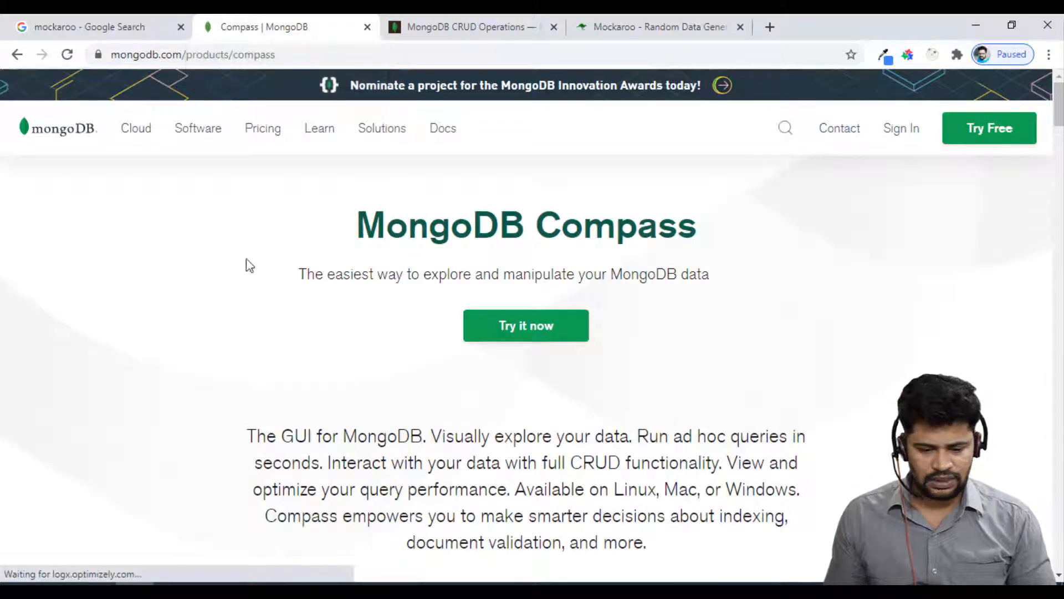
pyautogui.scroll(-3)
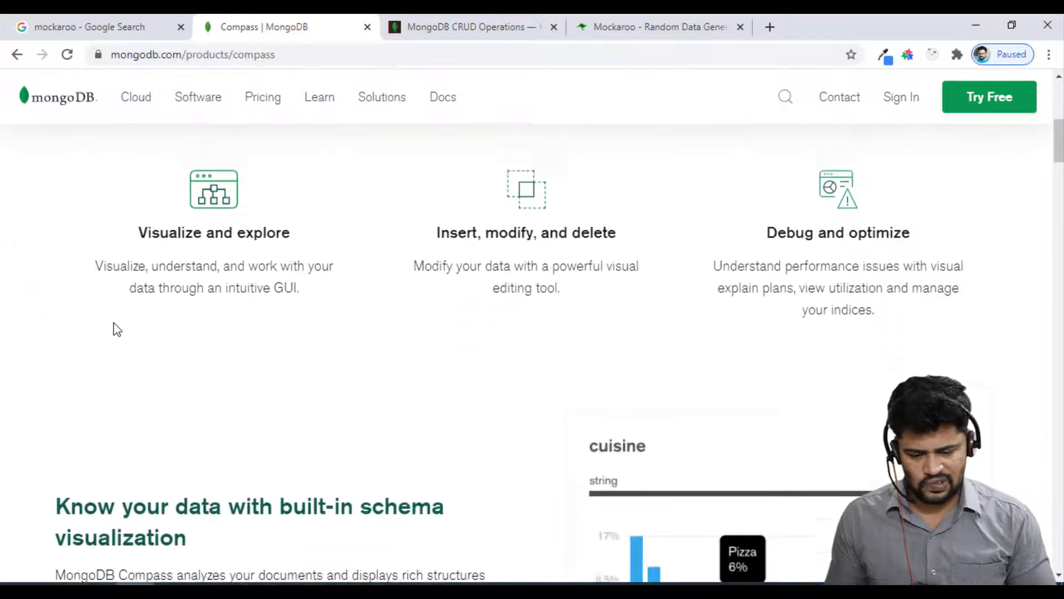
pyautogui.scroll(3)
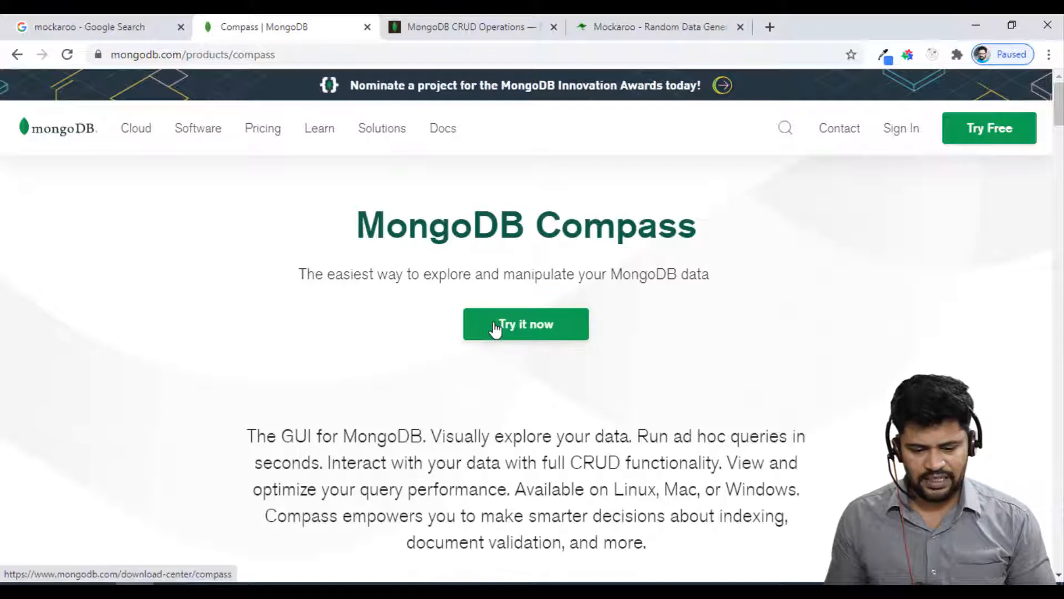
pyautogui.click(525, 324)
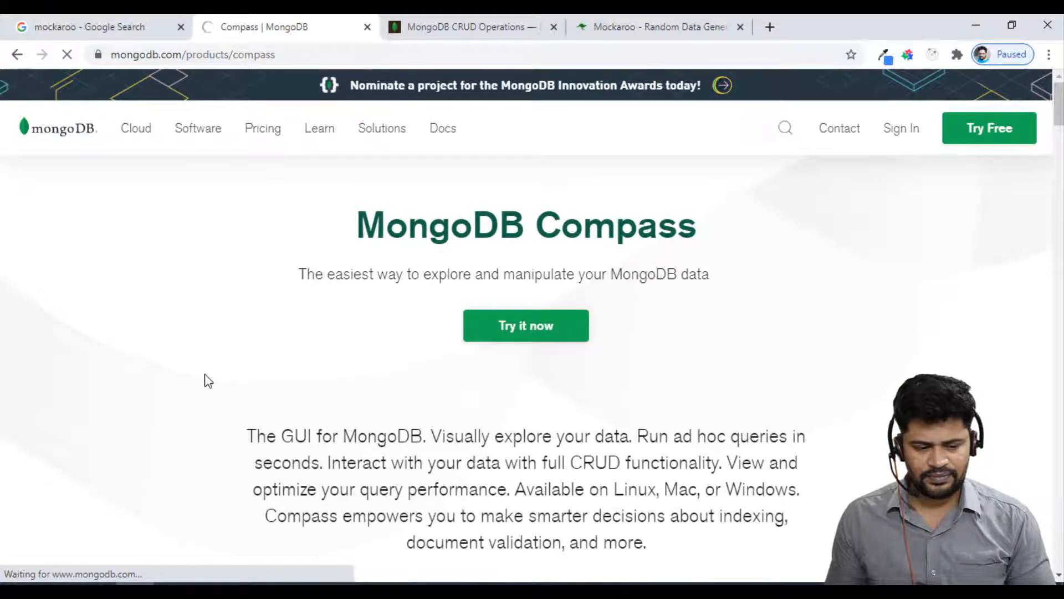
pyautogui.click(526, 325)
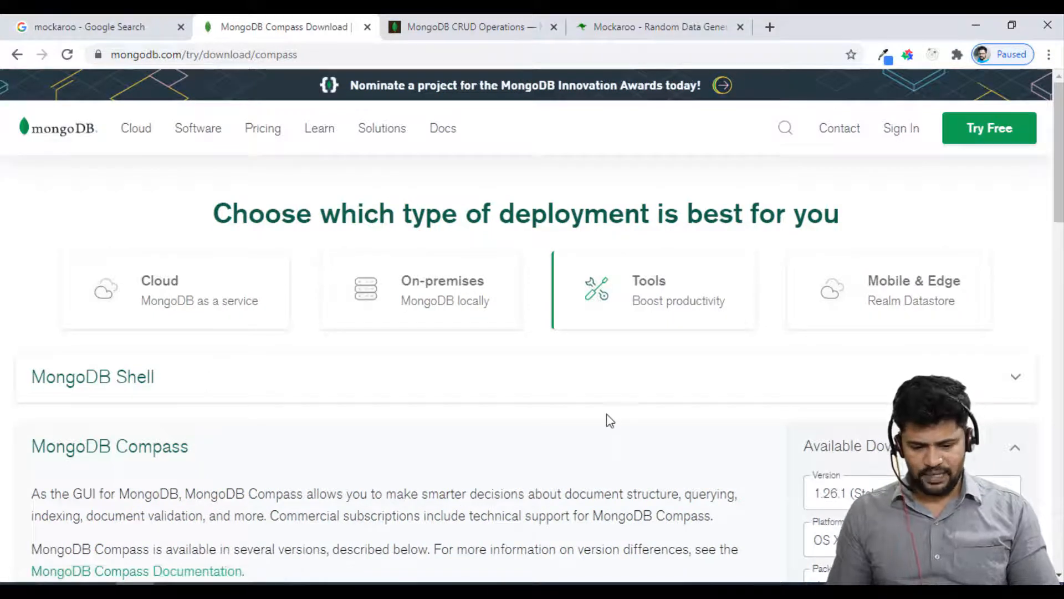
# - Download the MongoDB Compass 1.26.1 zip package for Windows 64-bit
pyautogui.scroll(-3)
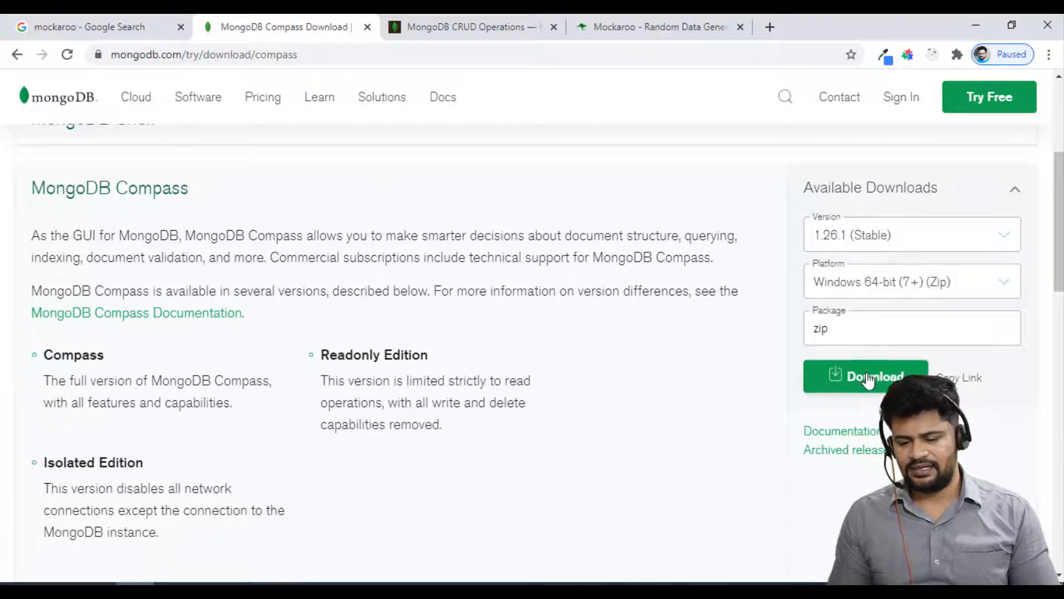
pyautogui.click(866, 377)
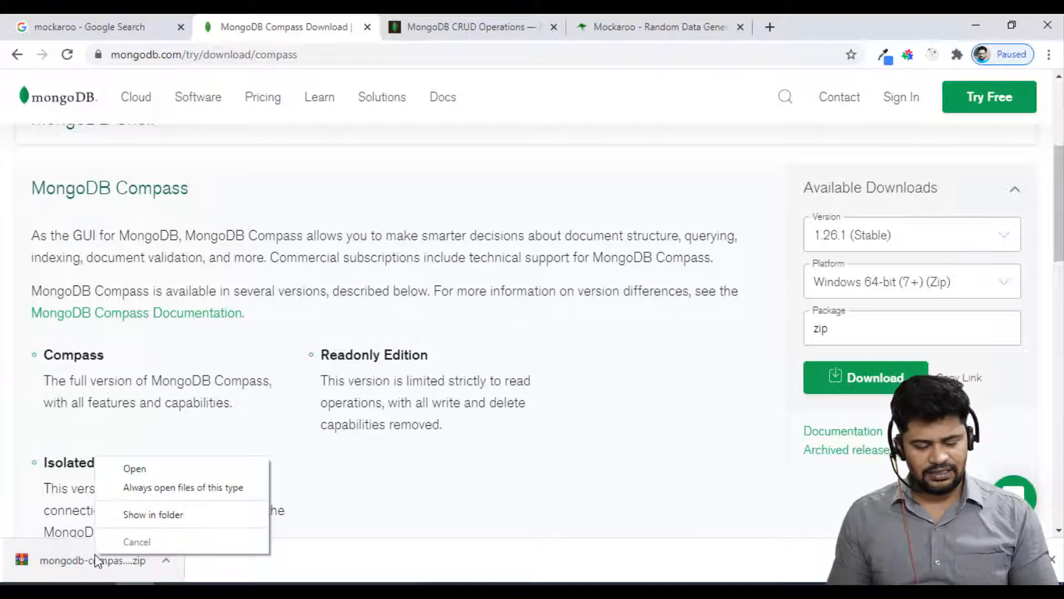
# - Show the downloaded zip in Downloads as large icons and extract it
pyautogui.click(153, 514)
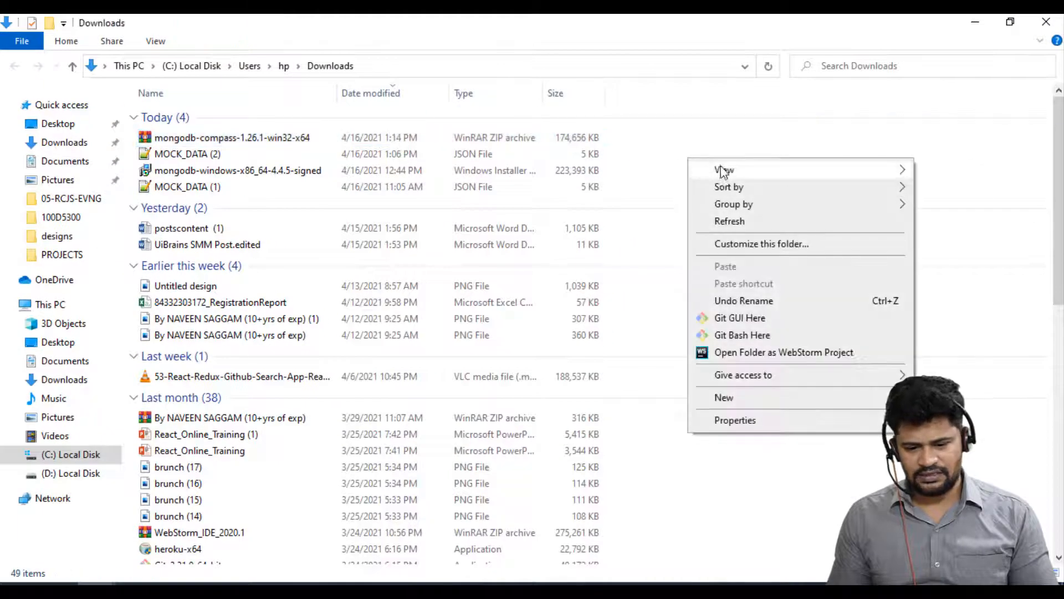
pyautogui.click(724, 169)
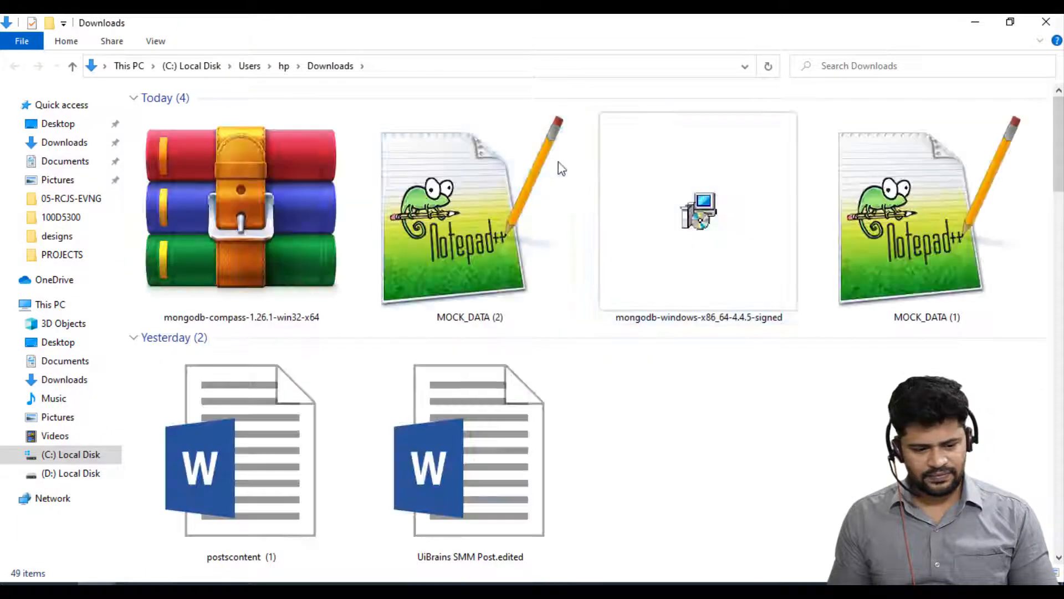
pyautogui.moveTo(759, 61)
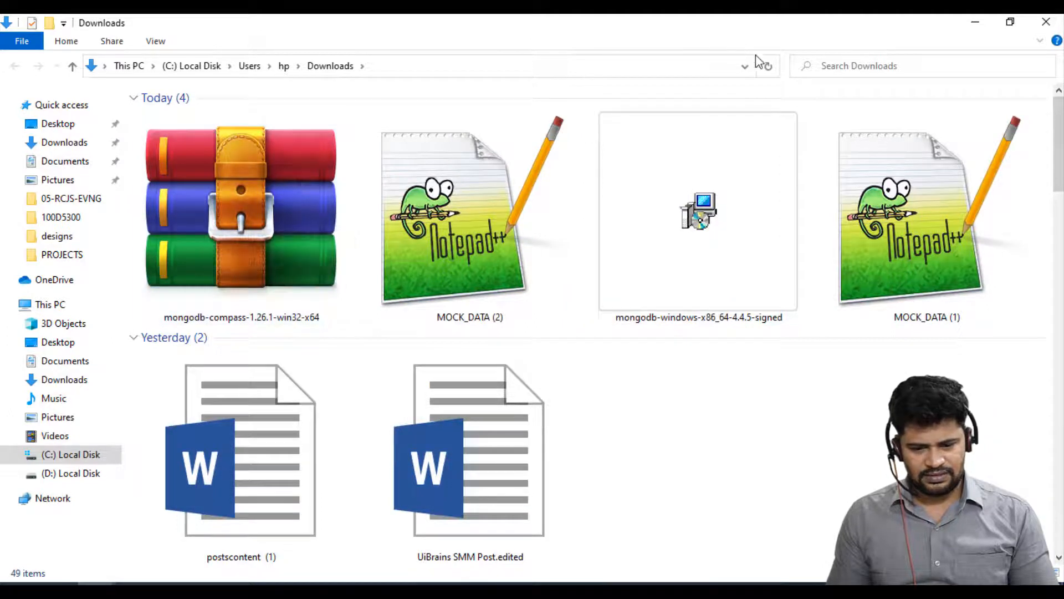
pyautogui.click(241, 214)
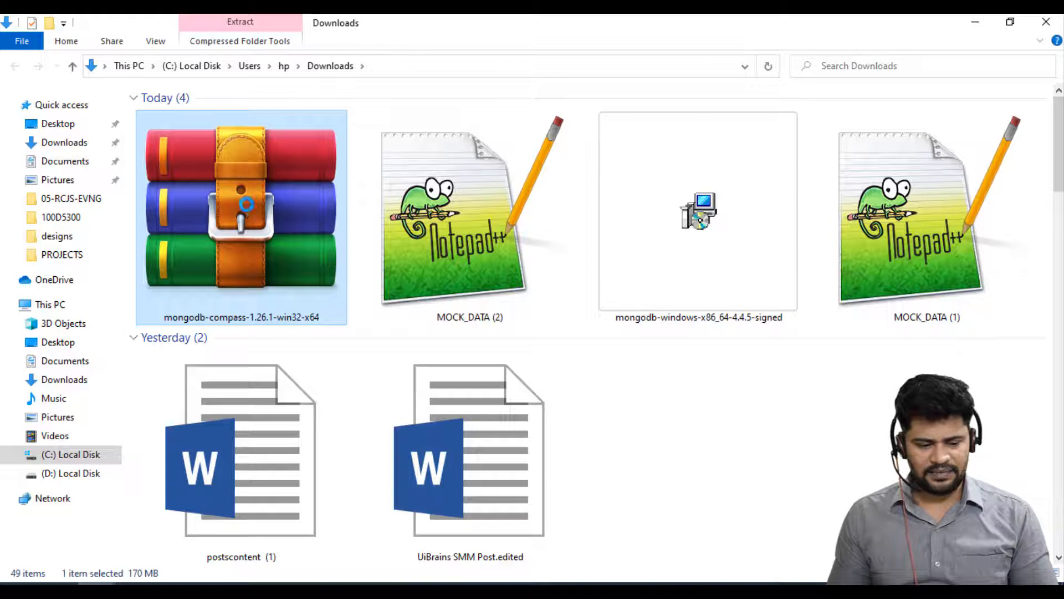
pyautogui.rightClick(240, 204)
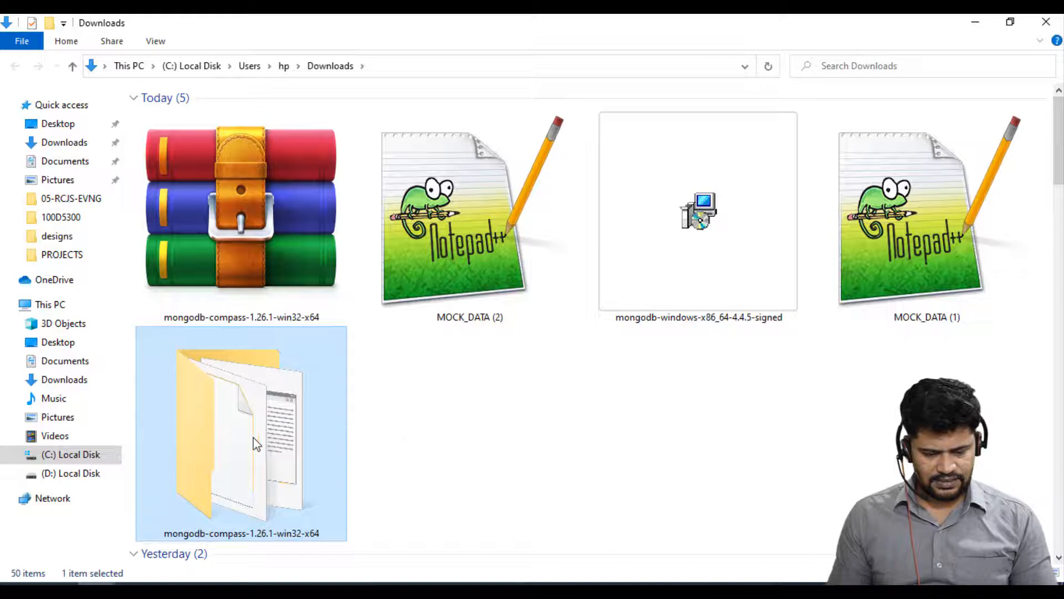
# - Send the MongoDBCompass application from the extracted folder to the desktop as a shortcut
pyautogui.doubleClick(241, 434)
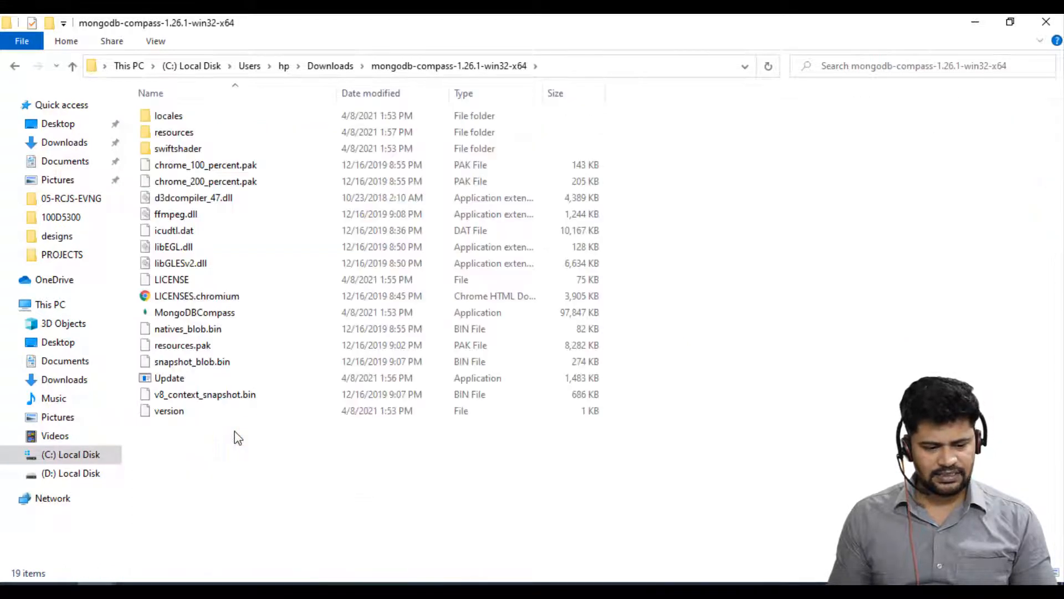
pyautogui.click(174, 230)
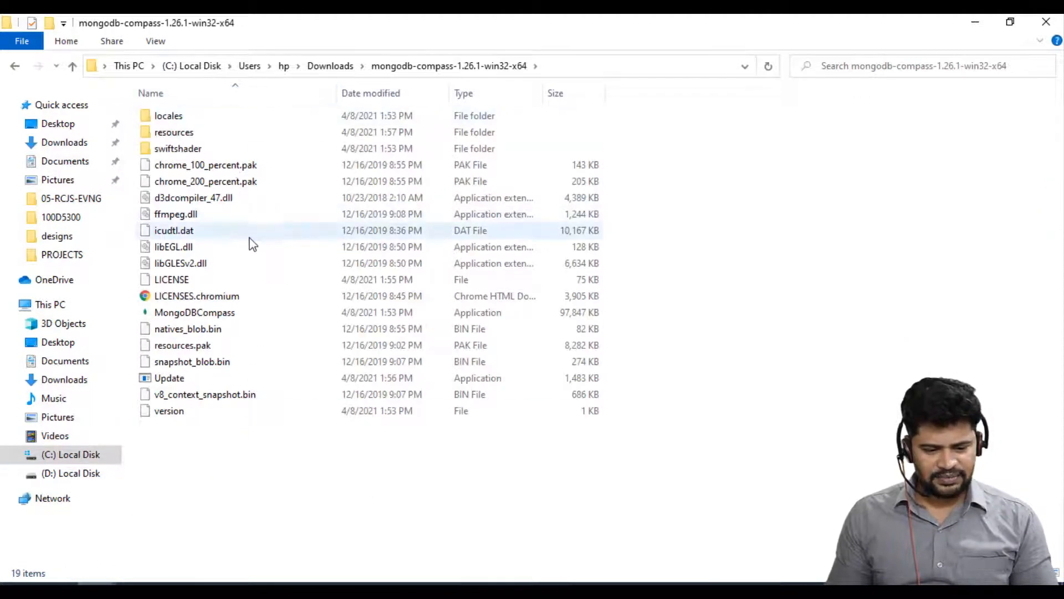
pyautogui.click(194, 313)
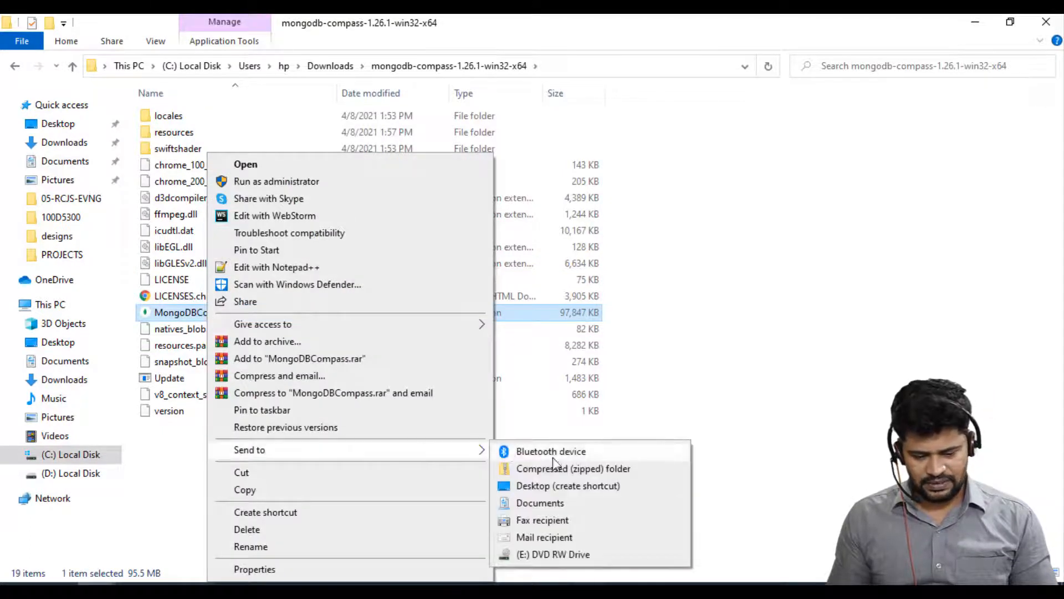
pyautogui.click(560, 489)
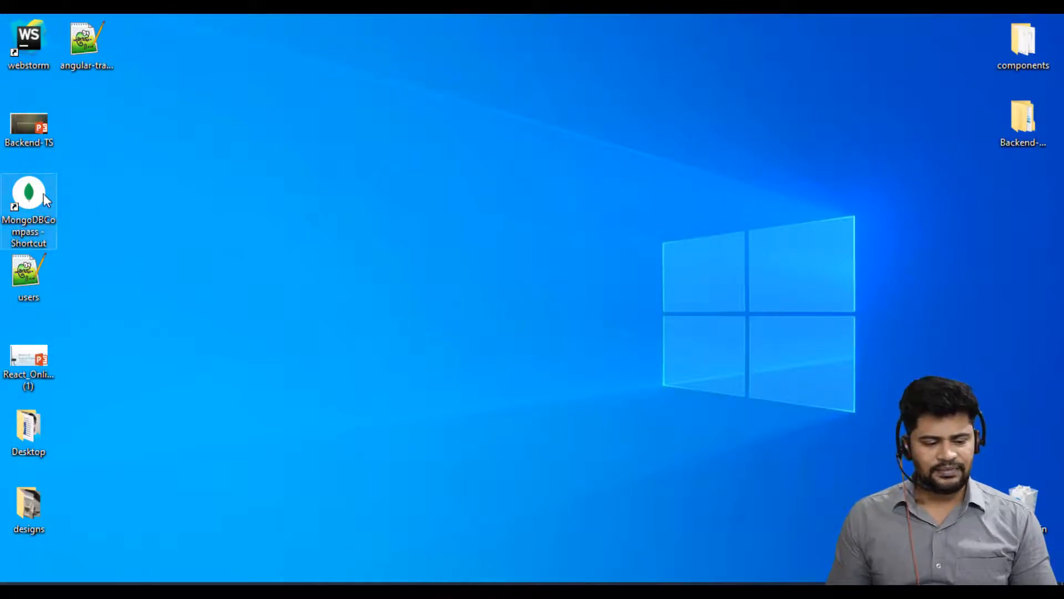
pyautogui.moveTo(218, 186)
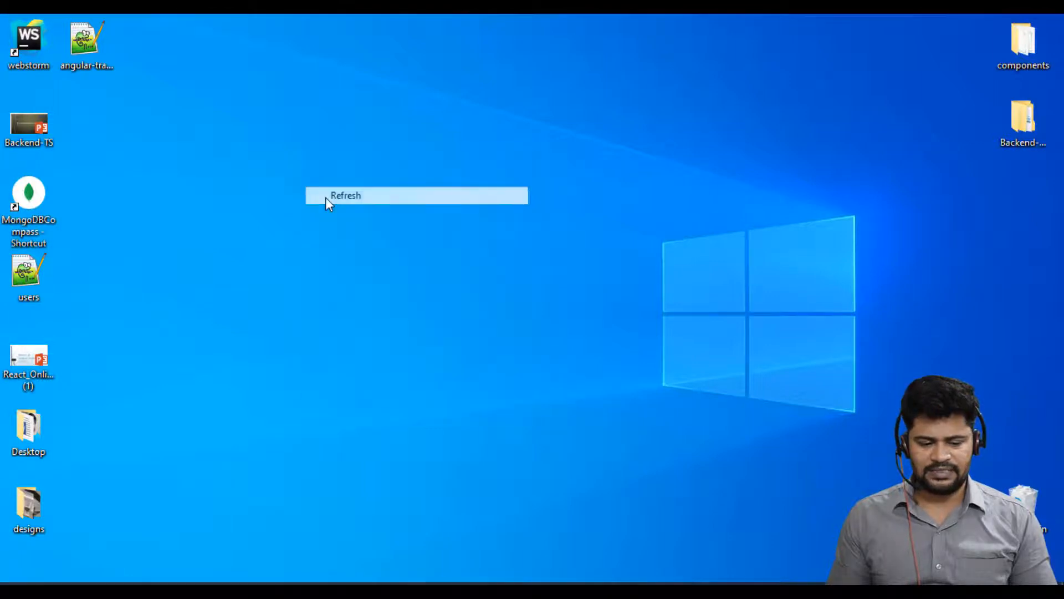
# - Refresh the desktop so the new MongoDBCompass shortcut appears
pyautogui.click(345, 195)
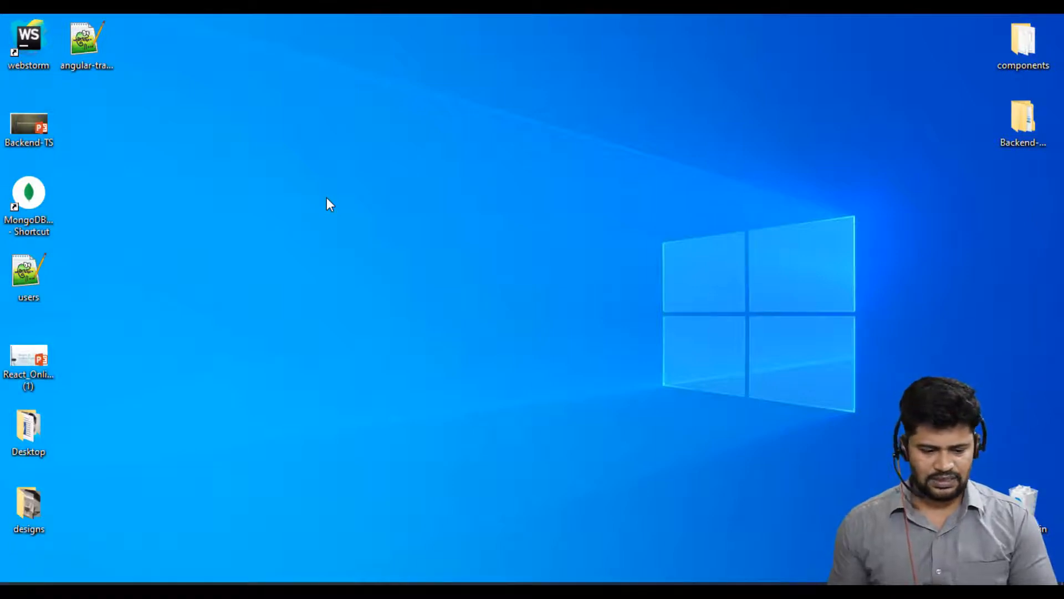
pyautogui.rightClick(329, 204)
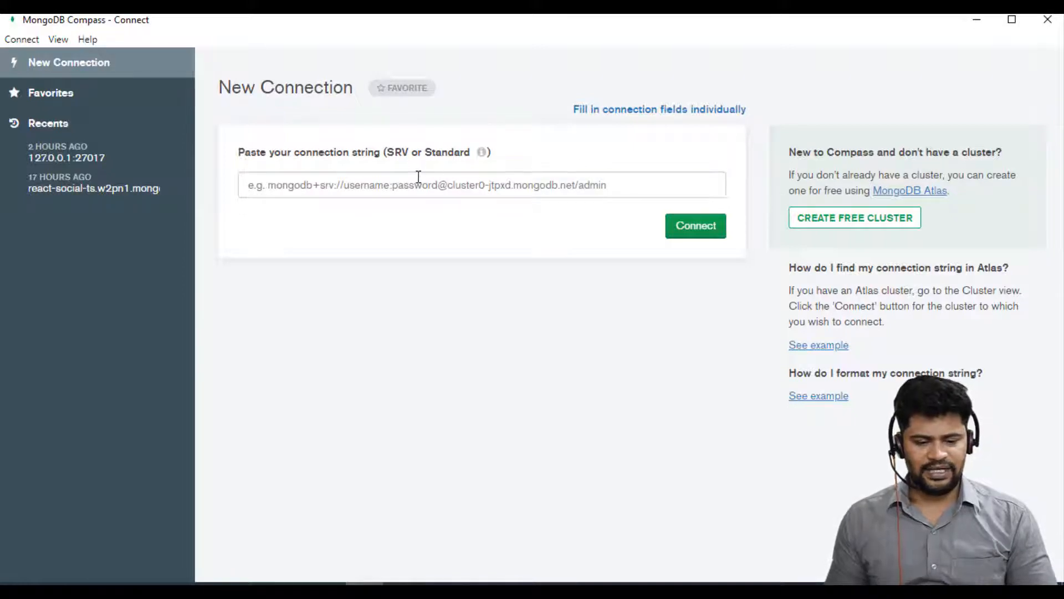
# - Enter a first connection string attempt in the New Connection field
pyautogui.click(482, 185)
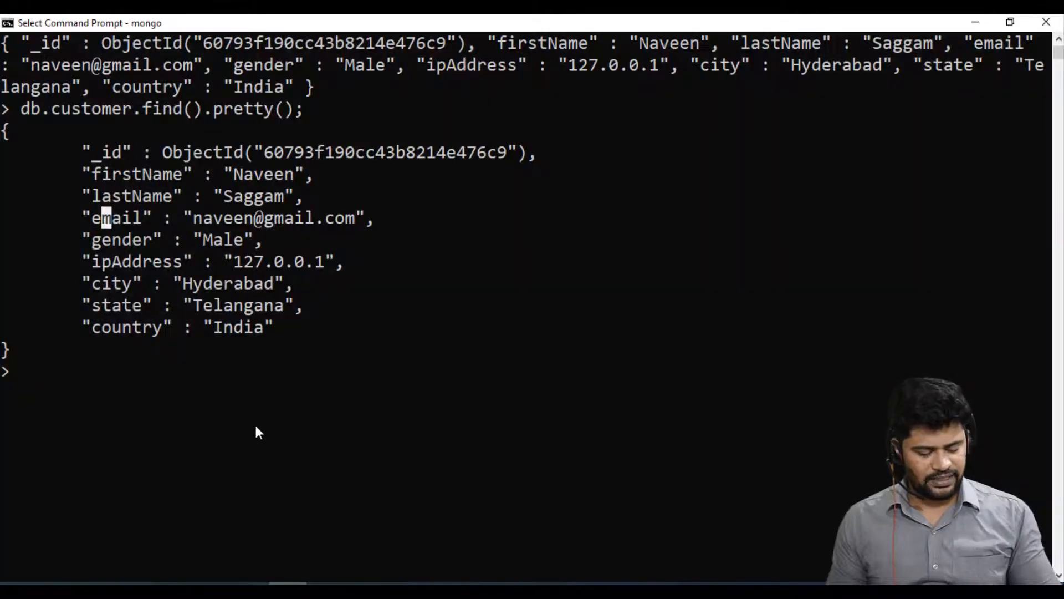
pyautogui.press('ctrl+c')
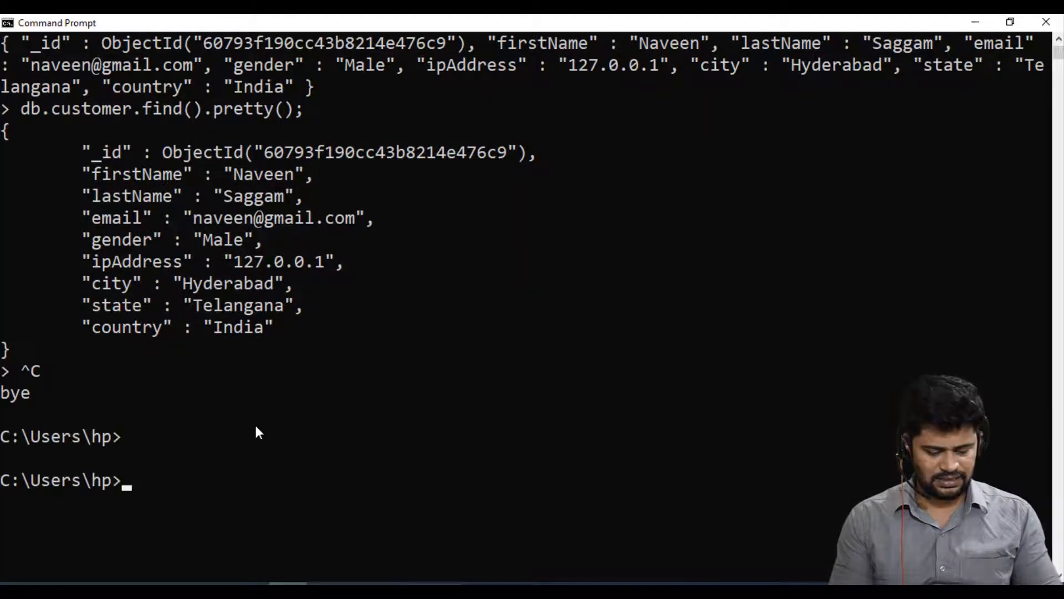
pyautogui.write('mongo')
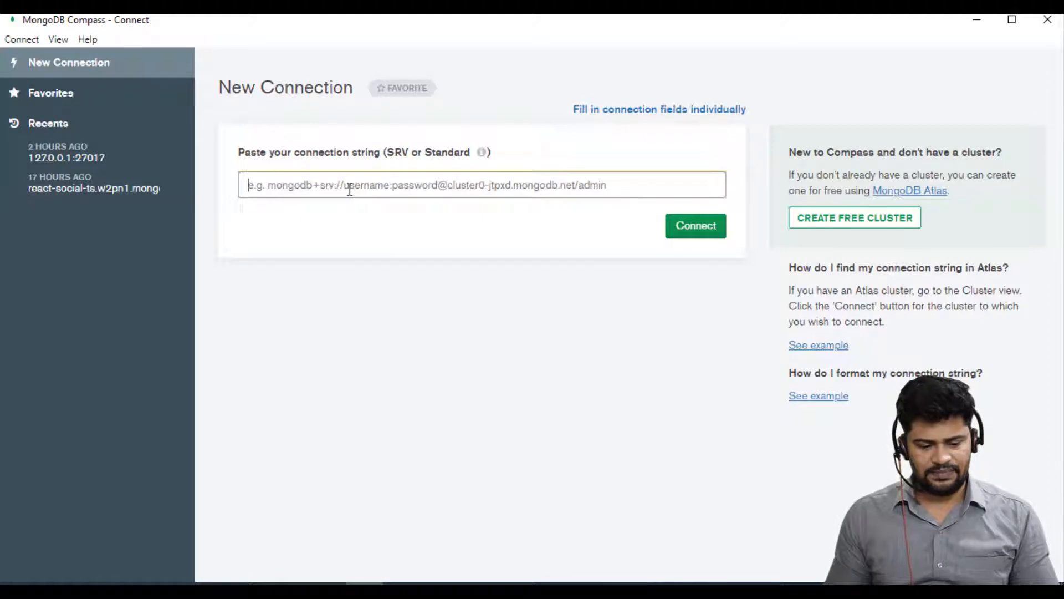
pyautogui.write('http://127.0.0.')
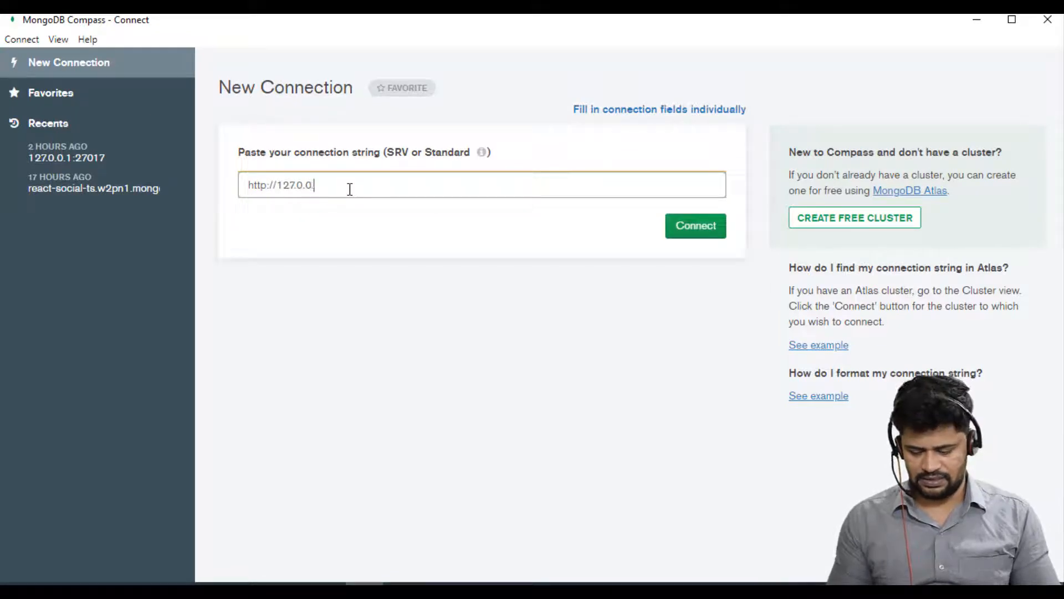
pyautogui.click(695, 225)
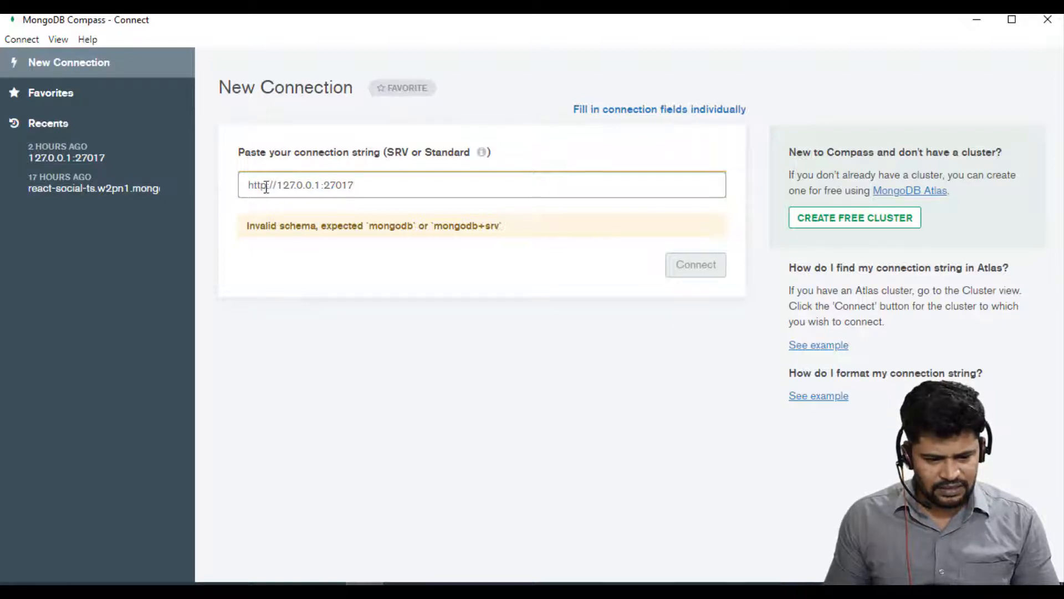
# - Correct the string to mongodb://127.0.0.1:27017 and connect to the local server
pyautogui.write('mongodb')
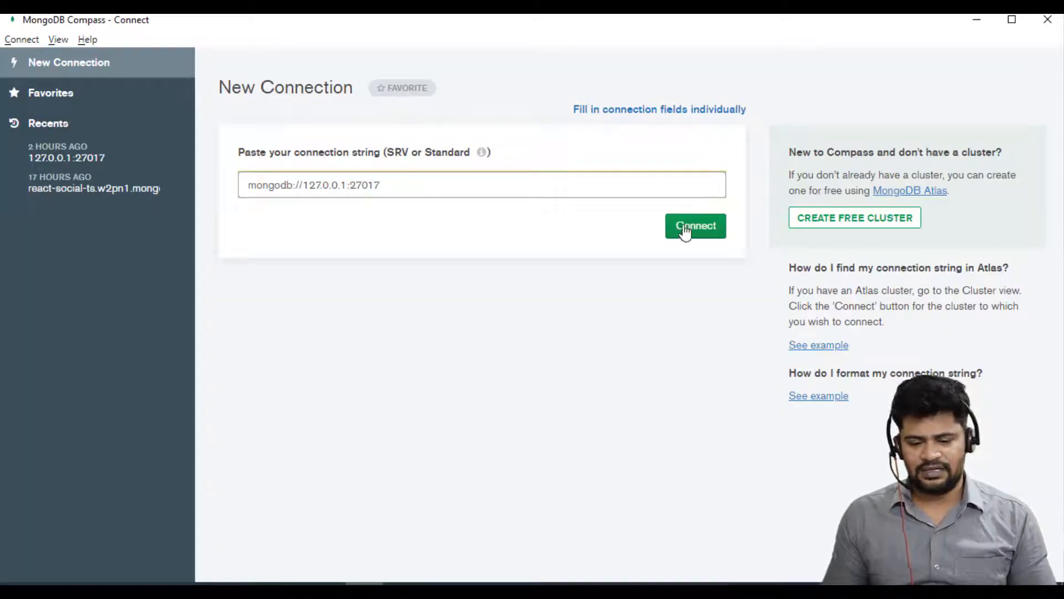
pyautogui.click(695, 225)
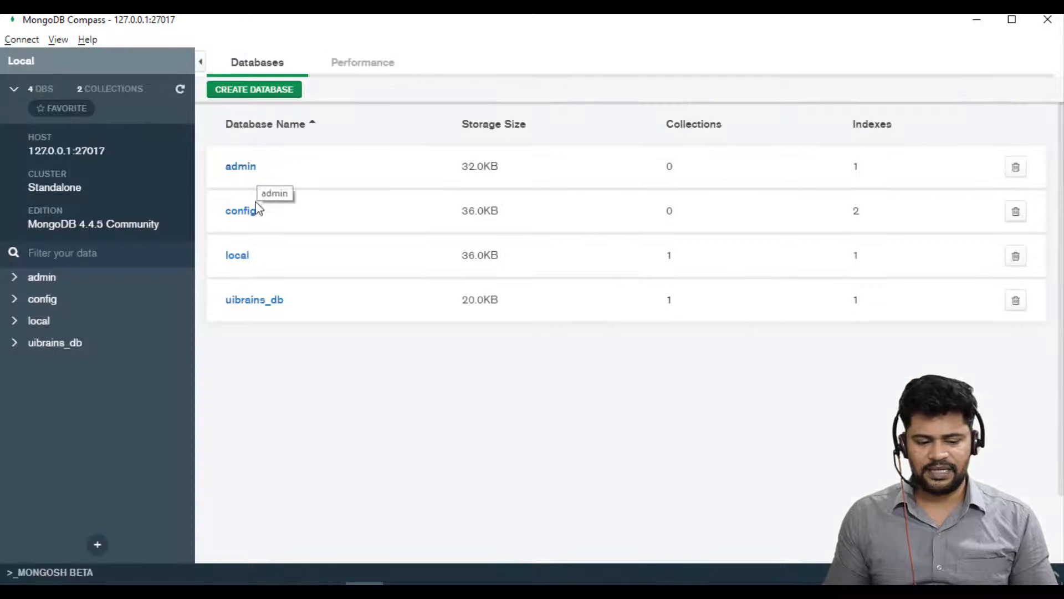
pyautogui.moveTo(237, 255)
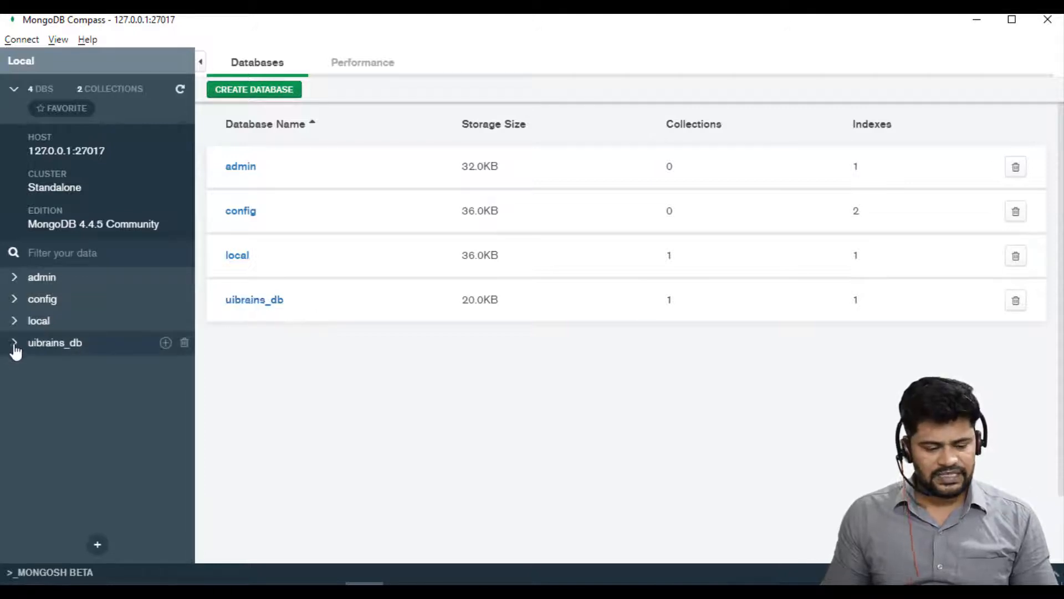
# - Expand uibrains_db in the sidebar to list its collections
pyautogui.click(13, 342)
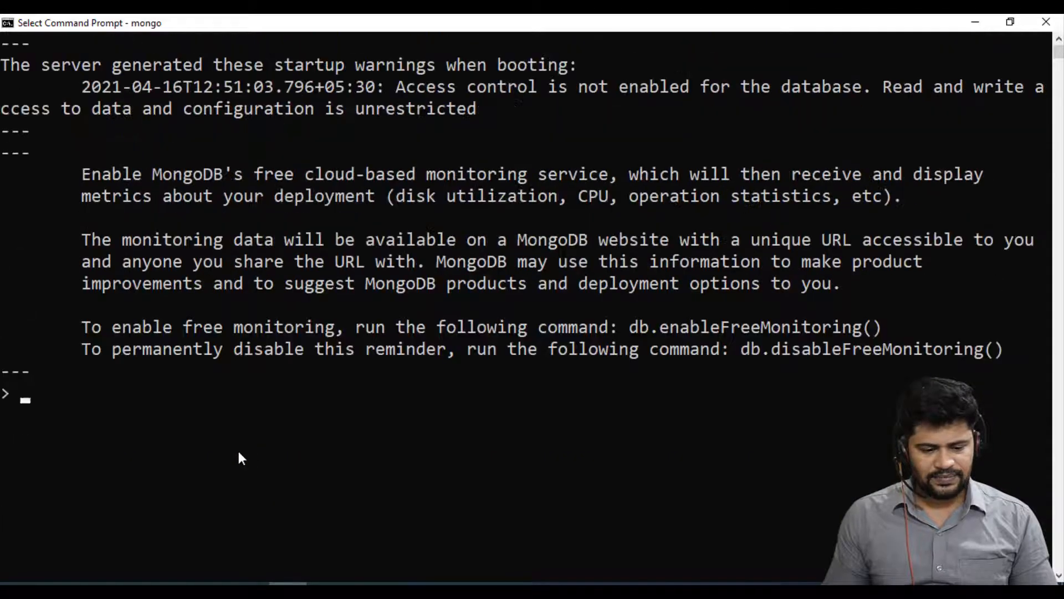
# - Clear the shell, switch to uibrains_db and run db.customer.find().pretty()
pyautogui.write('cls')
pyautogui.write('show dbs')
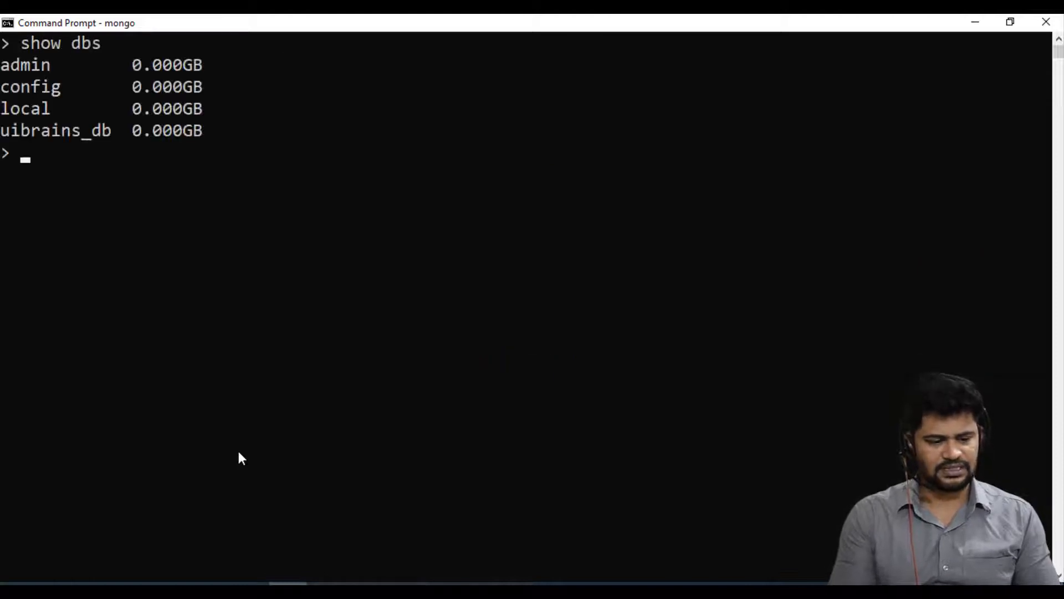
pyautogui.write('use uibrains_')
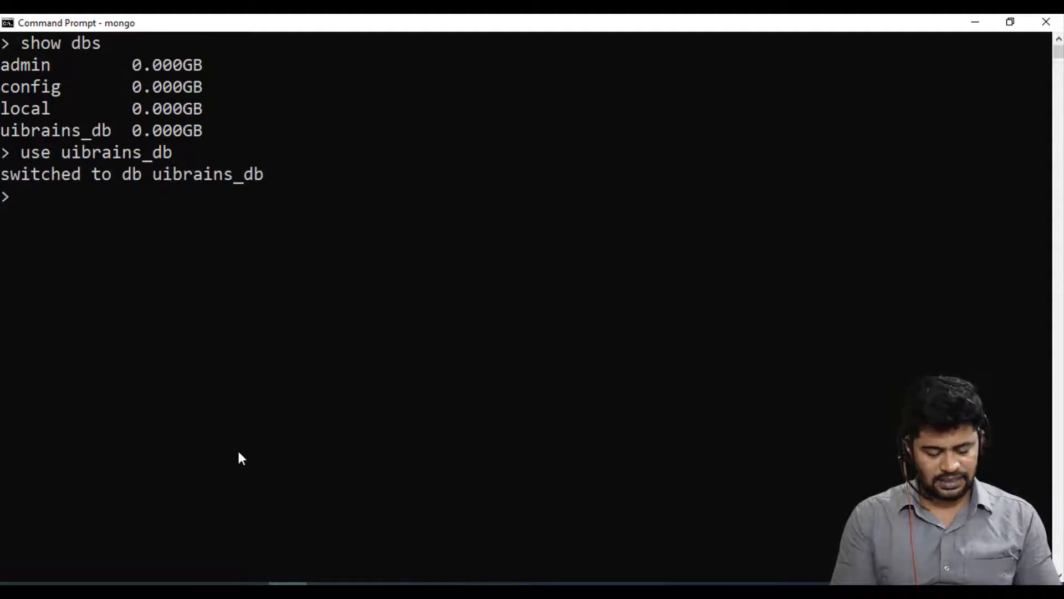
pyautogui.write('db.')
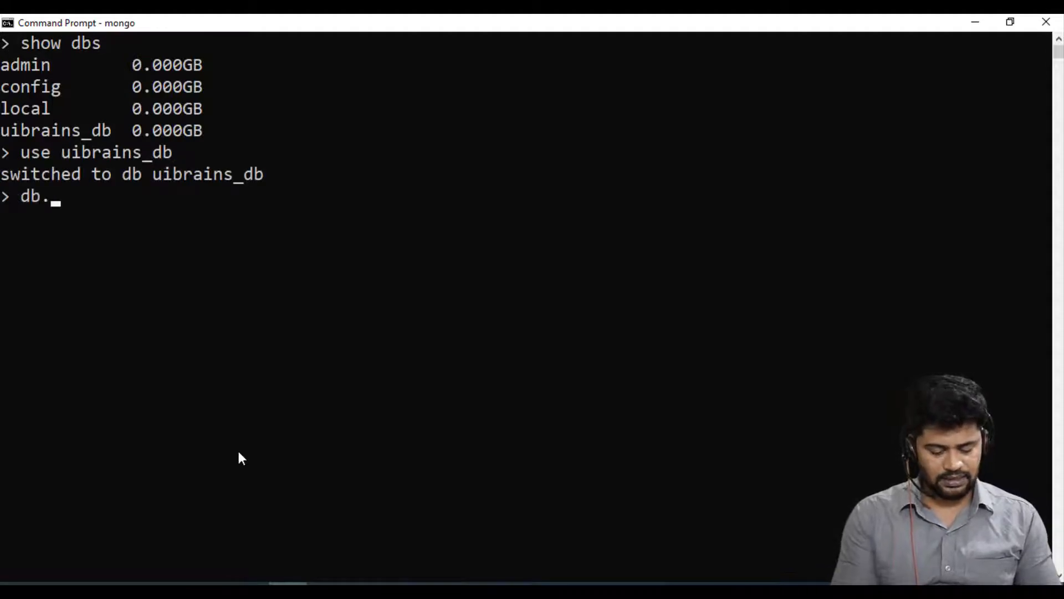
pyautogui.write('customer.find')
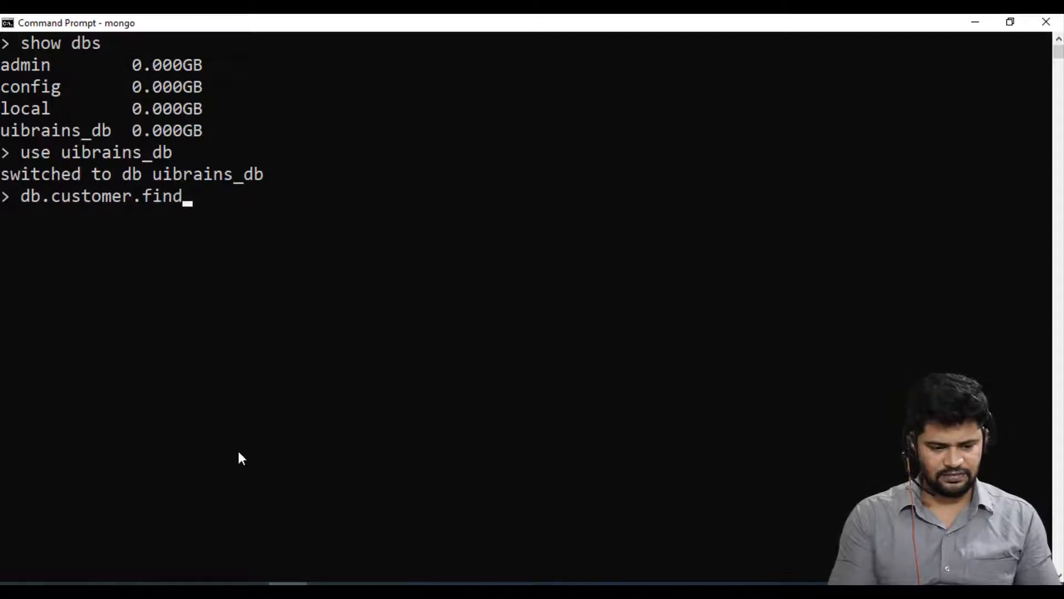
pyautogui.write('()')
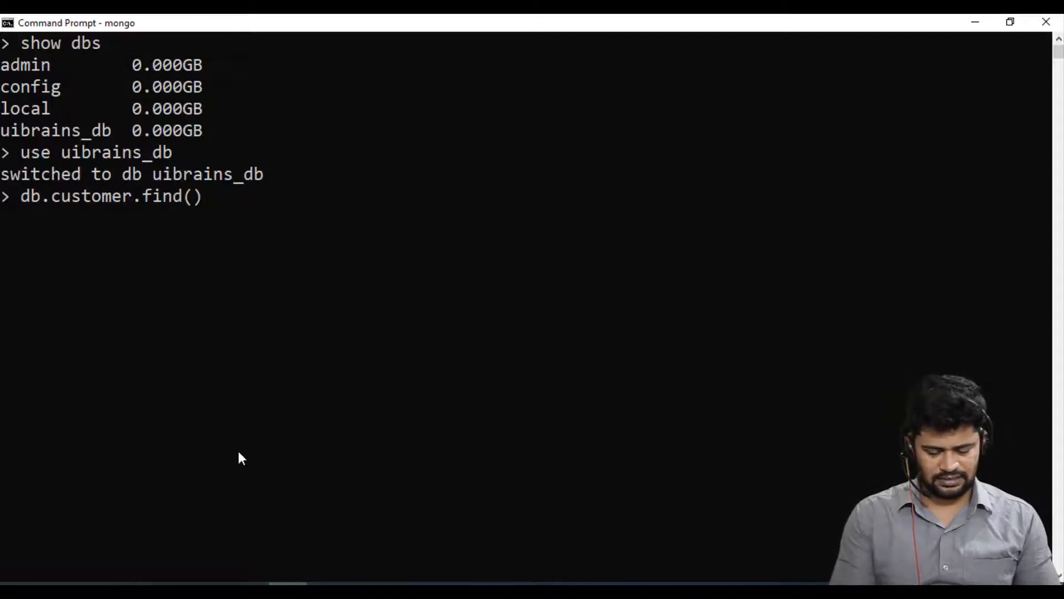
pyautogui.write('.pretty();')
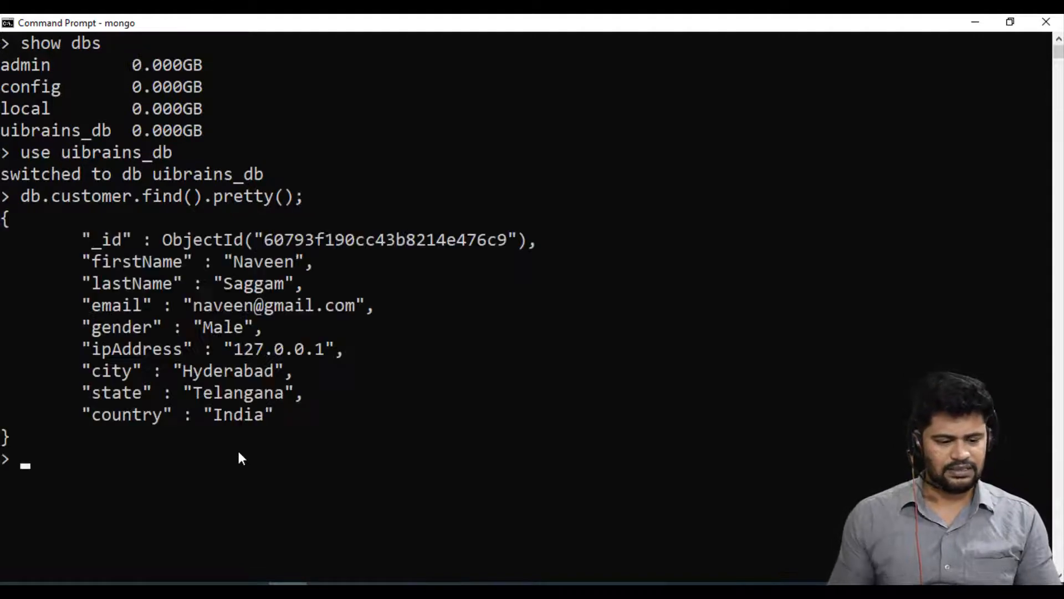
pyautogui.moveTo(89, 239); pyautogui.dragTo(292, 371)
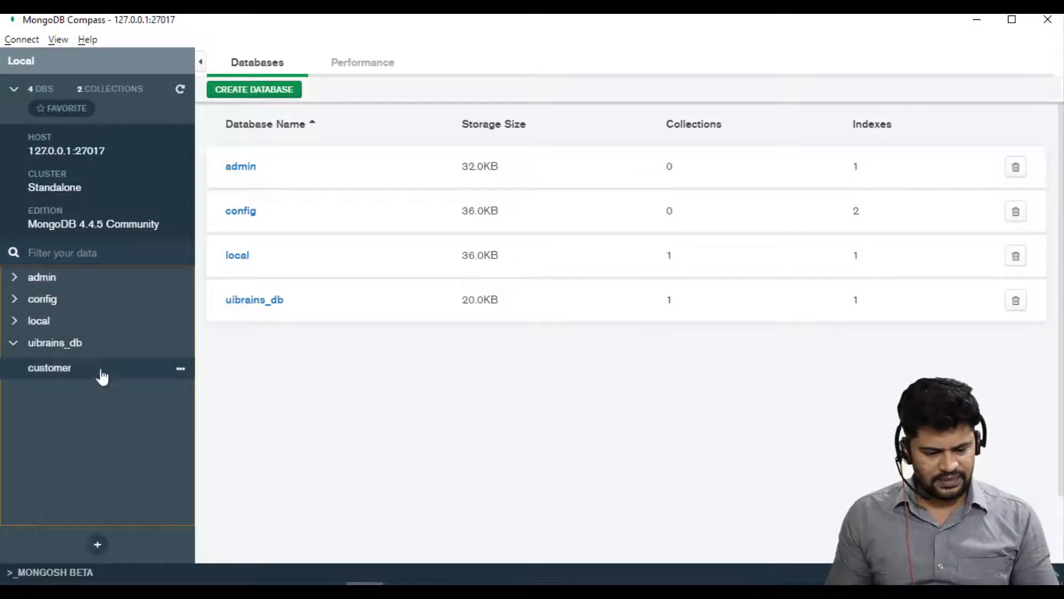
# - Open the customer collection's Documents view showing its single document
pyautogui.click(49, 367)
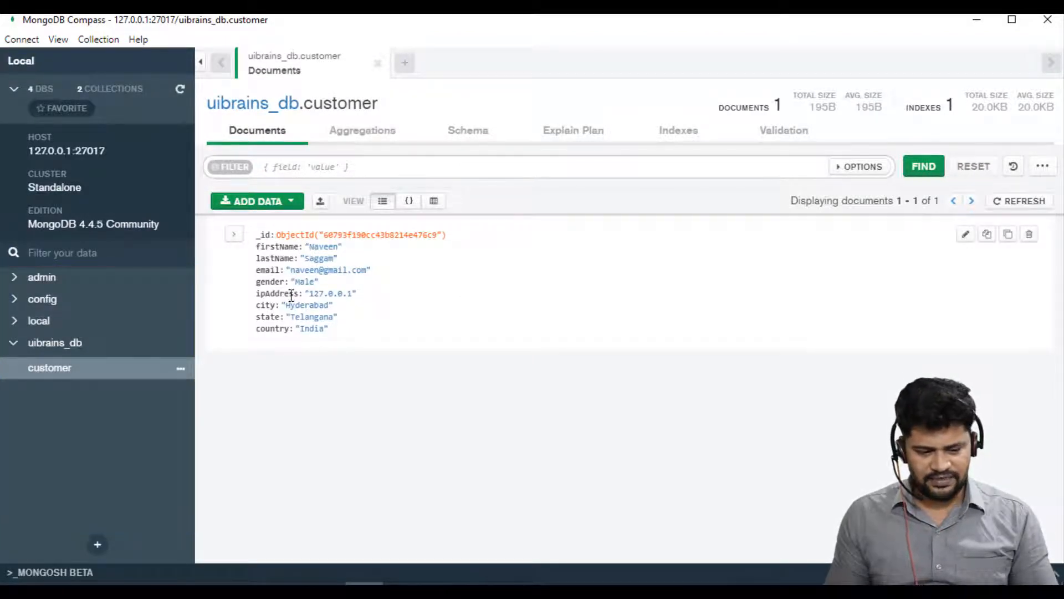
pyautogui.moveTo(335, 431)
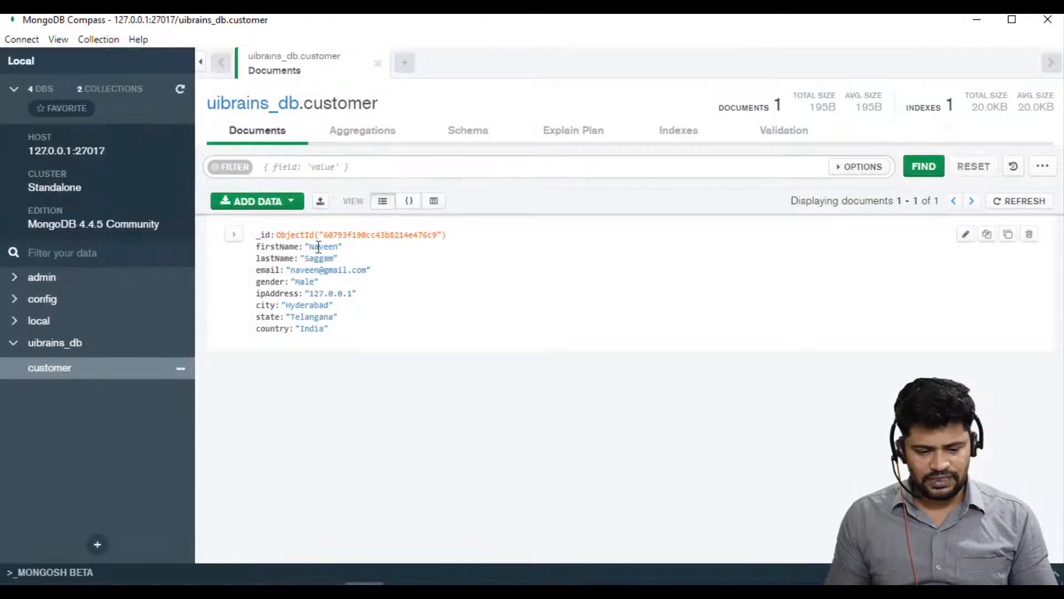
pyautogui.click(409, 201)
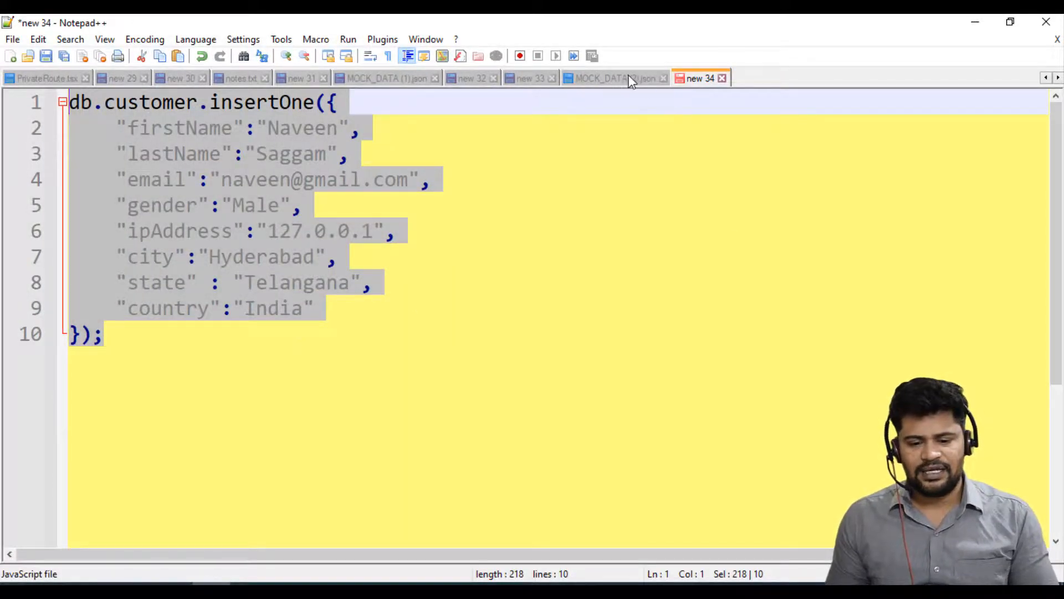
pyautogui.click(608, 78)
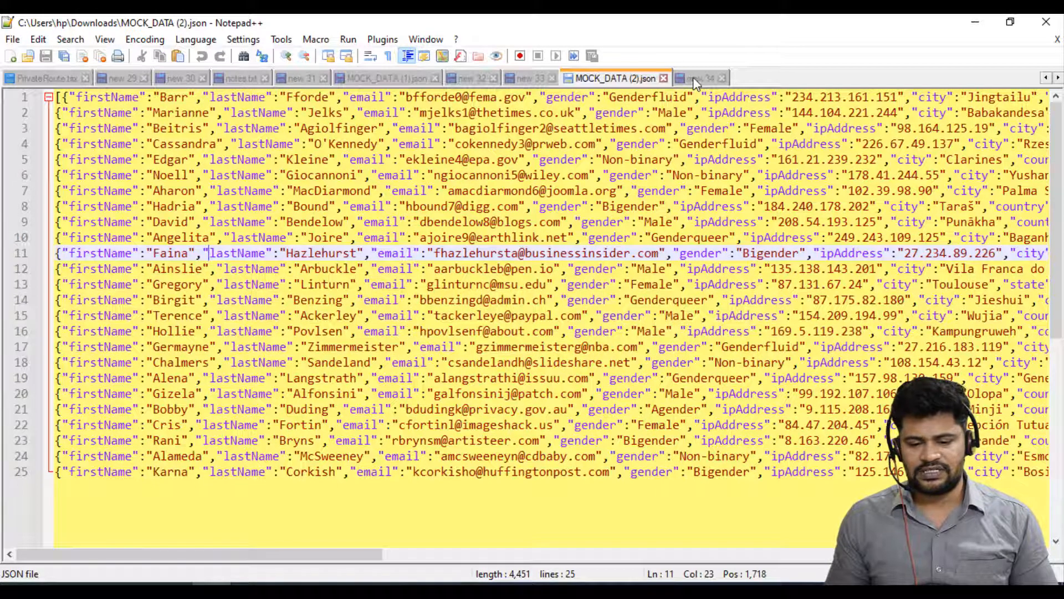
pyautogui.click(700, 78)
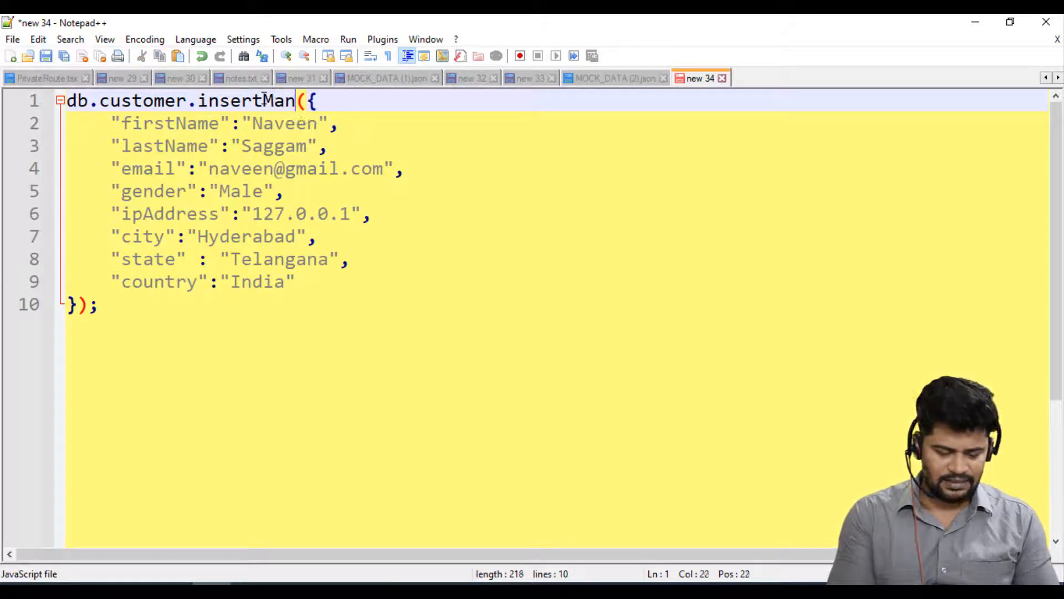
# - Rename insertOne to insertMany and remove the single customer object
pyautogui.write('y')
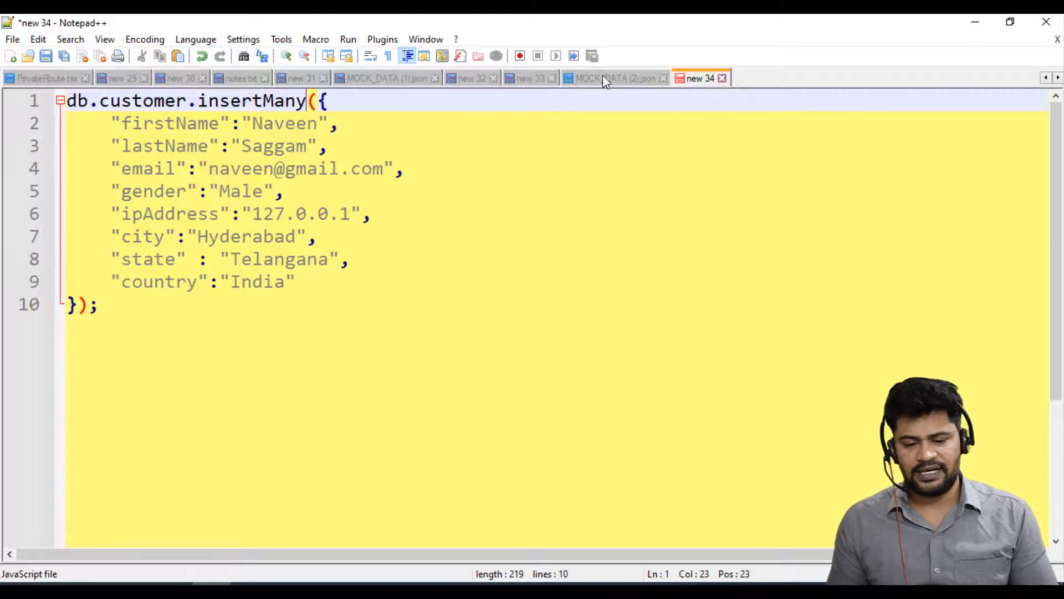
pyautogui.click(611, 77)
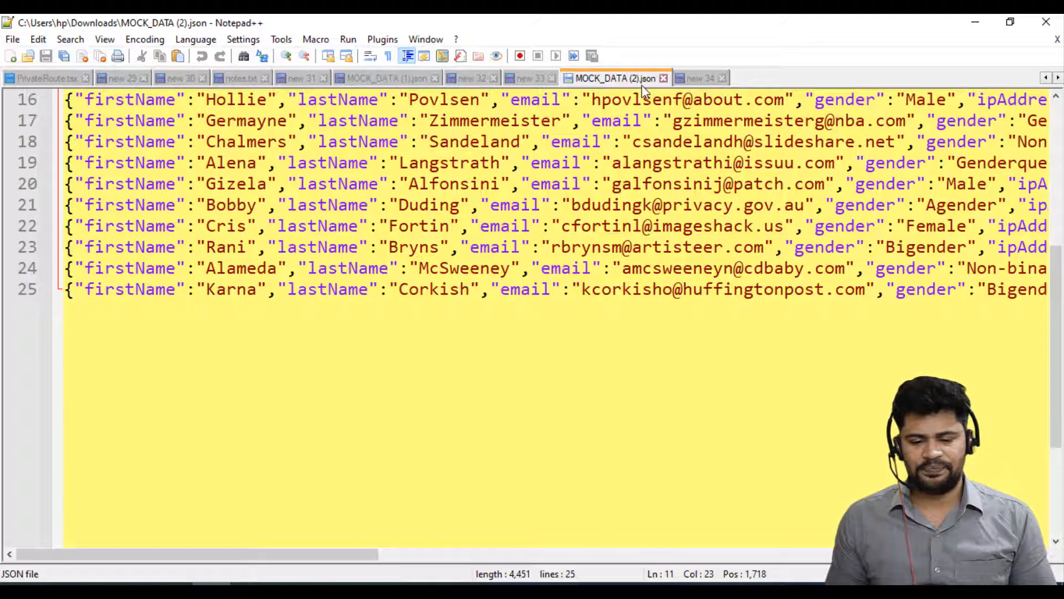
pyautogui.click(701, 78)
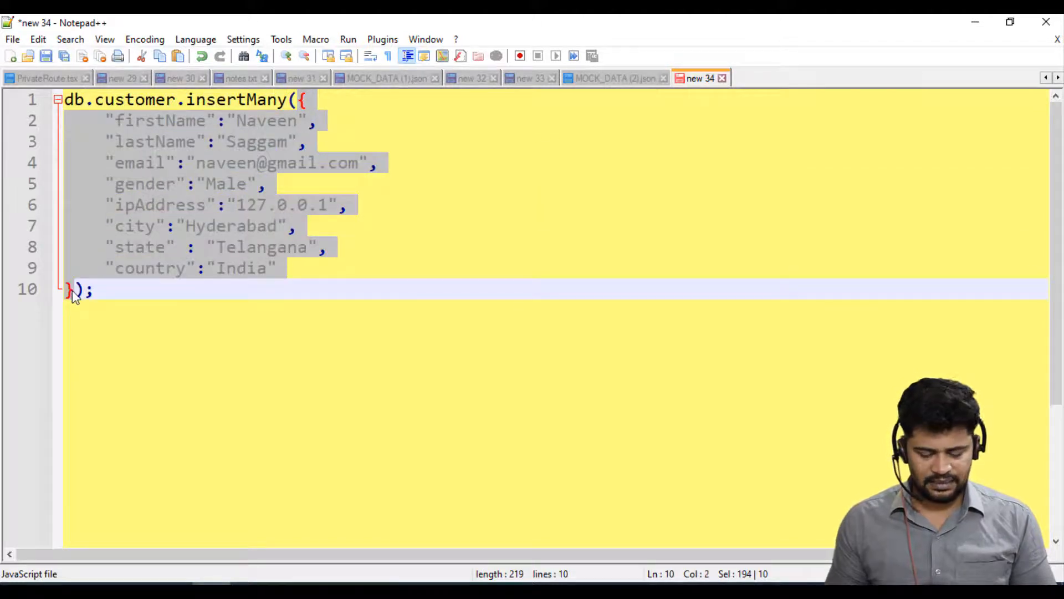
pyautogui.press('Delete')
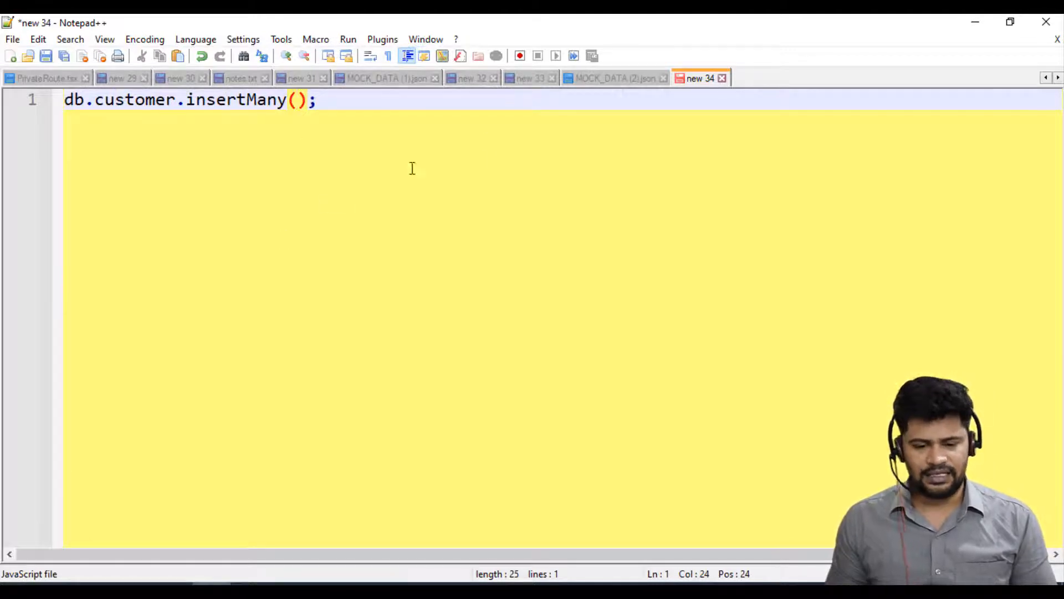
# - Copy all records from MOCK_DATA (2).json and paste them inside the insertMany call
pyautogui.click(613, 78)
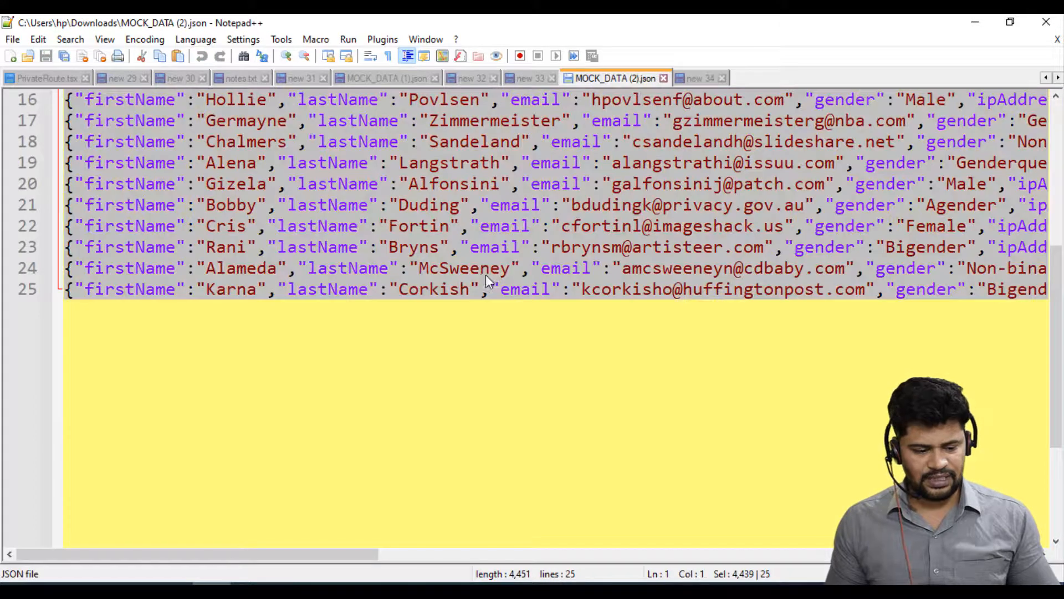
pyautogui.hscroll(3)
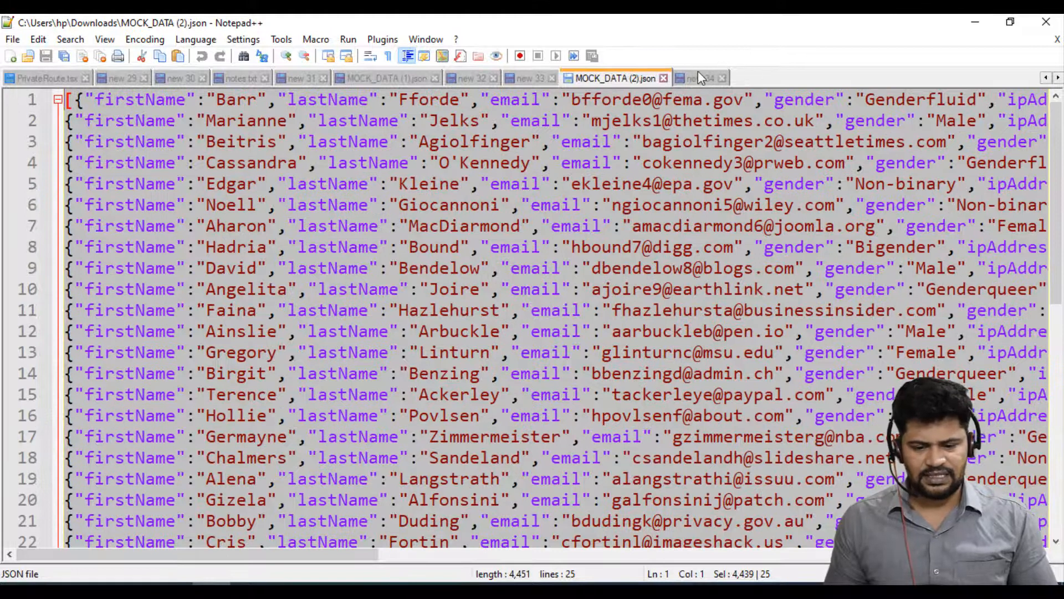
pyautogui.click(700, 77)
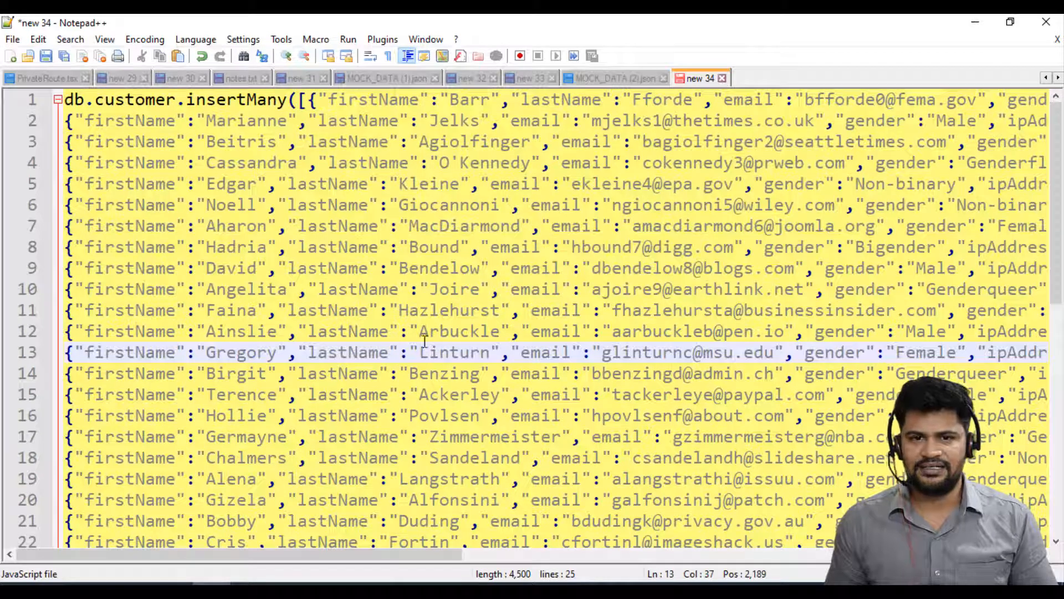
pyautogui.click(393, 225)
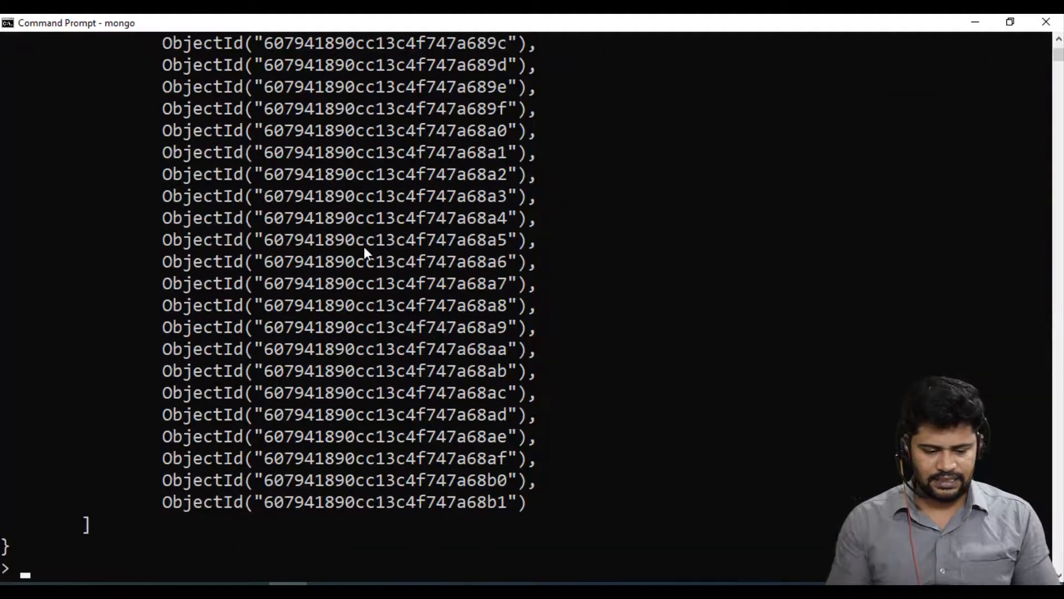
# - Run the insertMany command in the mongo shell and review the insertedIds output
pyautogui.scroll(3)
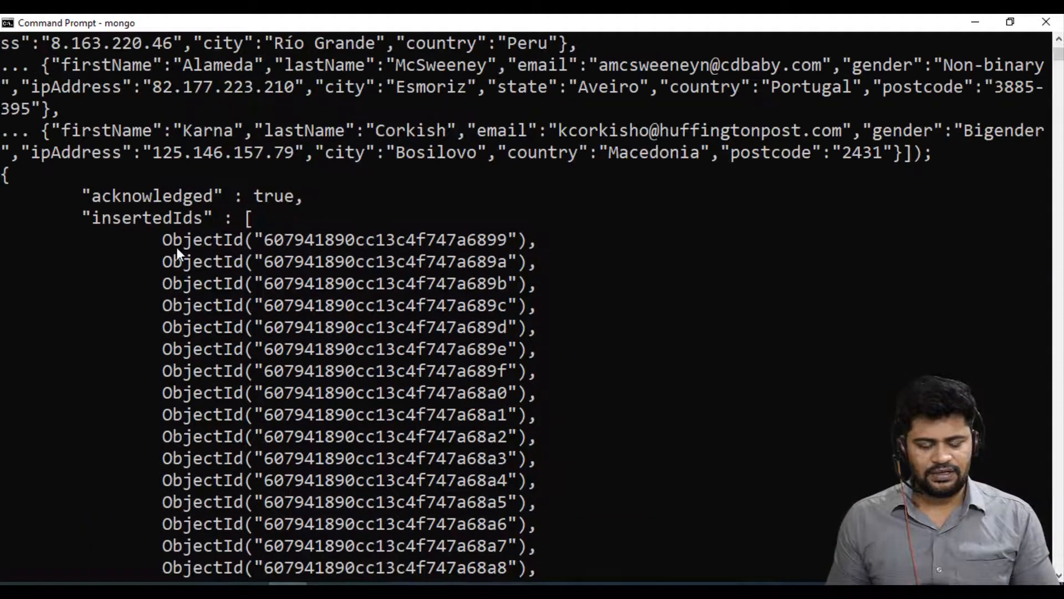
pyautogui.click(339, 326)
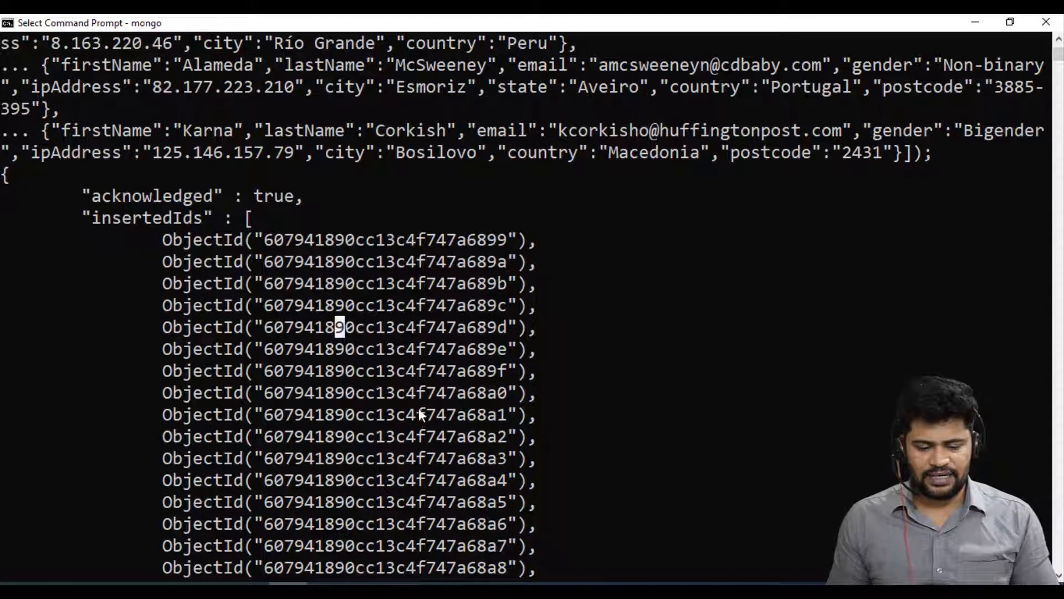
pyautogui.scroll(-3)
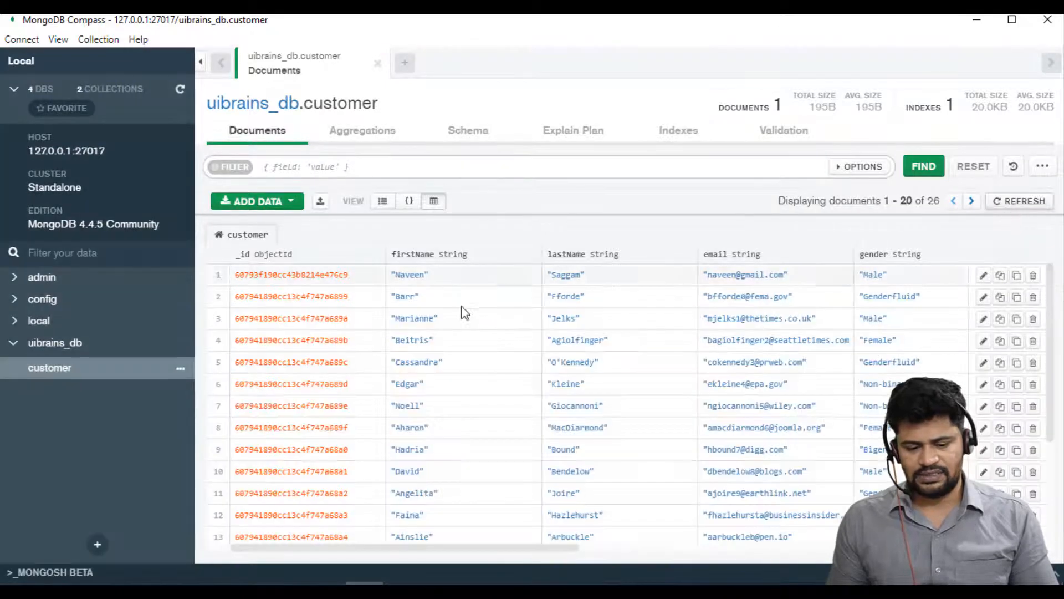
pyautogui.scroll(-3)
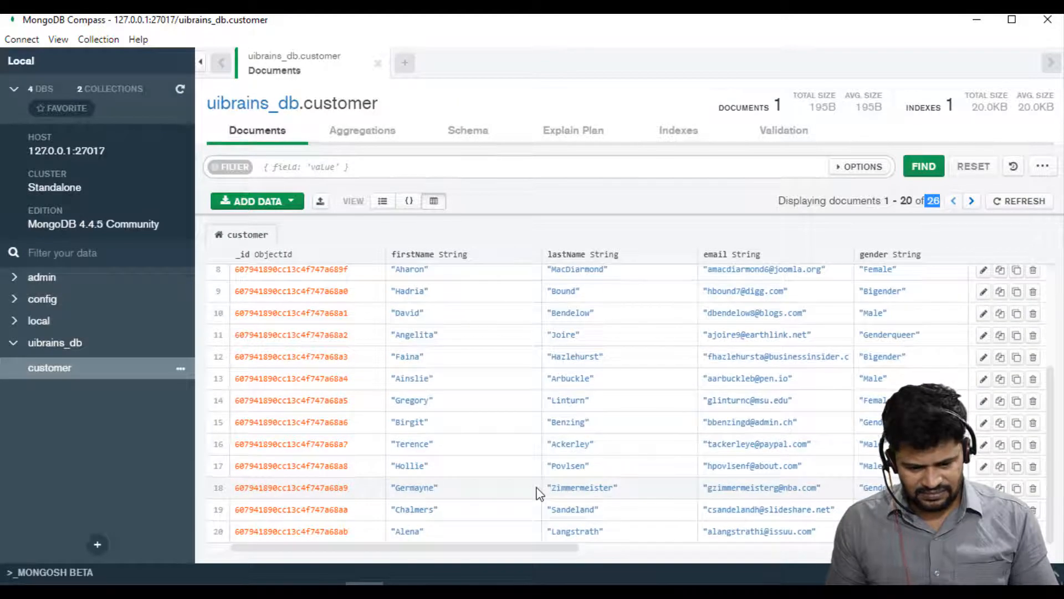
pyautogui.hscroll(3)
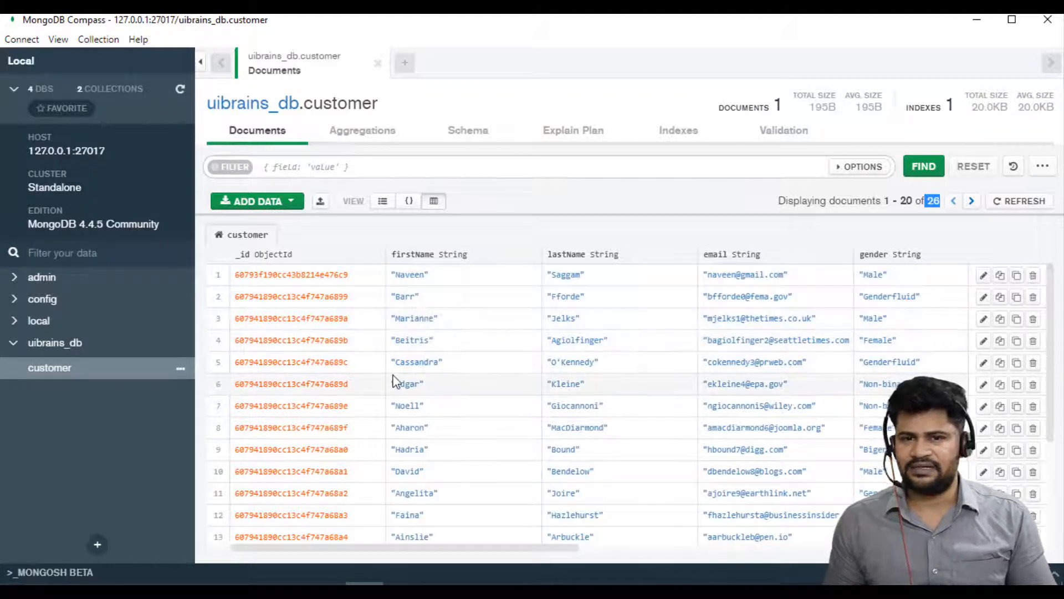
pyautogui.moveTo(1025, 262)
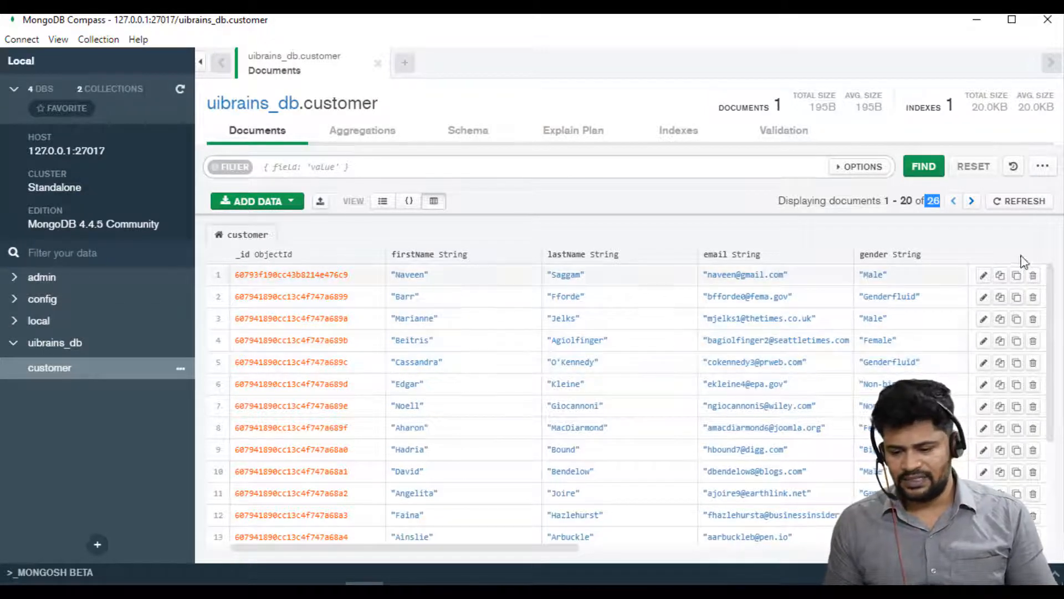
# - Edit the first customer document's email address and apply the update
pyautogui.click(982, 274)
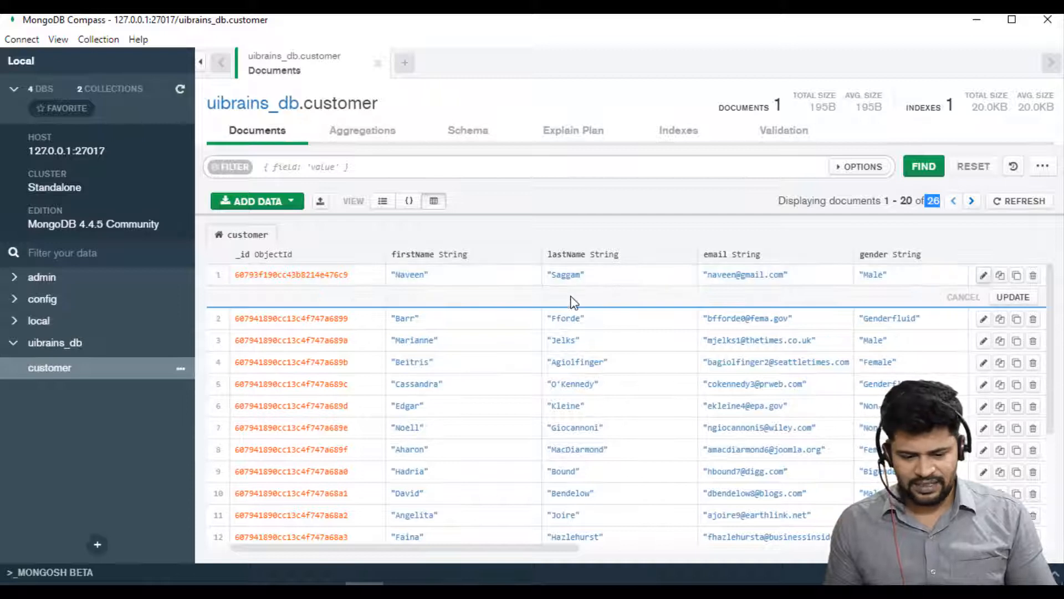
pyautogui.doubleClick(729, 275)
pyautogui.write('uibrains@')
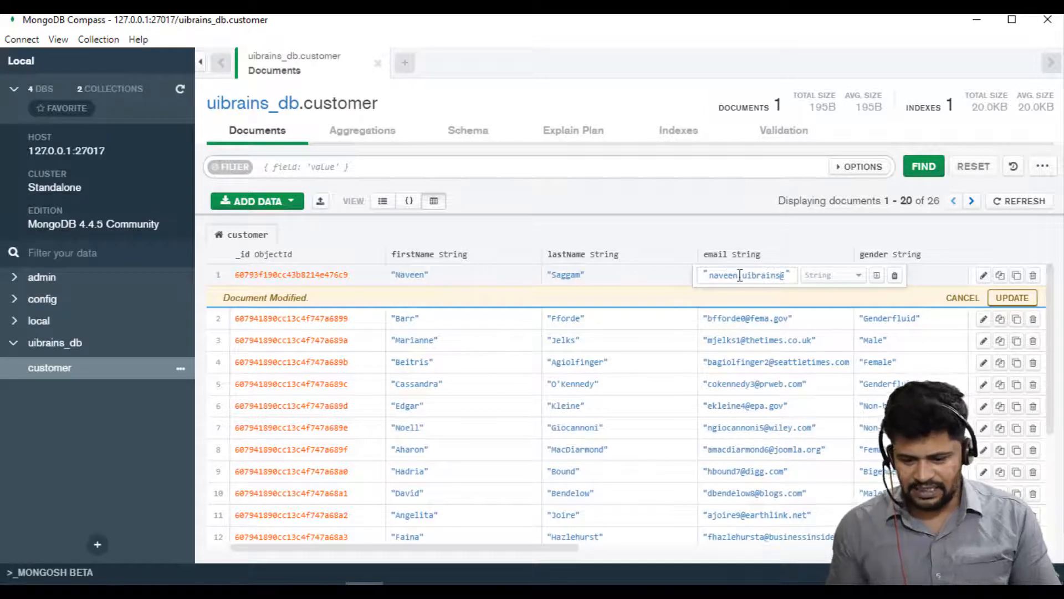
pyautogui.click(1011, 297)
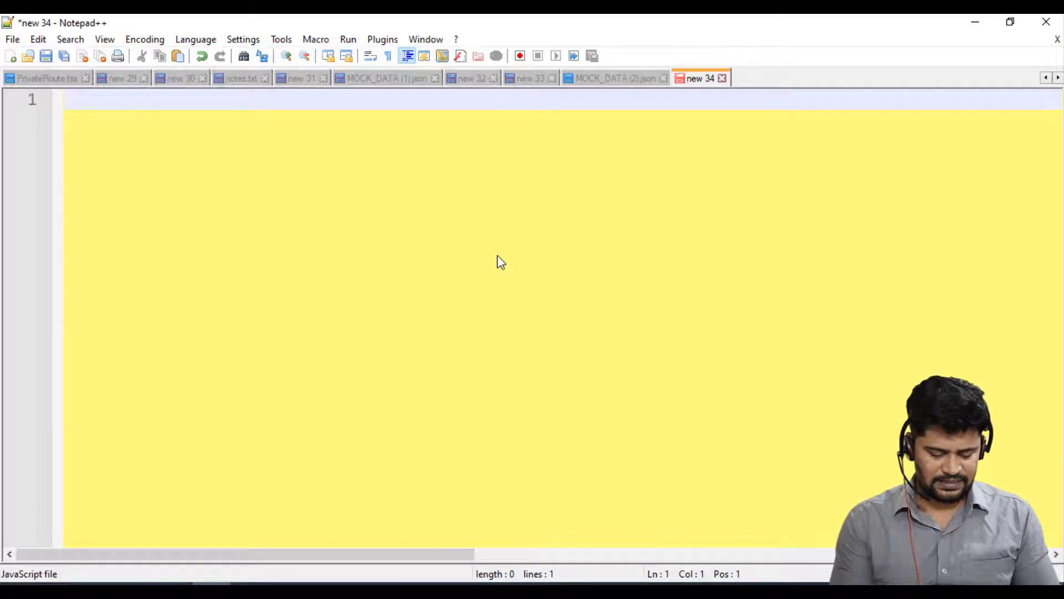
# - Write the INSERT heading listing find and findMany, then a READ heading for find()
pyautogui.write('INSERT -')
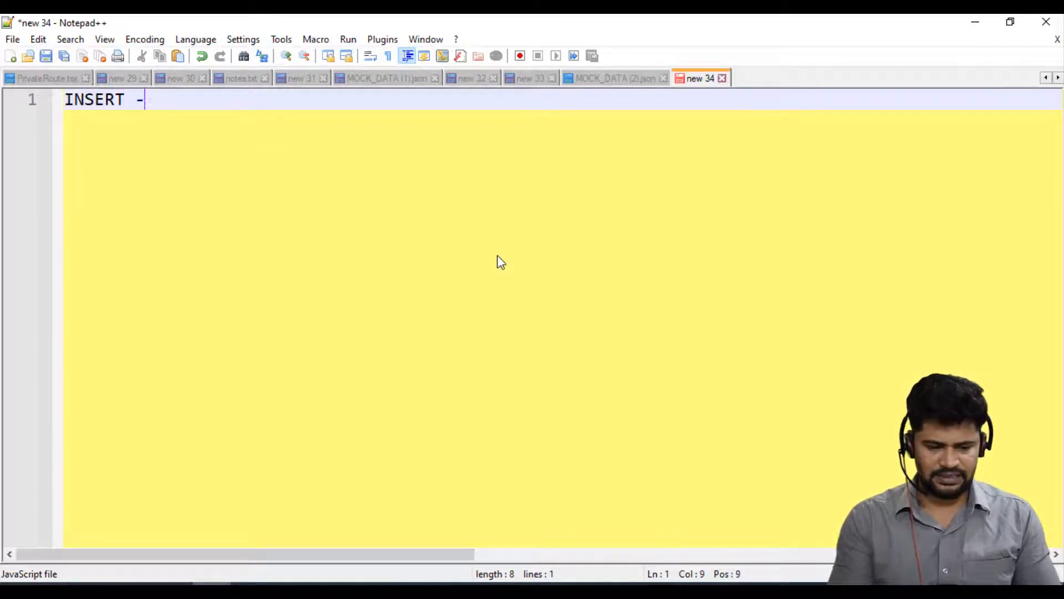
pyautogui.write('> findOne(')
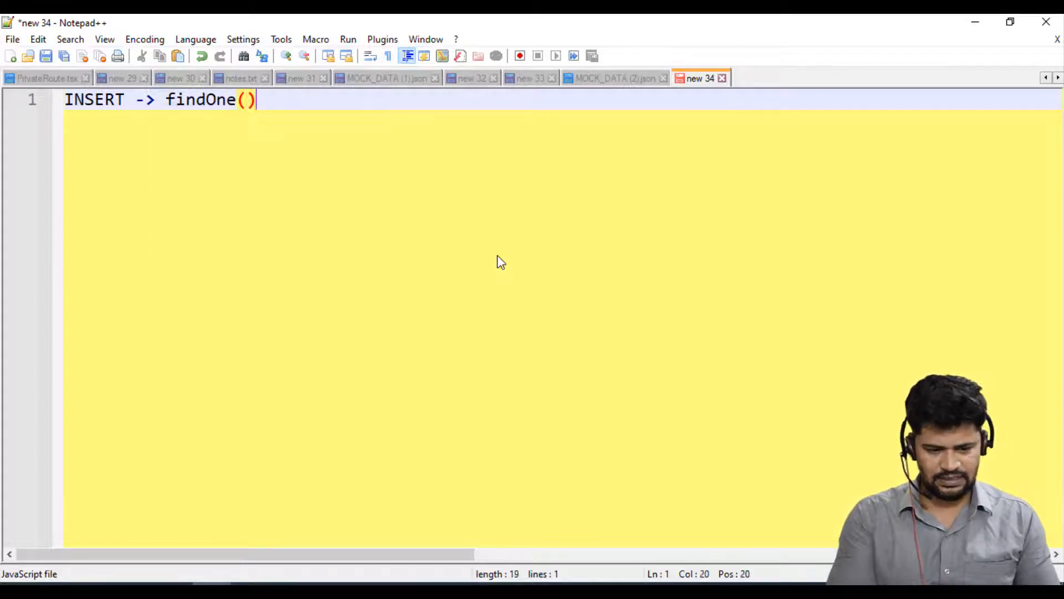
pyautogui.write(', findMan')
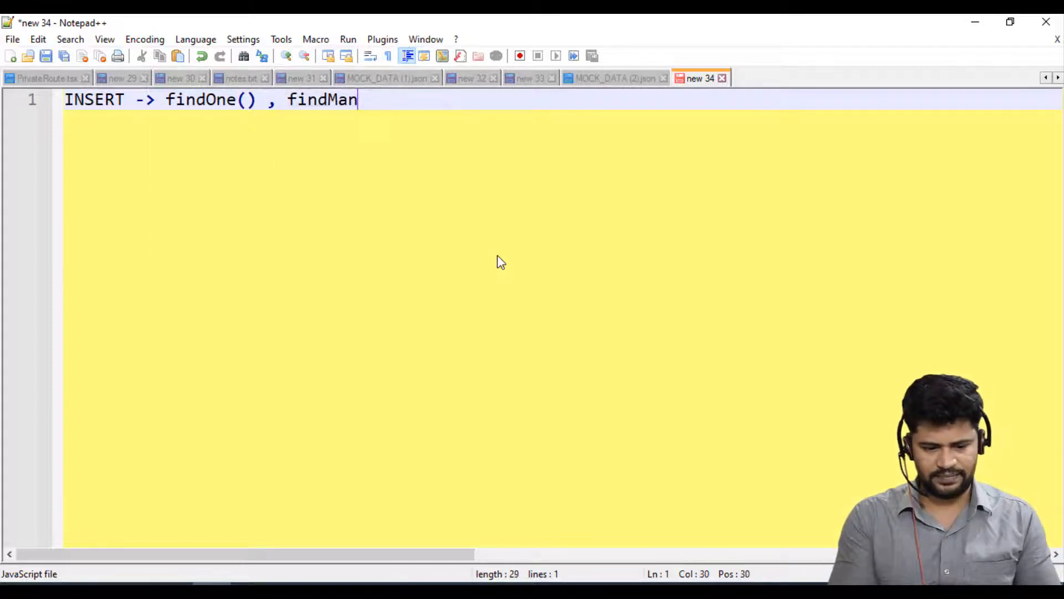
pyautogui.write('y()')
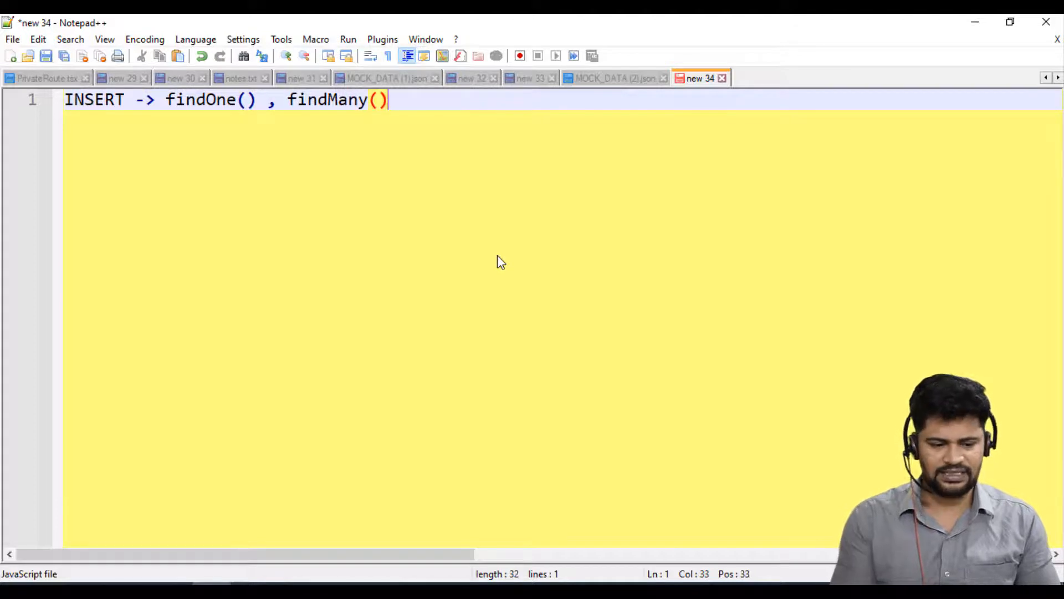
pyautogui.write('READ')
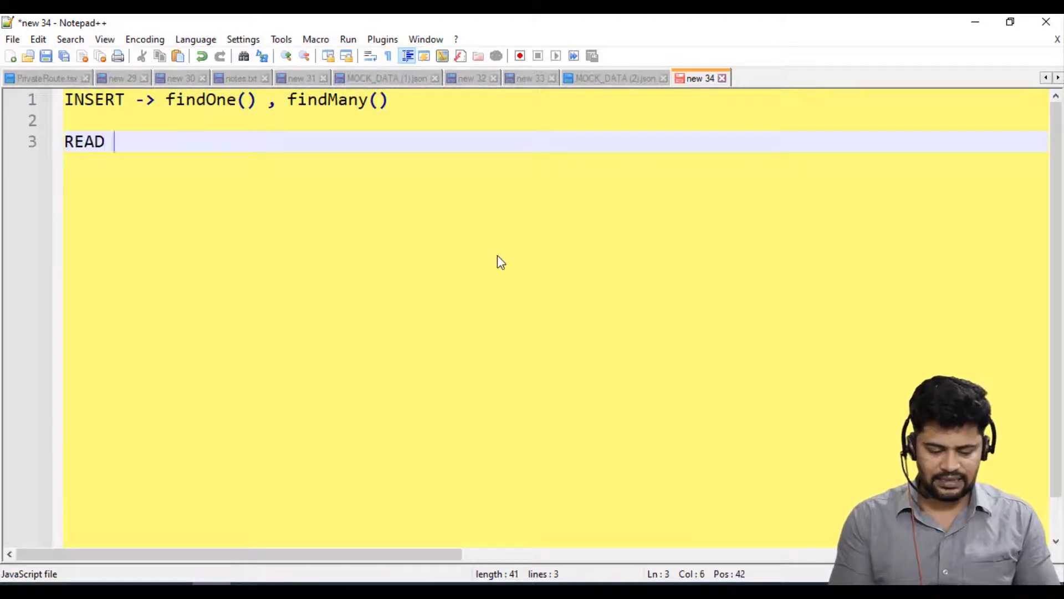
pyautogui.write('->')
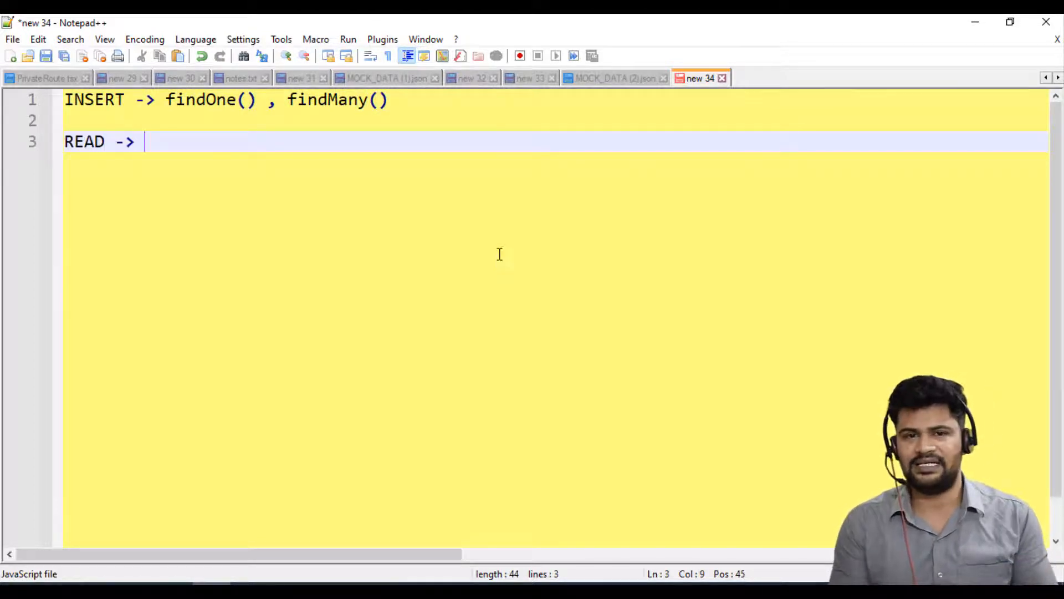
pyautogui.write('find')
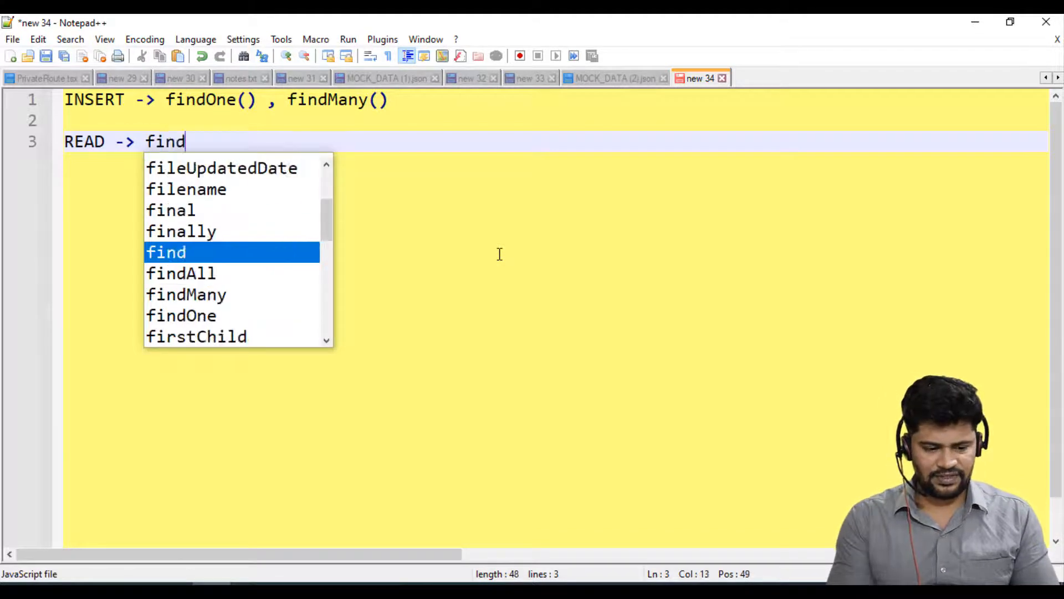
pyautogui.write('()')
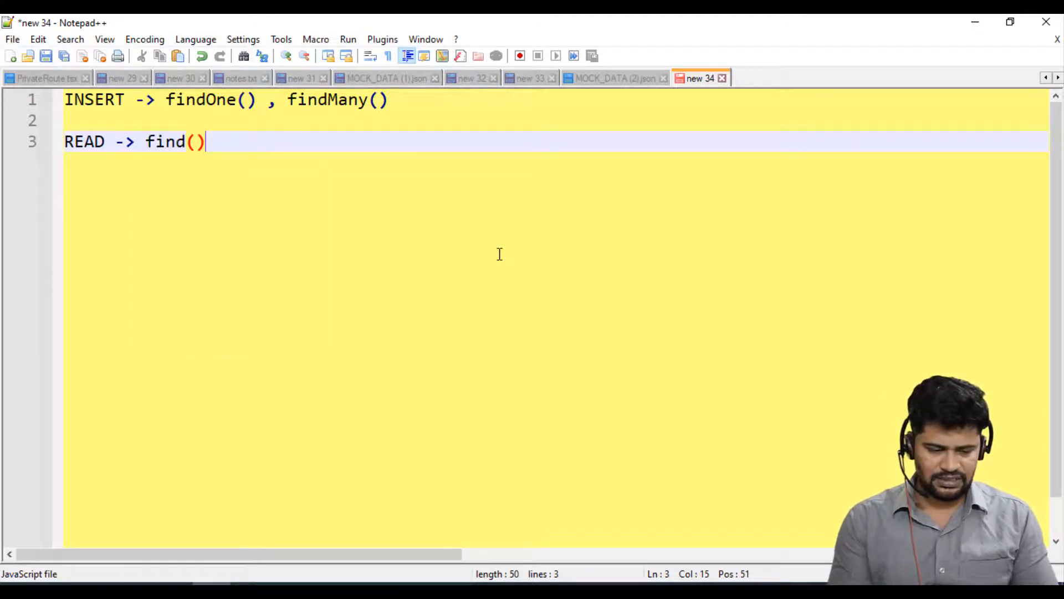
pyautogui.press('BackSpace')
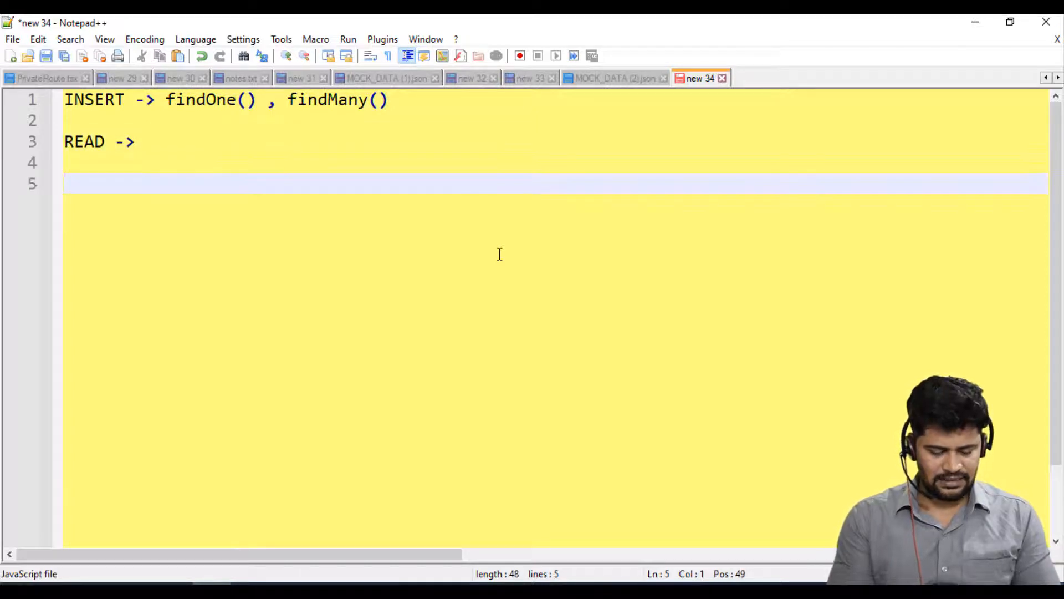
# - Note db.customer.find(); plus its .pretty() and .pretty().count() variants
pyautogui.write('db.custom')
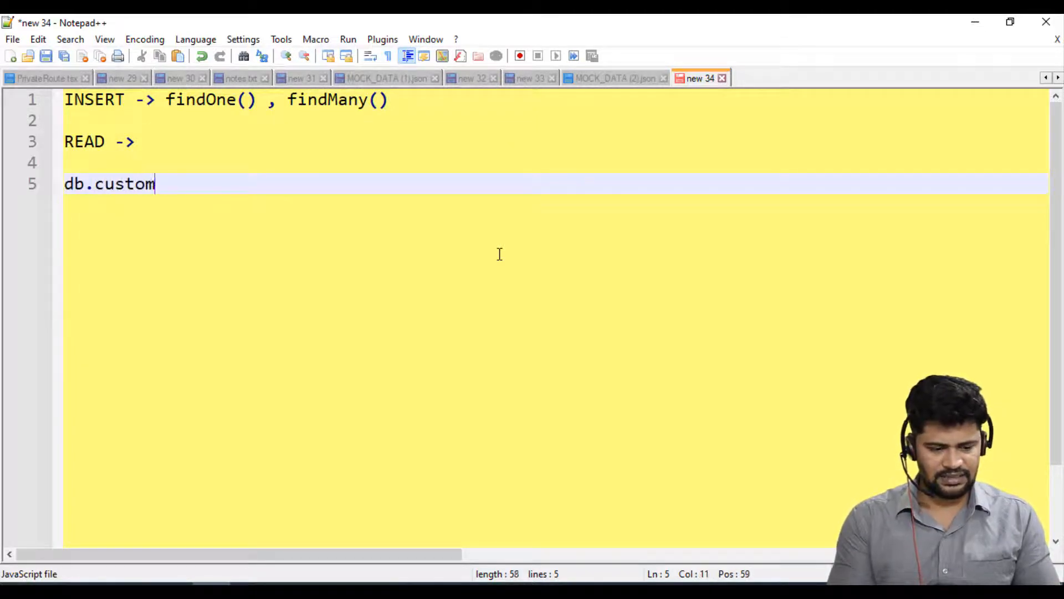
pyautogui.write('er.find()')
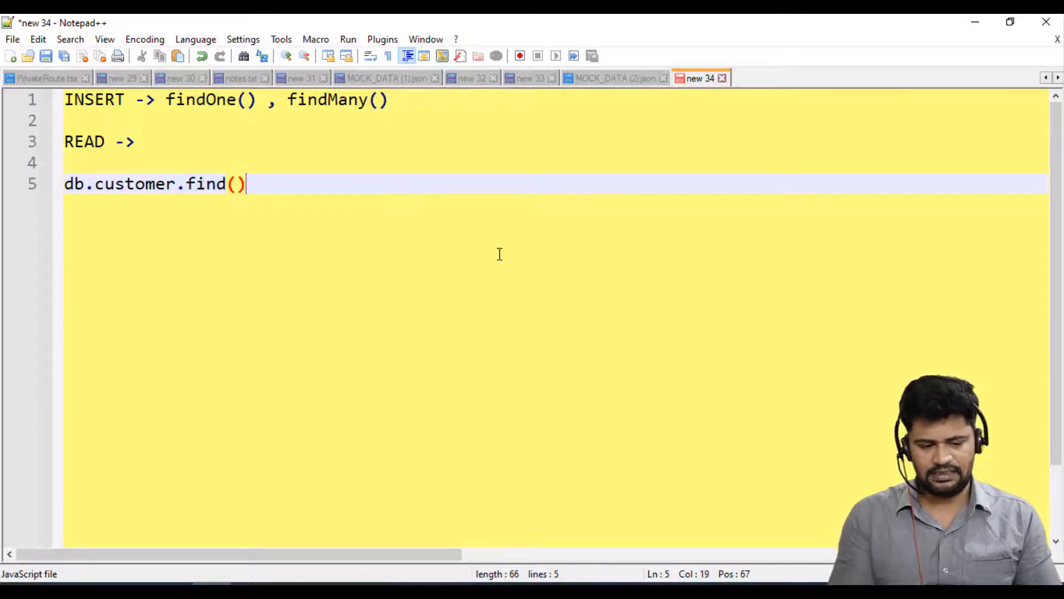
pyautogui.write(';')
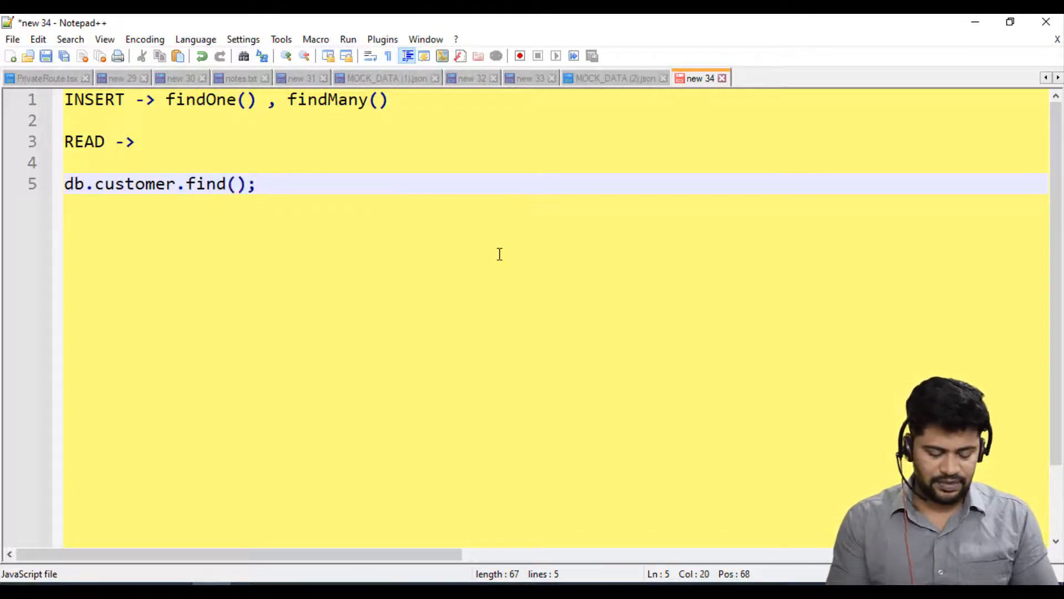
pyautogui.write('db.customer.find();')
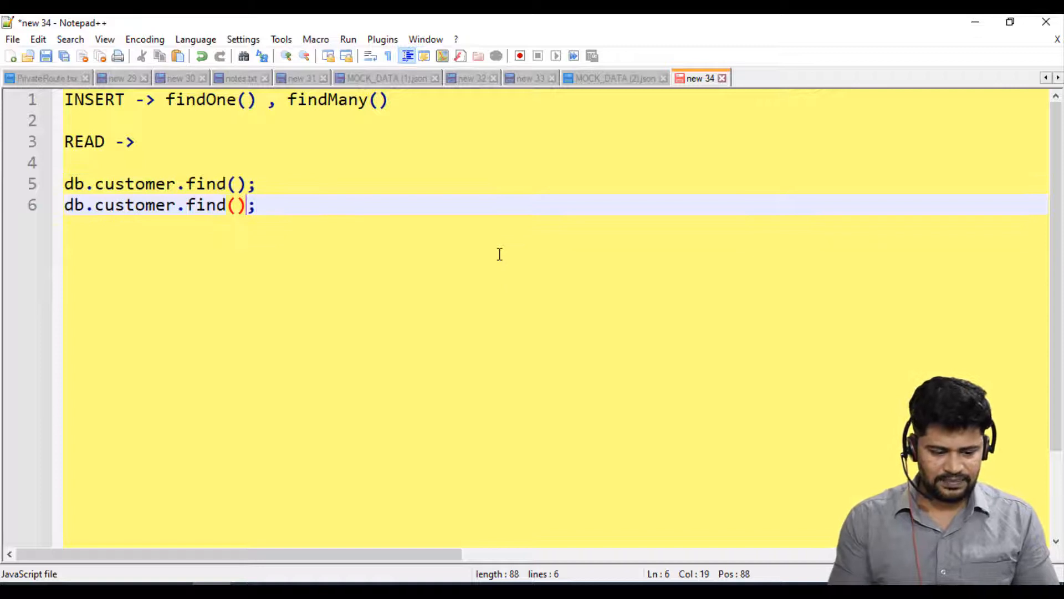
pyautogui.write('.pretty')
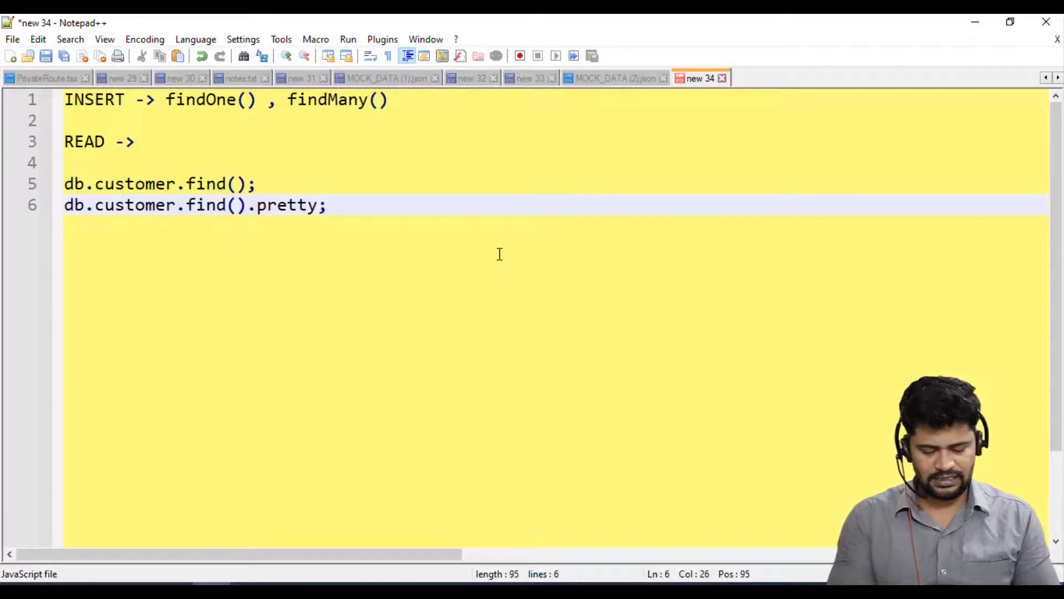
pyautogui.write('()')
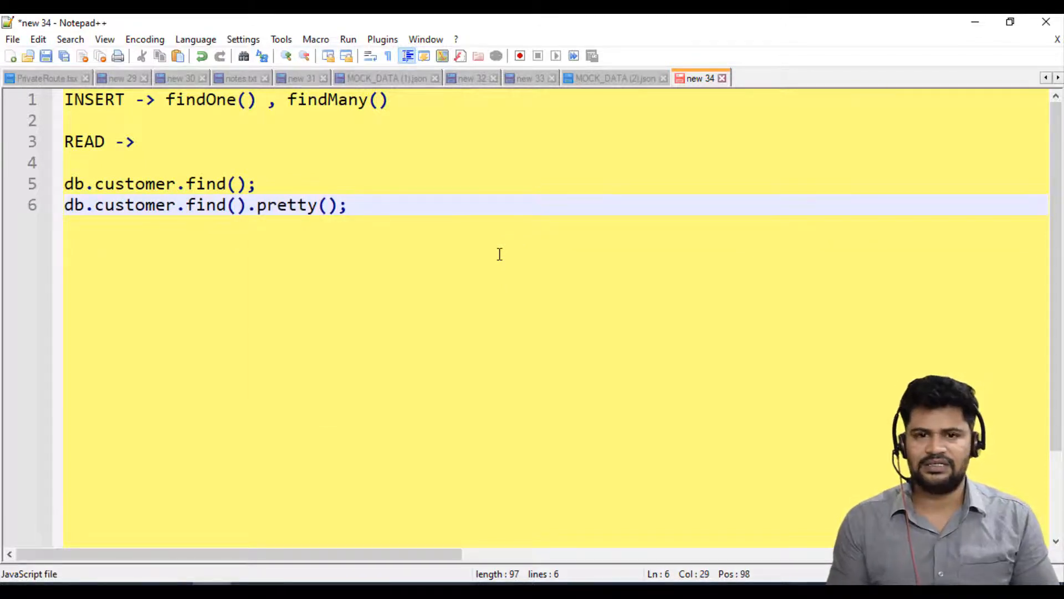
pyautogui.write('db.customer.find().pretty();')
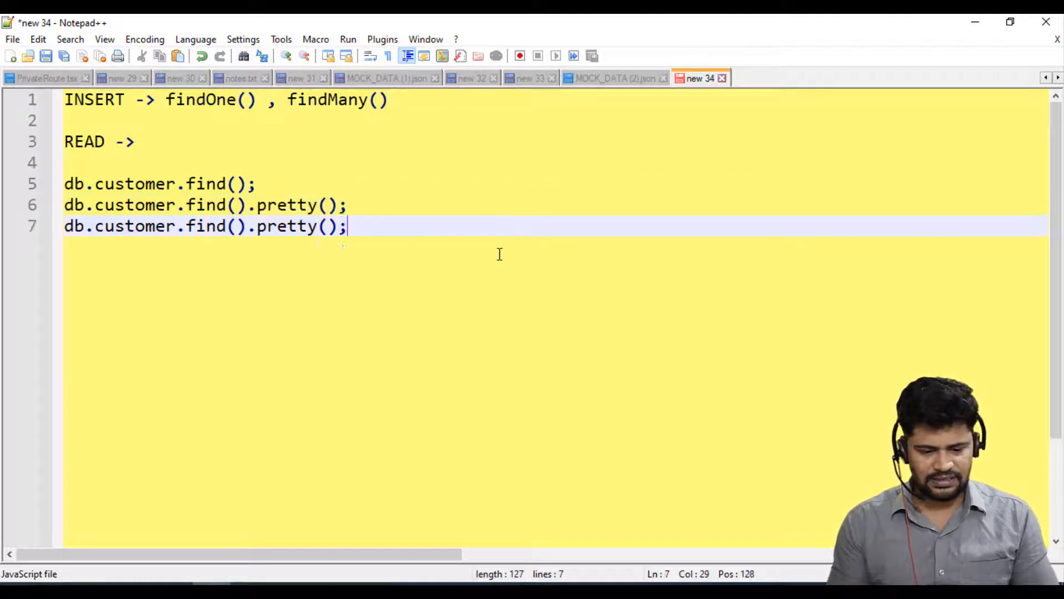
pyautogui.write('.count(')
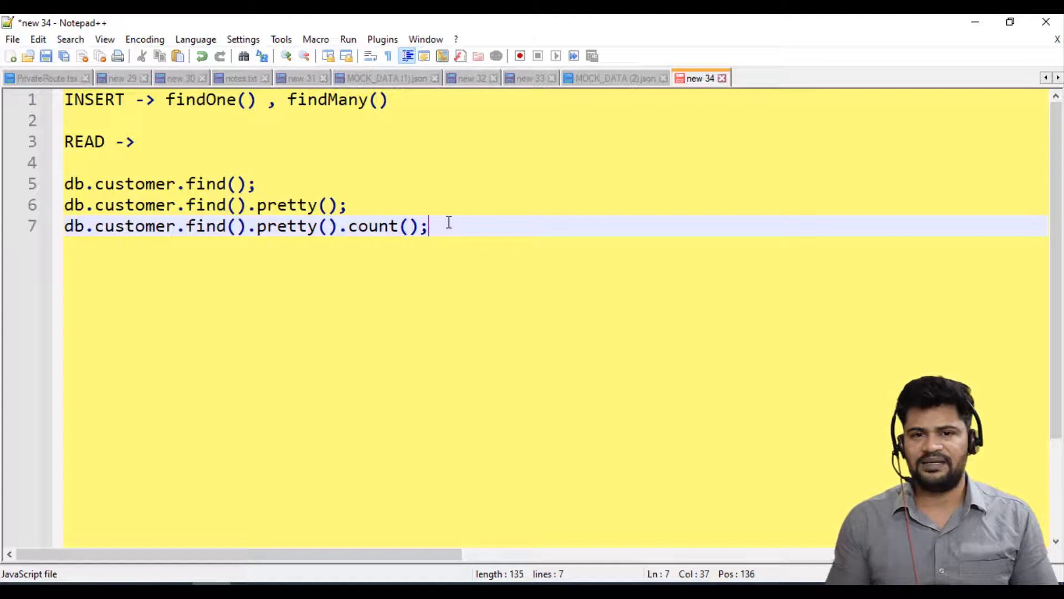
# - Add the SQL equivalent '// select * from customer;' beside the first find query
pyautogui.press('Enter')
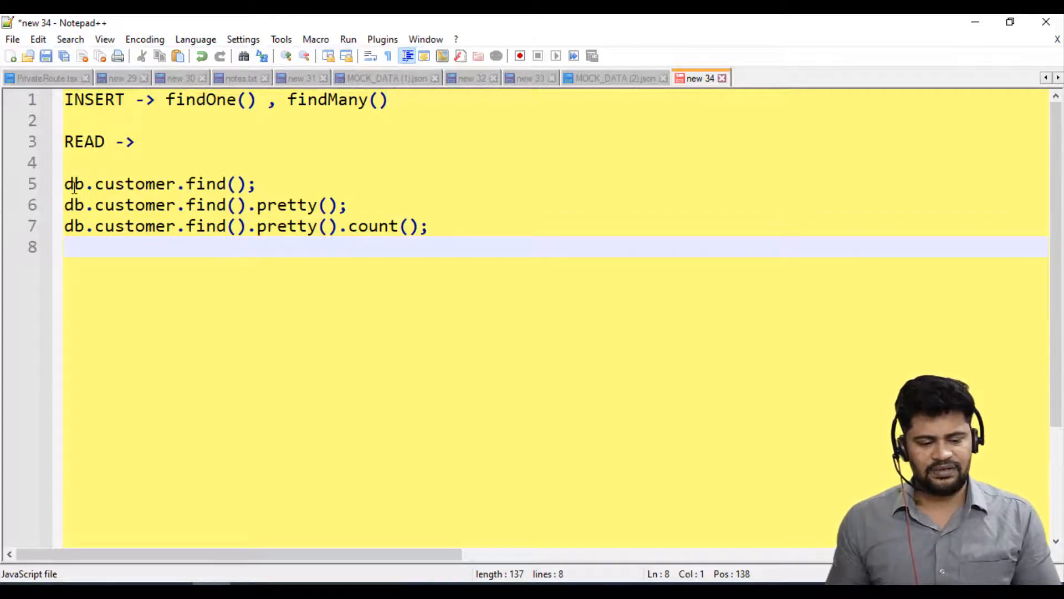
pyautogui.moveTo(65, 183); pyautogui.dragTo(255, 183)
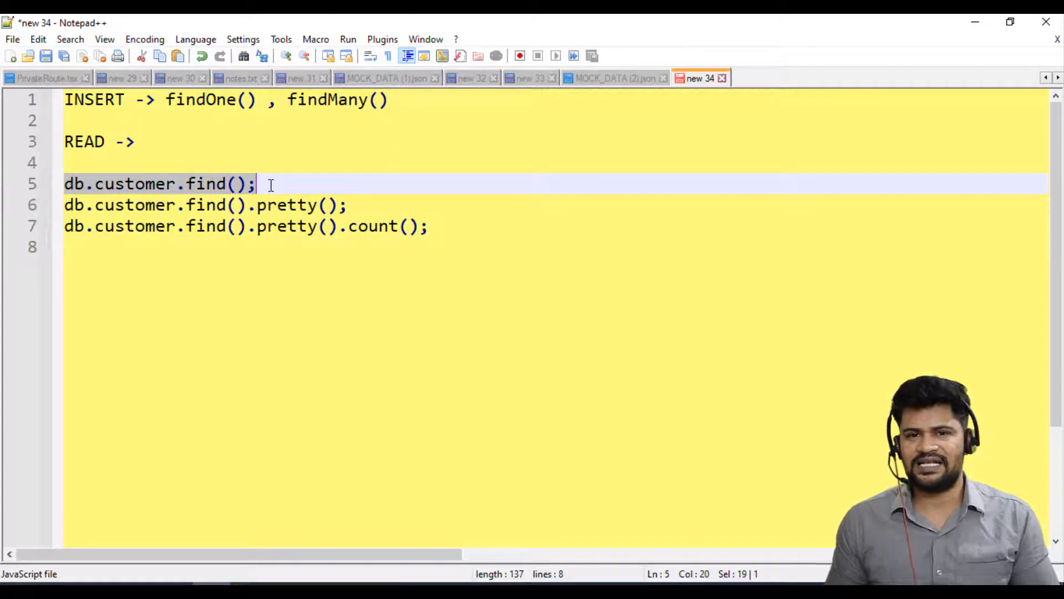
pyautogui.write('//')
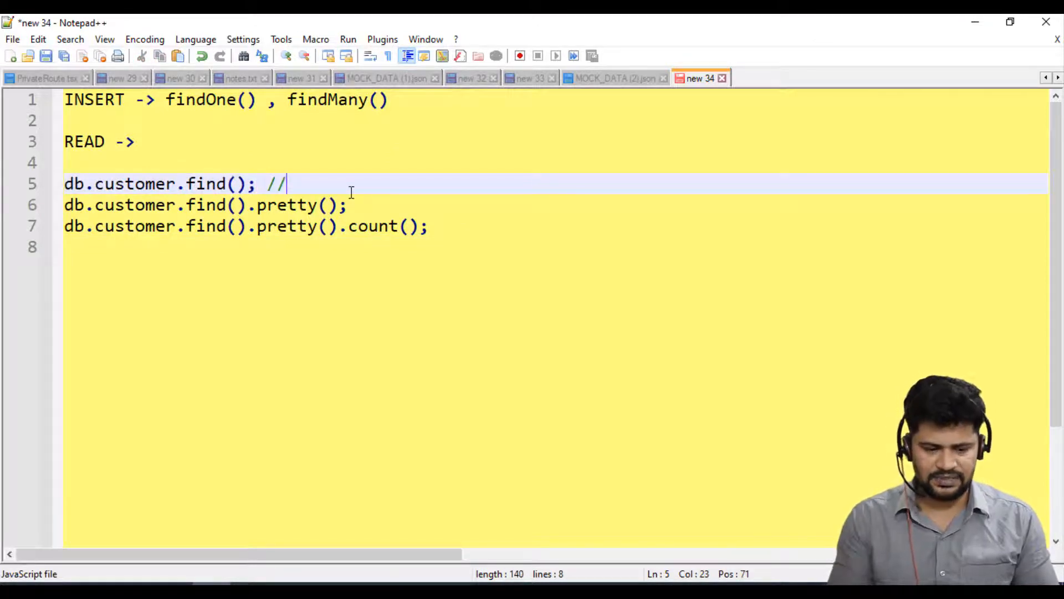
pyautogui.write('se')
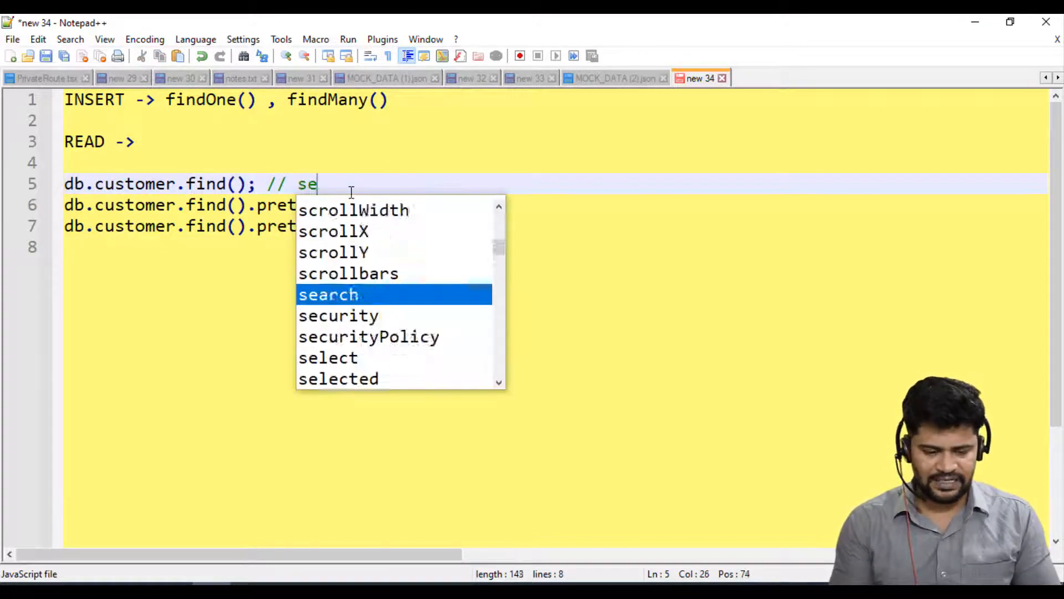
pyautogui.write('lect * fro')
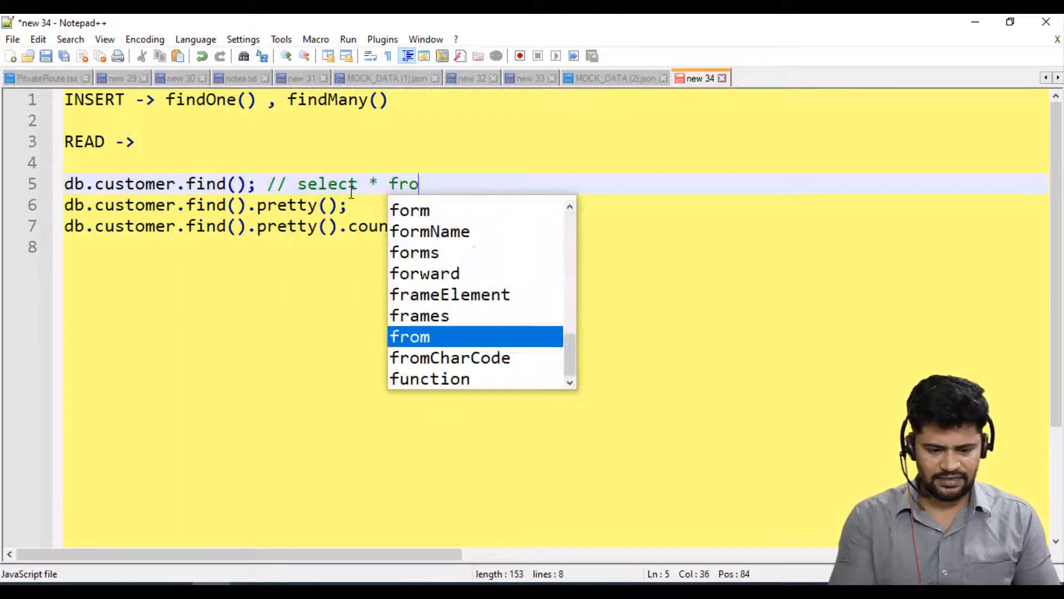
pyautogui.write('m customer')
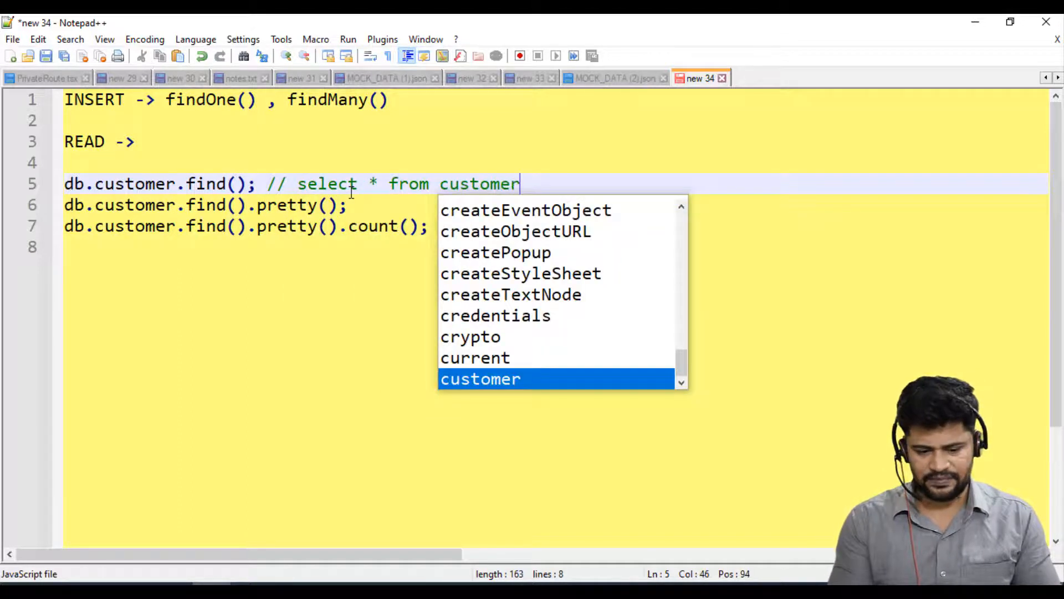
pyautogui.write(';')
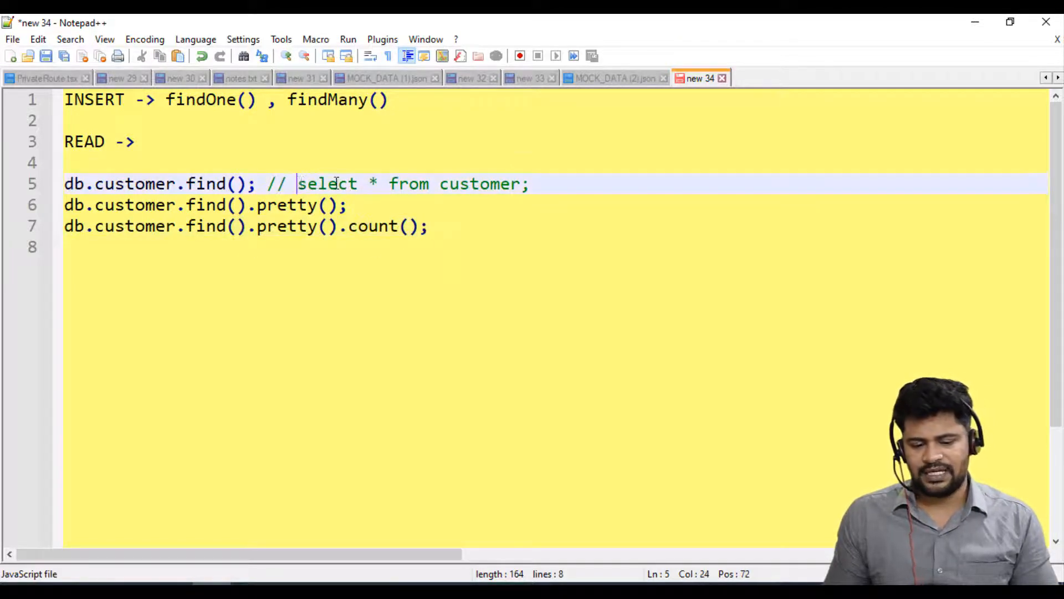
# - Add db.customer.find({firstName : "Naveen"}).pretty(); on a new line
pyautogui.moveTo(297, 183); pyautogui.dragTo(520, 183)
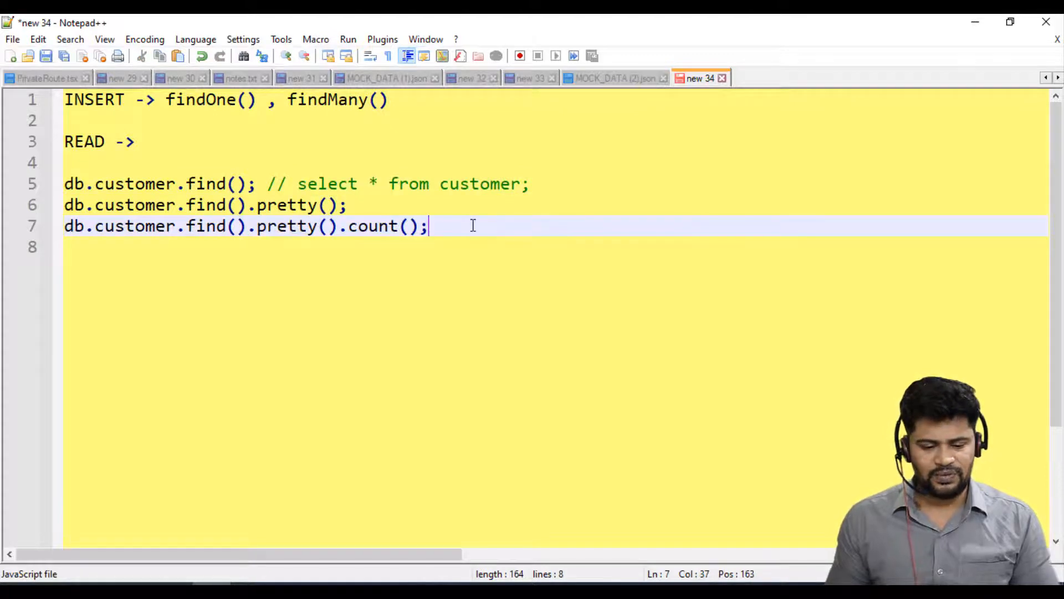
pyautogui.press('Enter')
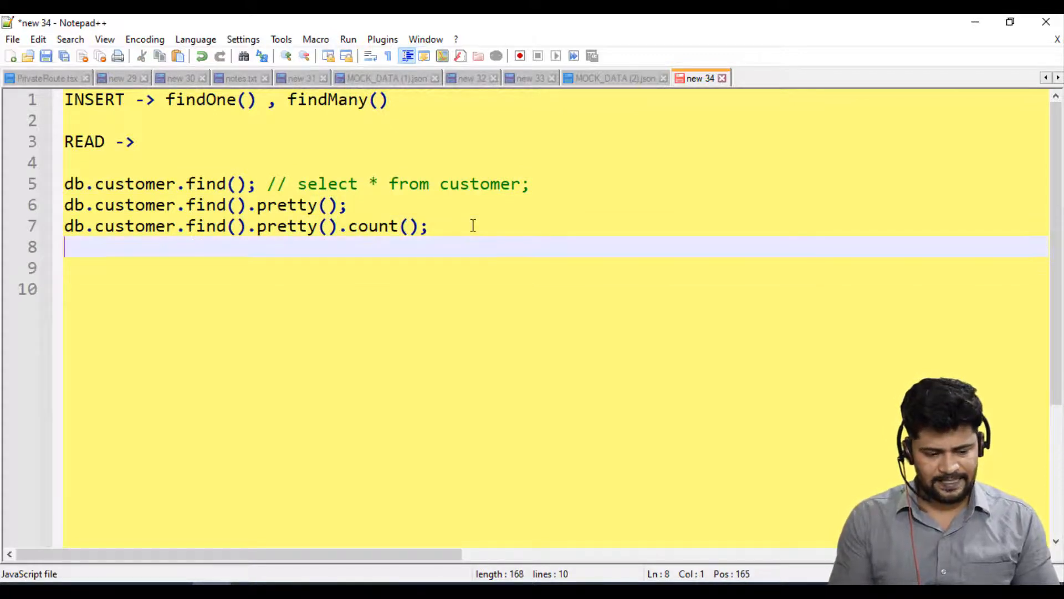
pyautogui.write('db.customer.find(')
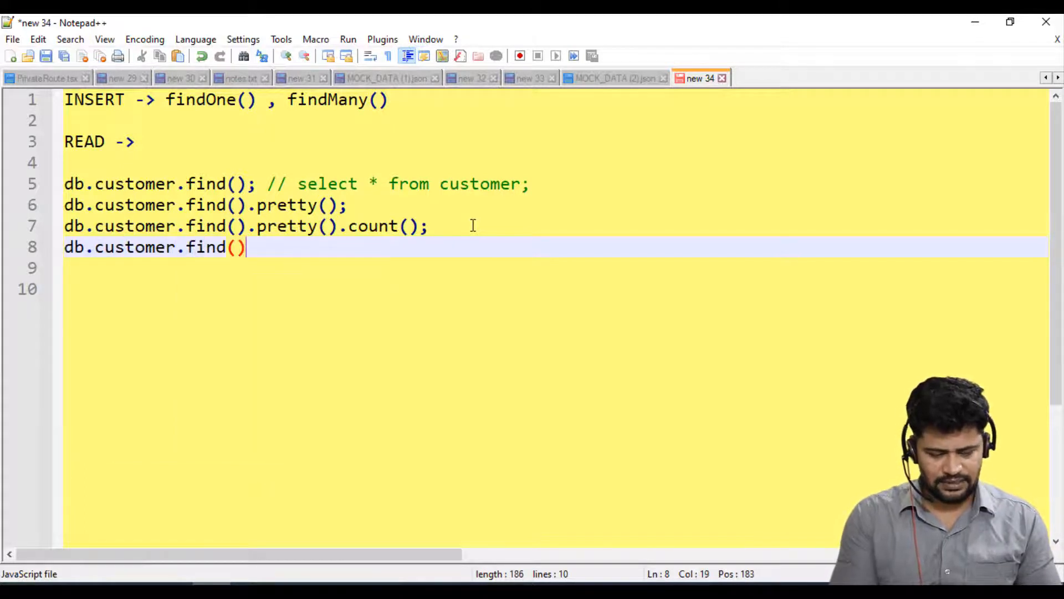
pyautogui.write('.pretty();')
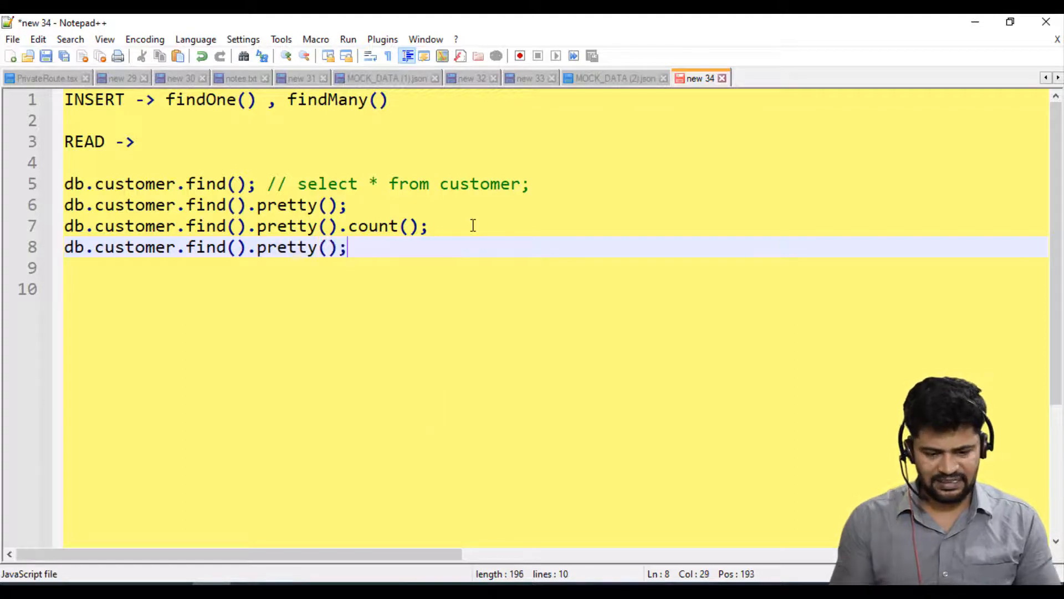
pyautogui.click(233, 246)
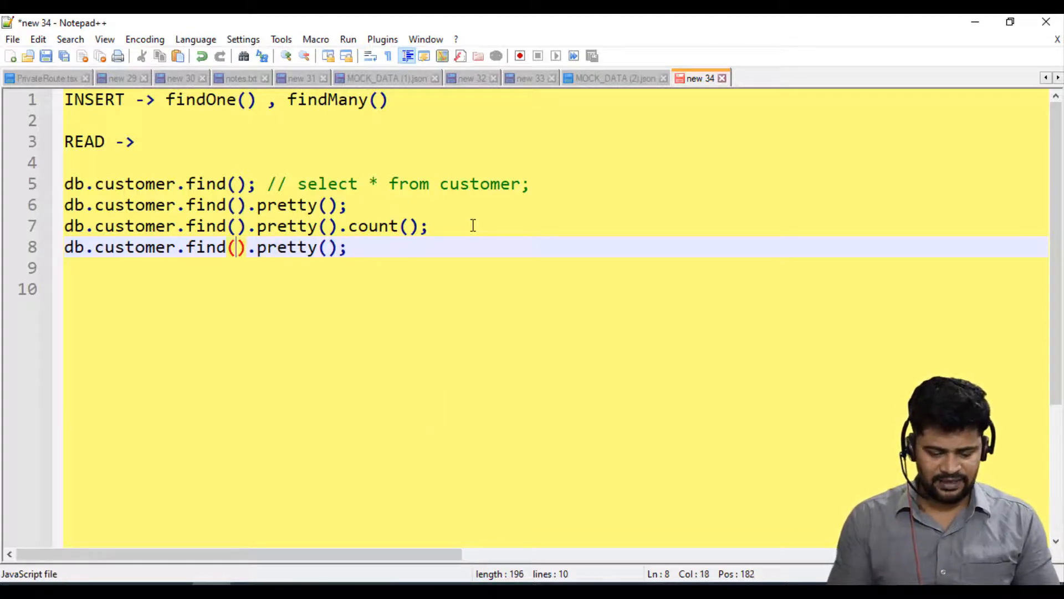
pyautogui.write('{}')
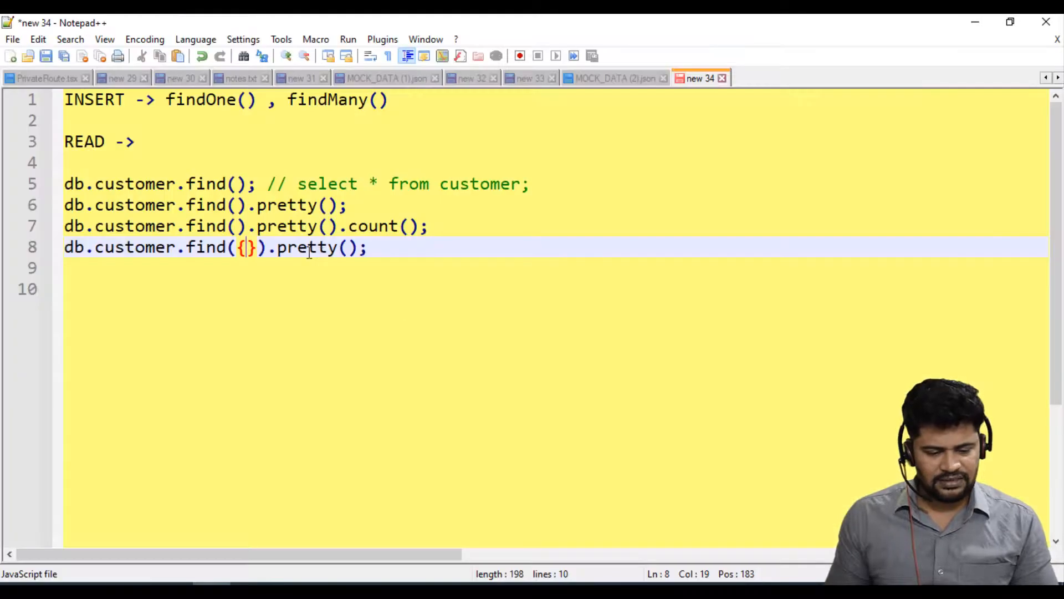
pyautogui.write('firstNA')
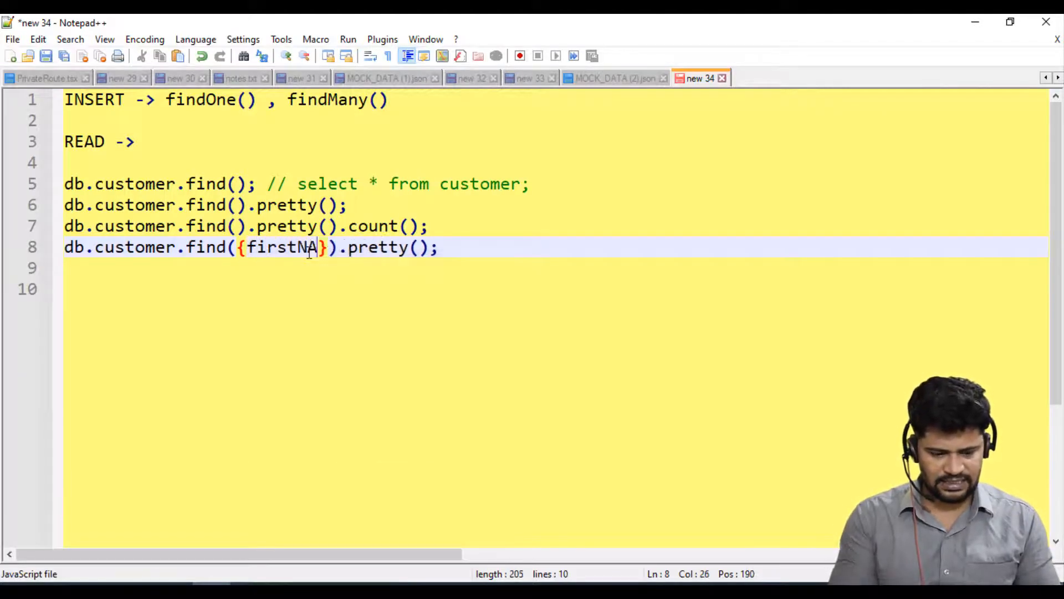
pyautogui.write('me')
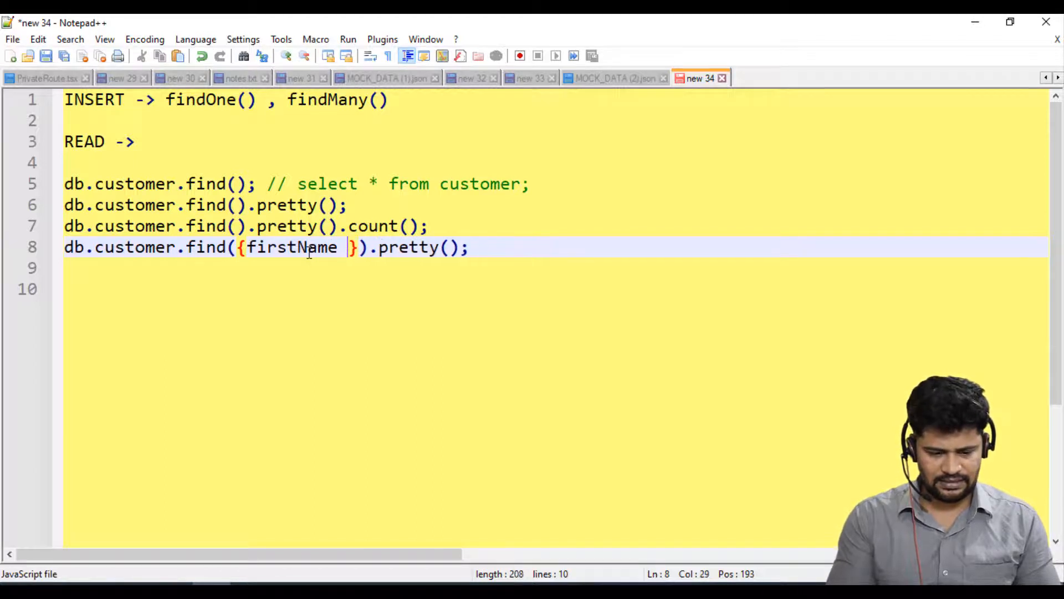
pyautogui.write(': "N')
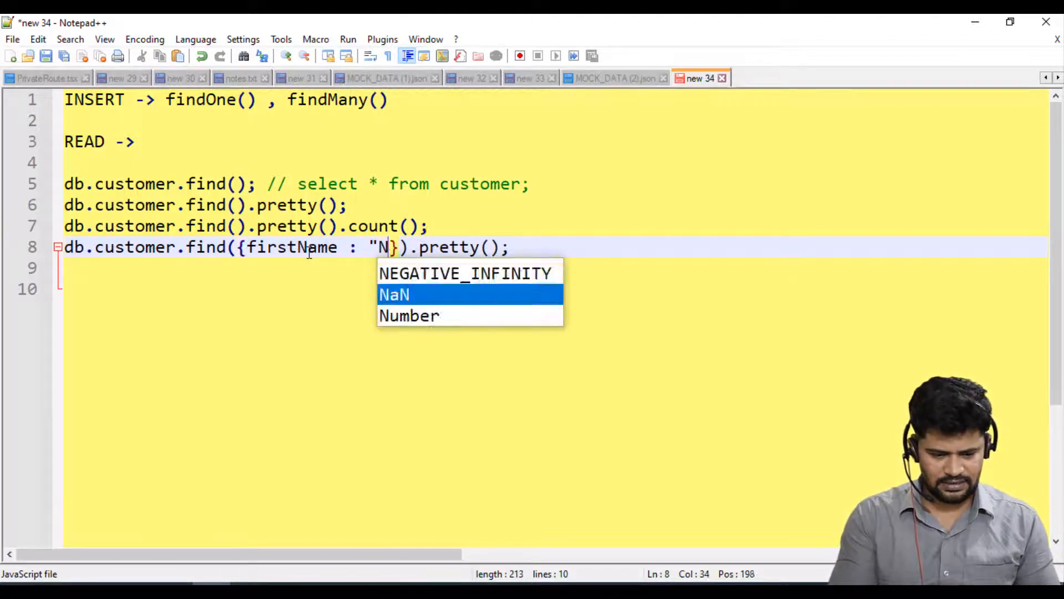
pyautogui.write('aveen')
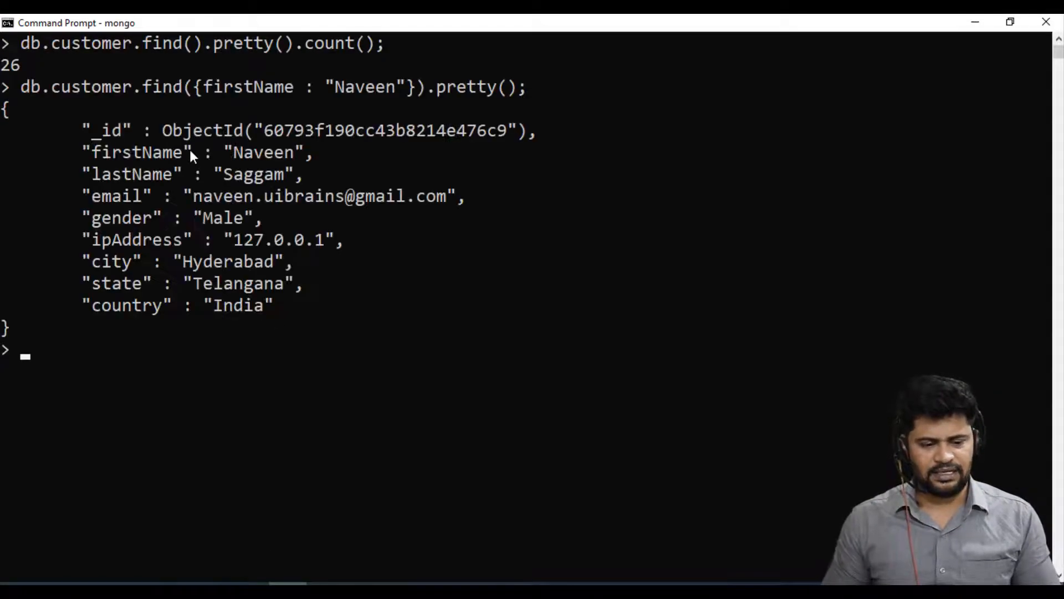
pyautogui.moveTo(200, 202)
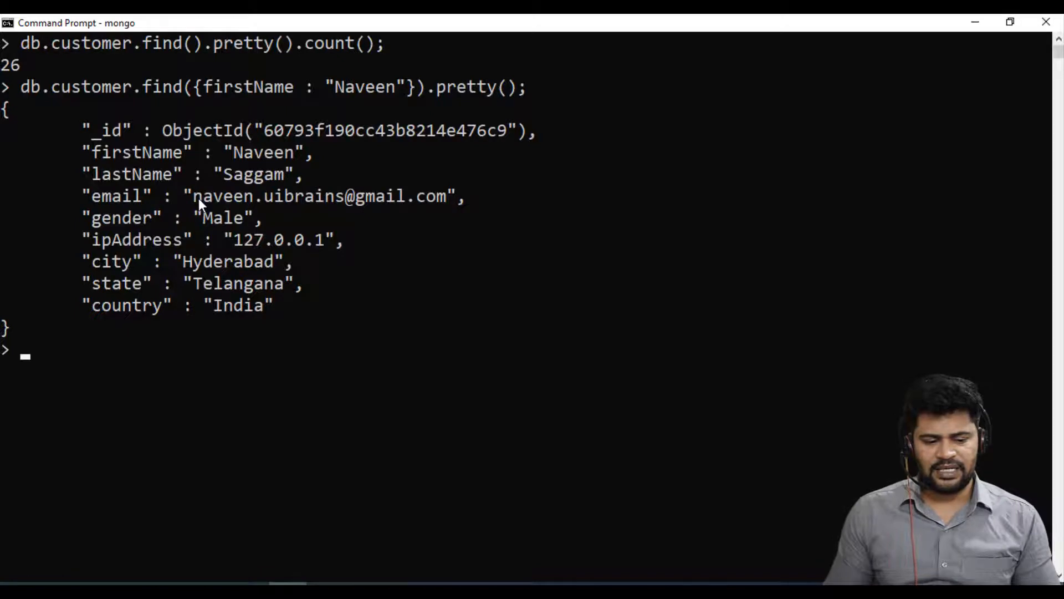
# - Run the firstName Naveen query in the mongo shell and review the returned document
pyautogui.moveTo(193, 196); pyautogui.dragTo(355, 196)
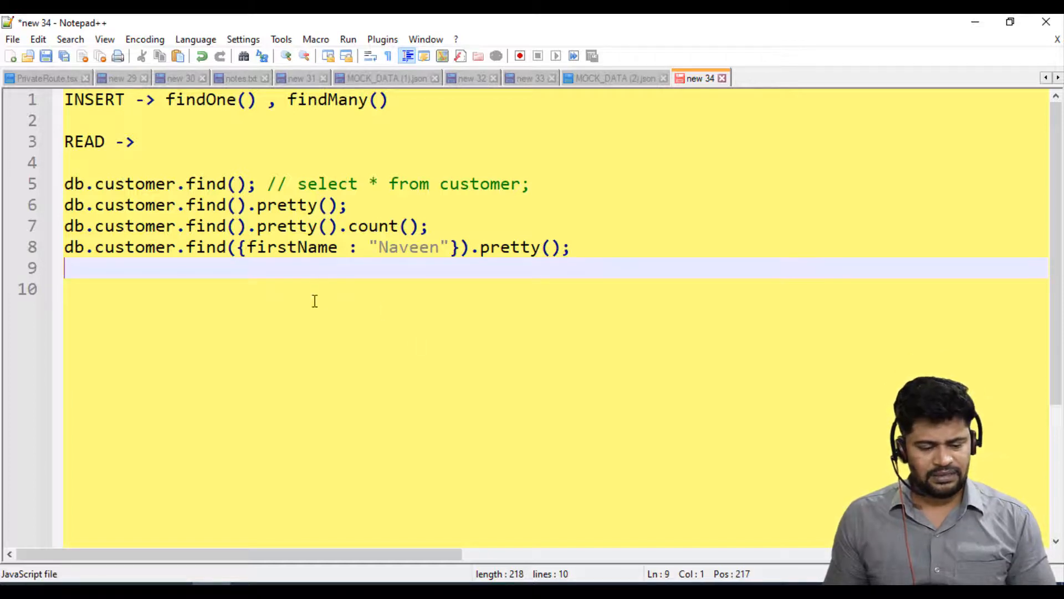
# - Rewrite the copied filter as _id : ObjectId("…") using an id taken from the Compass list
pyautogui.doubleClick(207, 247)
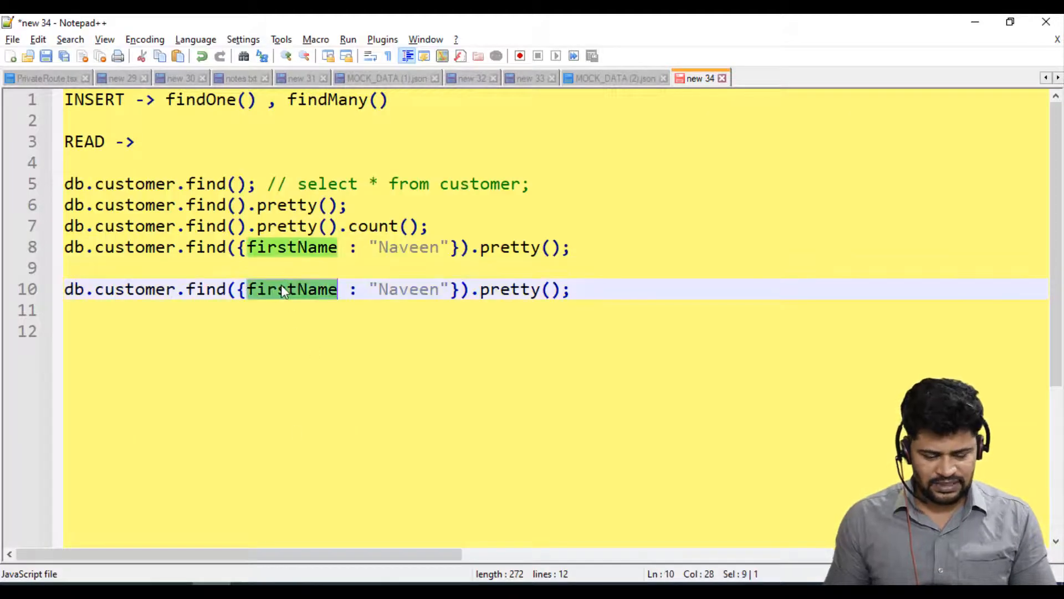
pyautogui.write('_id')
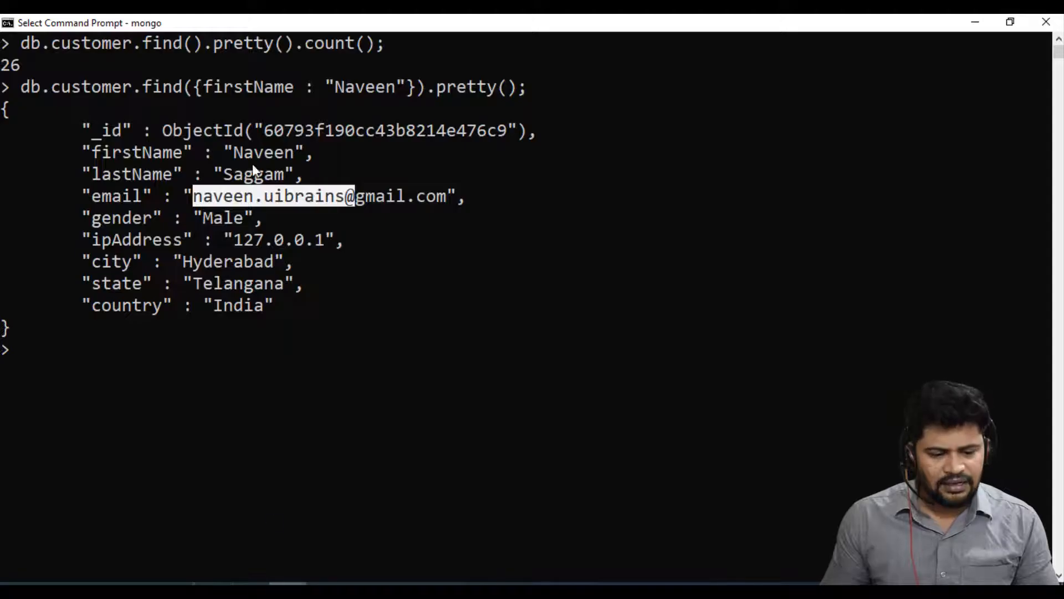
pyautogui.doubleClick(202, 131)
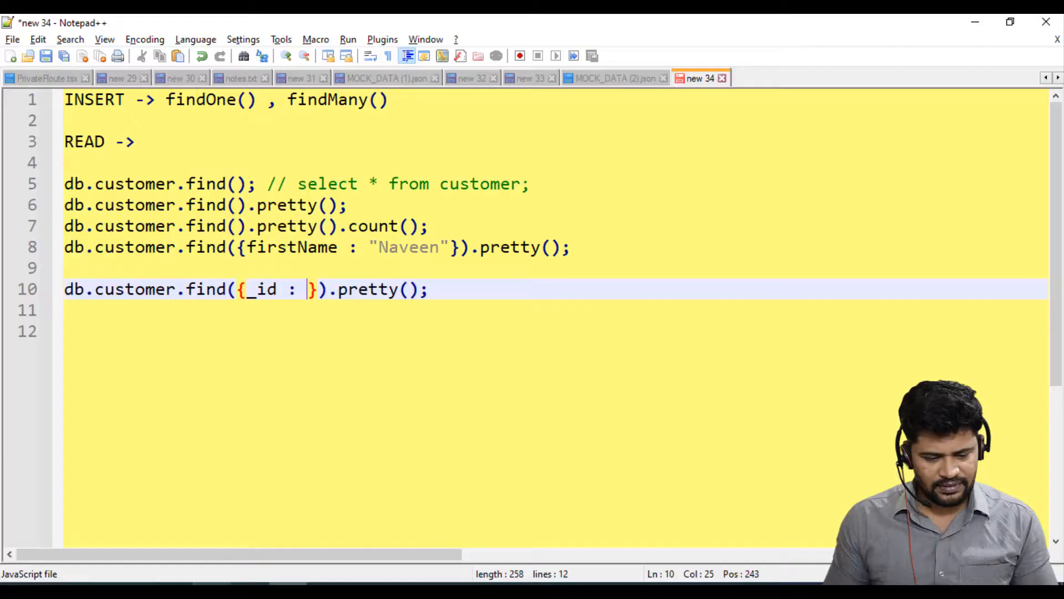
pyautogui.write('ObjectId()')
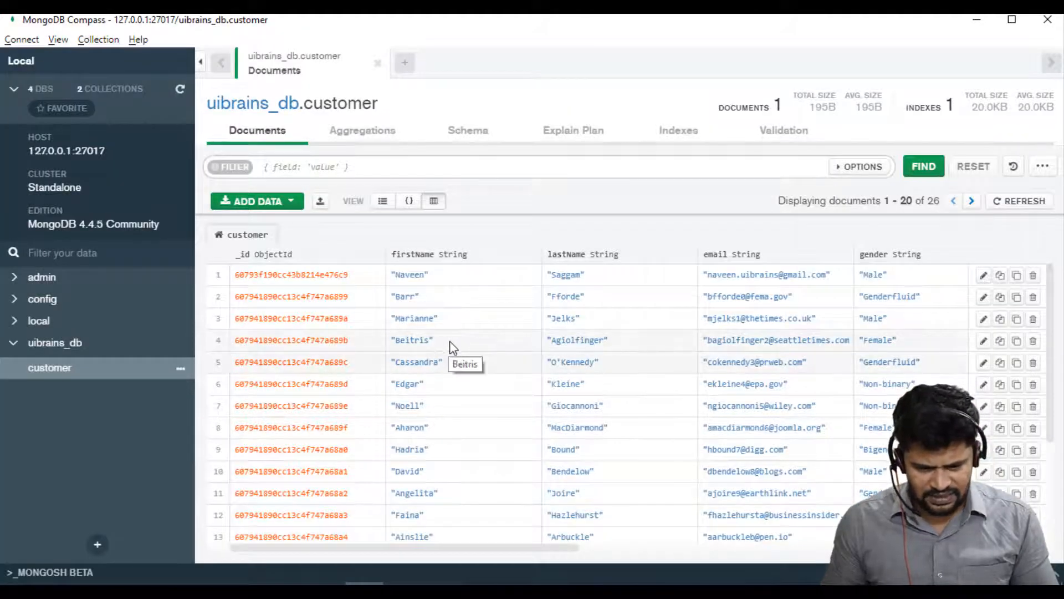
pyautogui.doubleClick(414, 318)
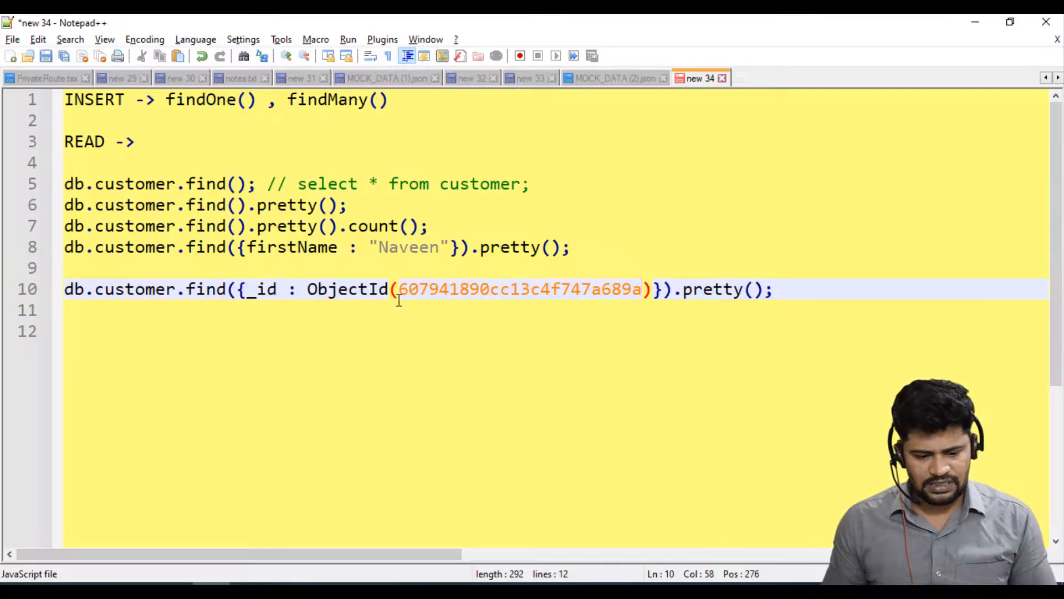
pyautogui.write('"')
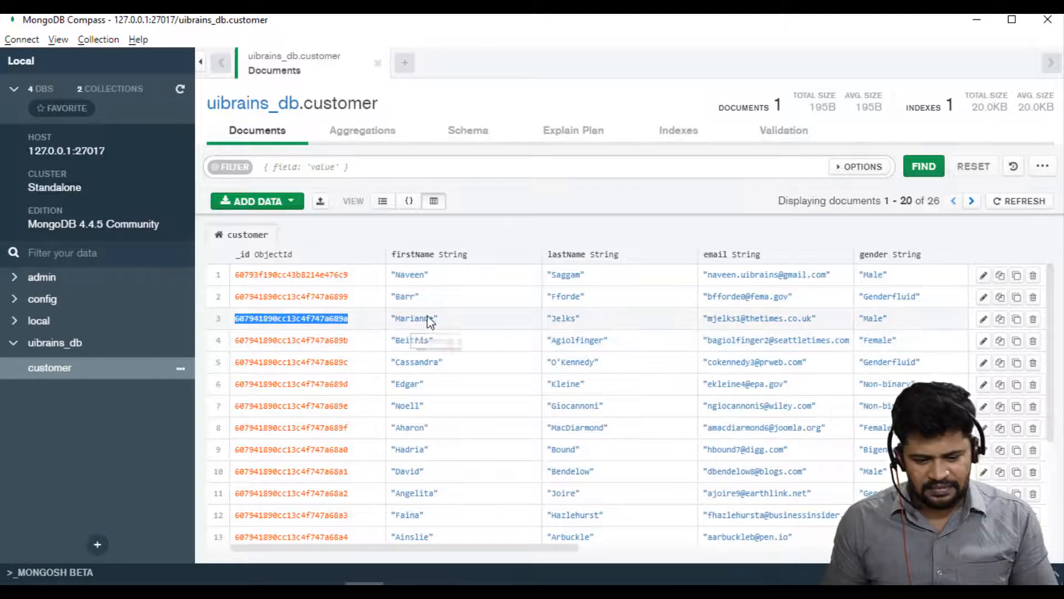
pyautogui.press('alt+tab')
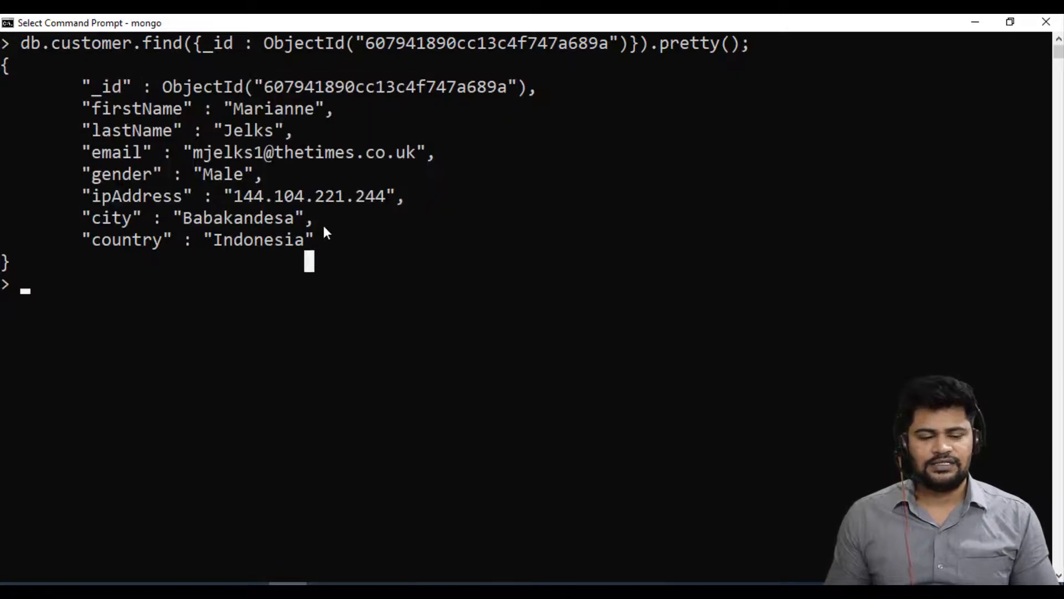
pyautogui.moveTo(328, 247)
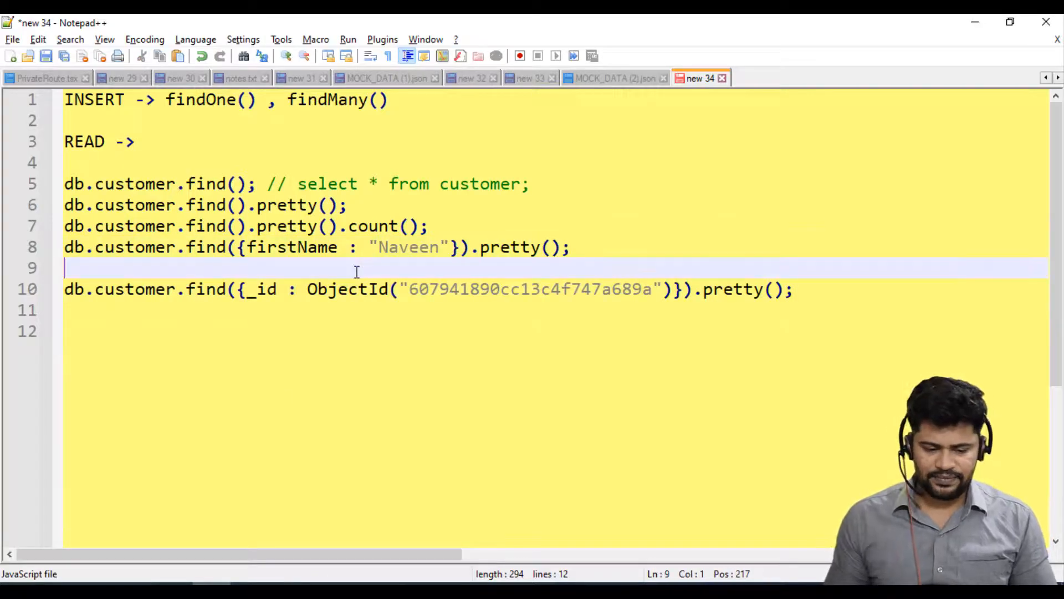
# - Note db.customer.find().sort({firstName : 1}).pretty(); and take it to the mongo shell
pyautogui.press('Backspace')
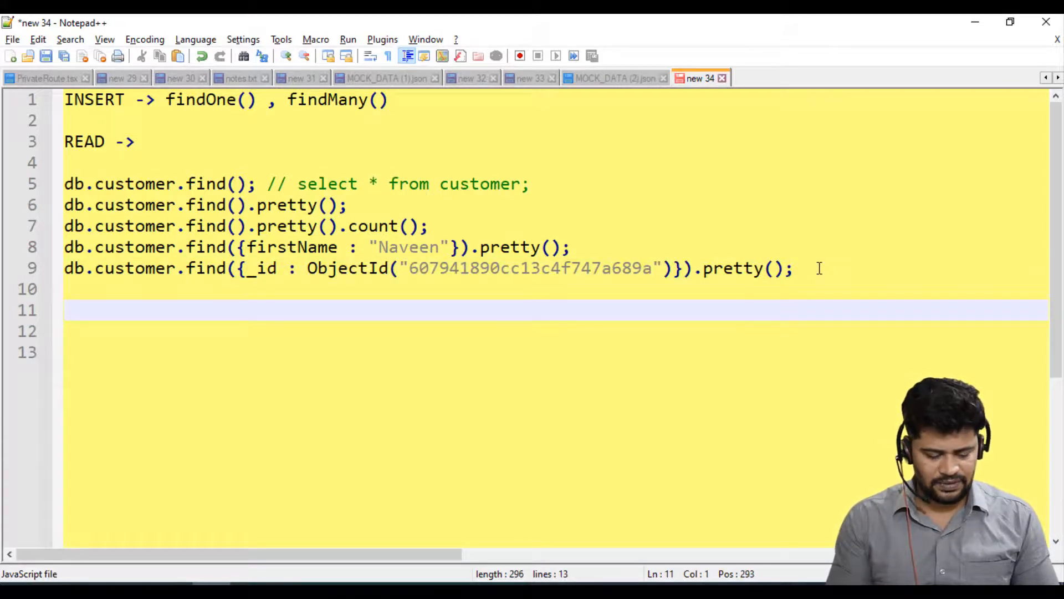
pyautogui.write('db.customer.fn')
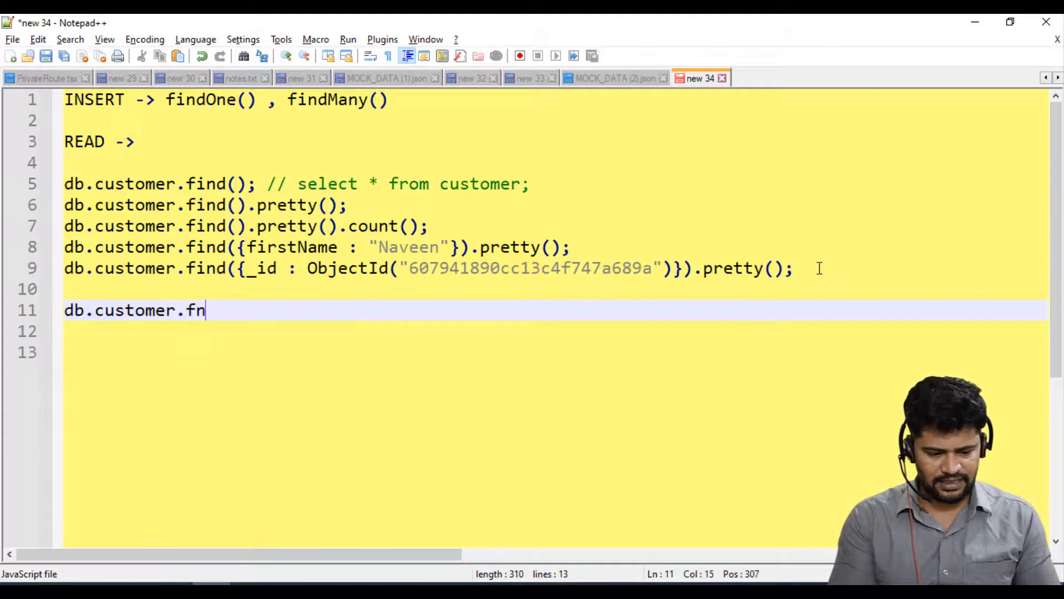
pyautogui.write('ind()')
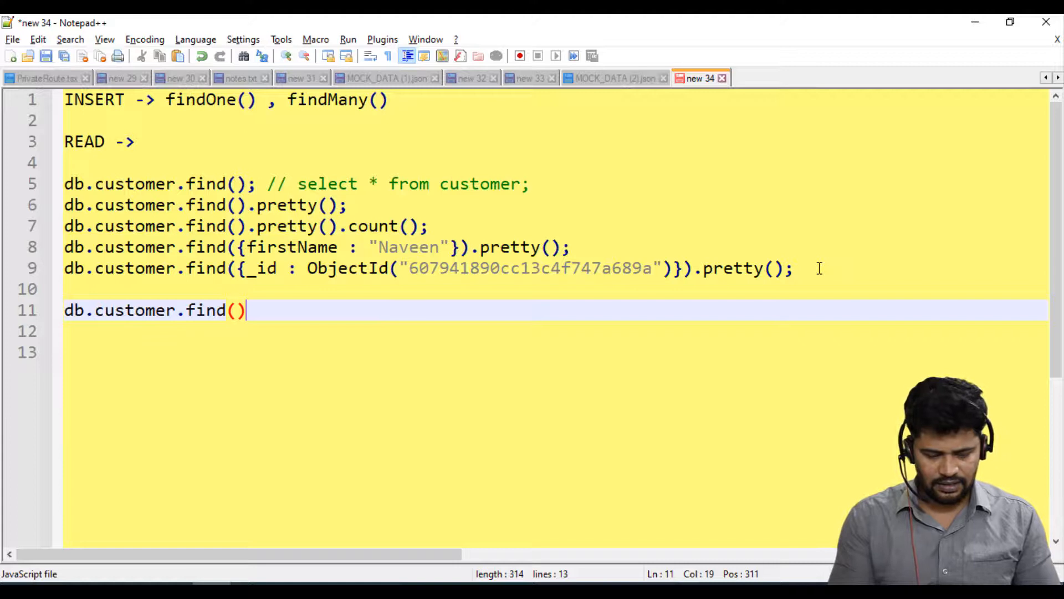
pyautogui.write('.sort')
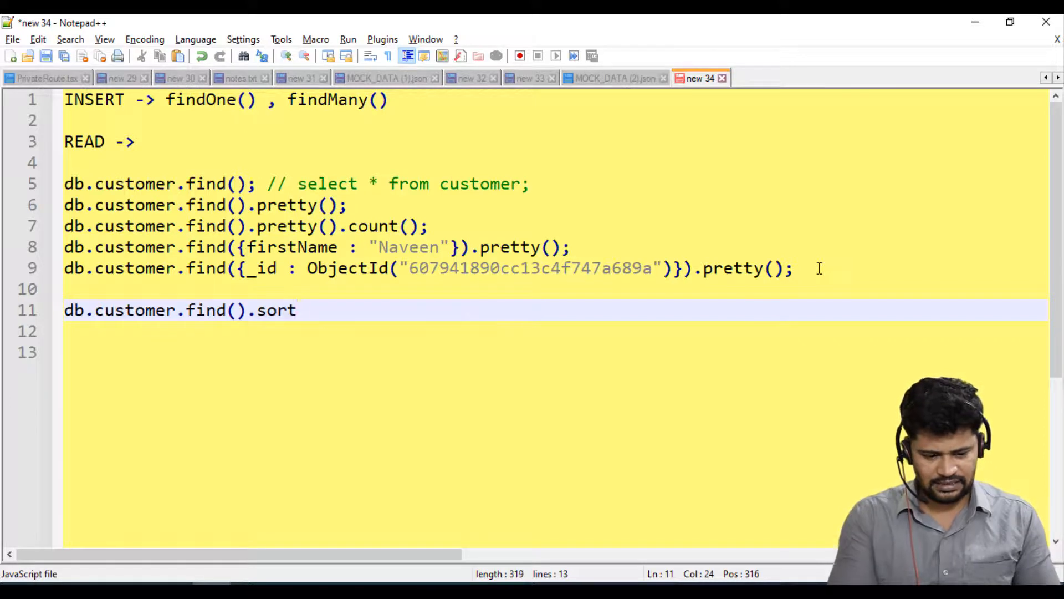
pyautogui.write('(')
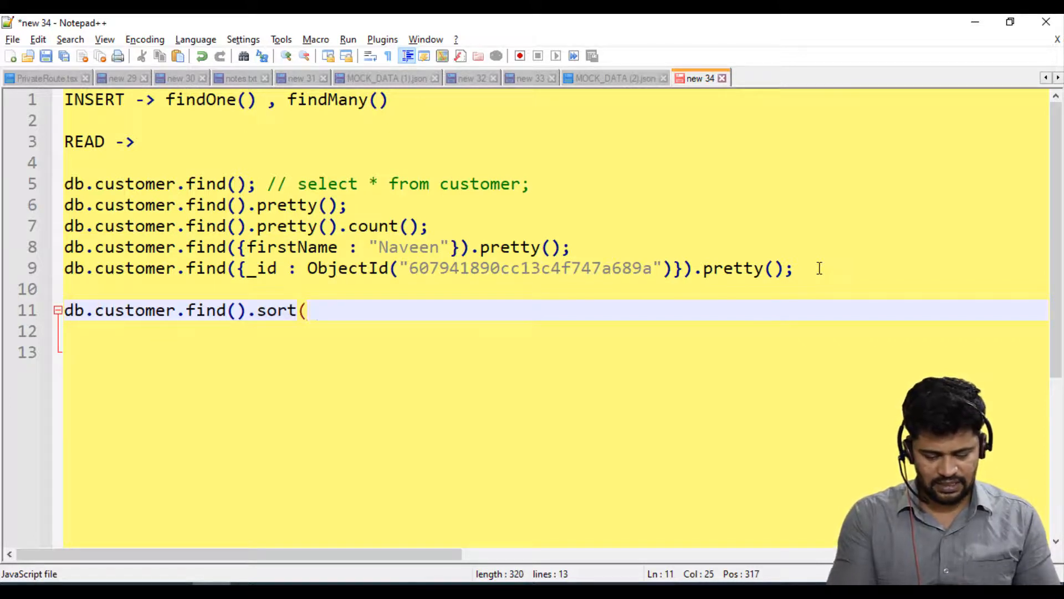
pyautogui.write(')')
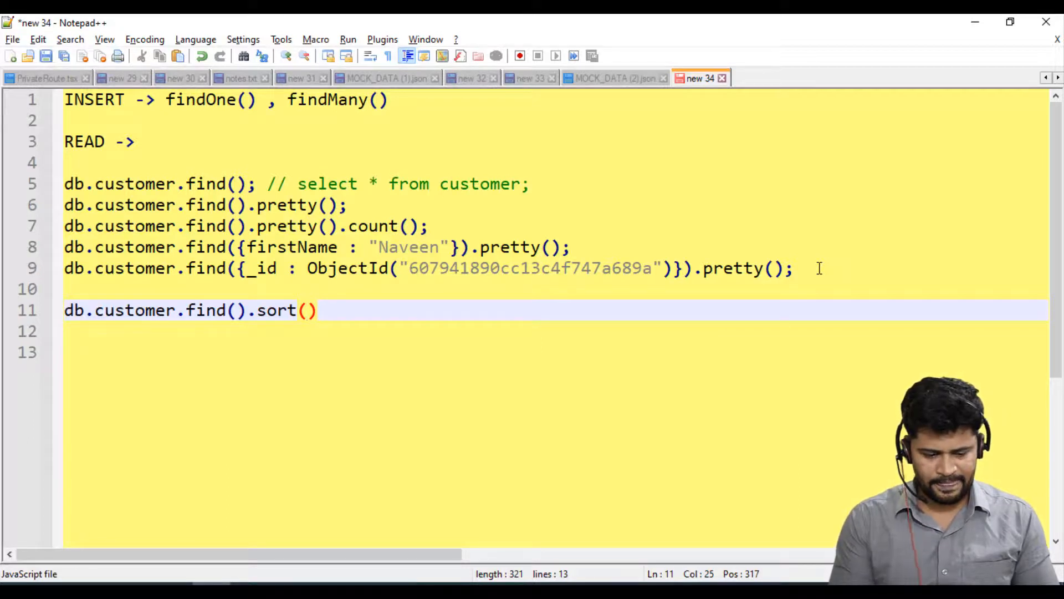
pyautogui.write('{}')
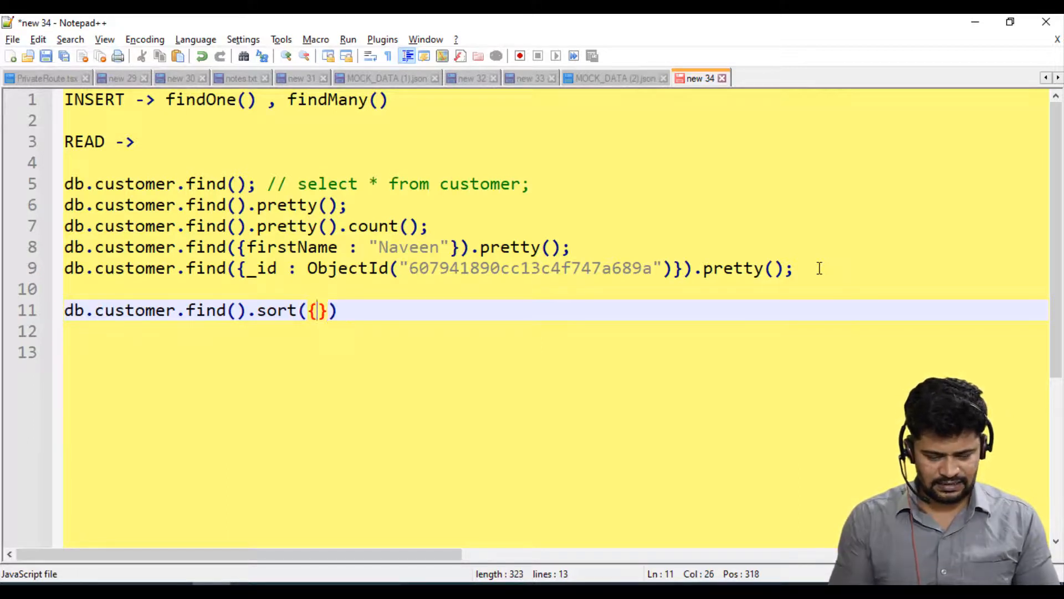
pyautogui.write('firstName')
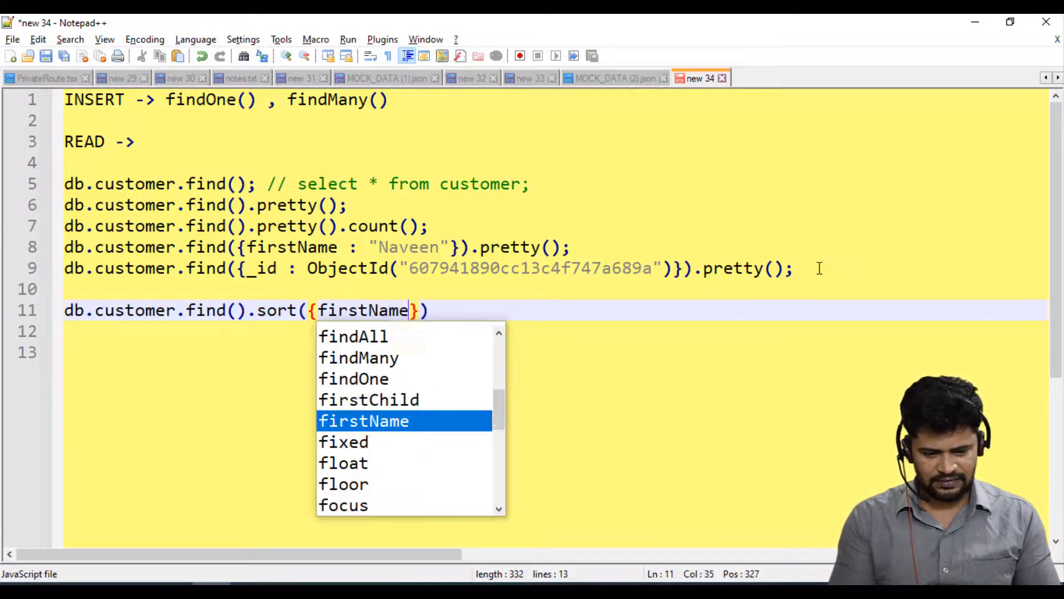
pyautogui.write(': 1')
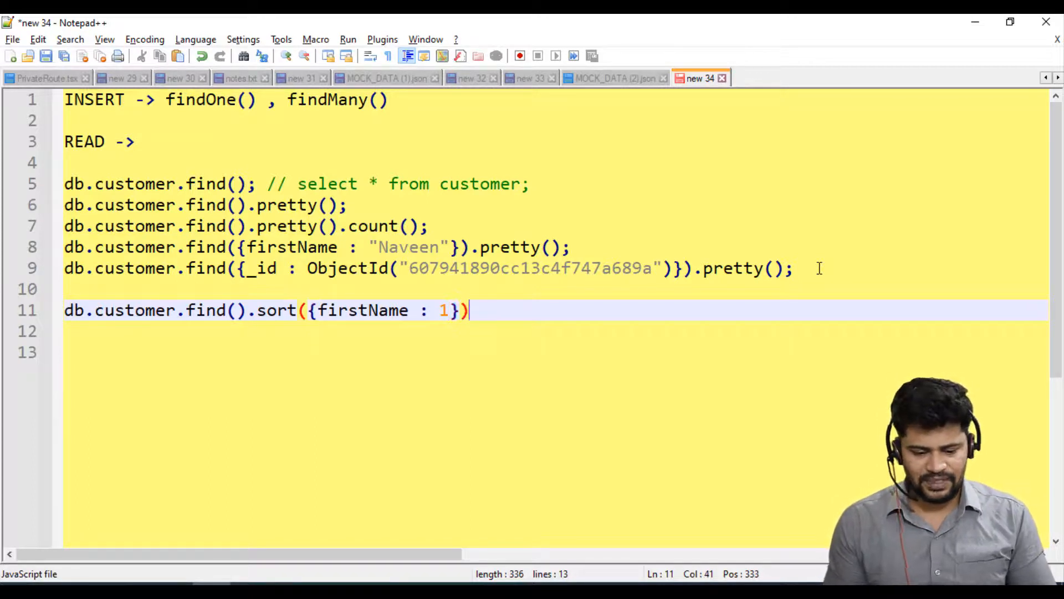
pyautogui.write('.pretty();')
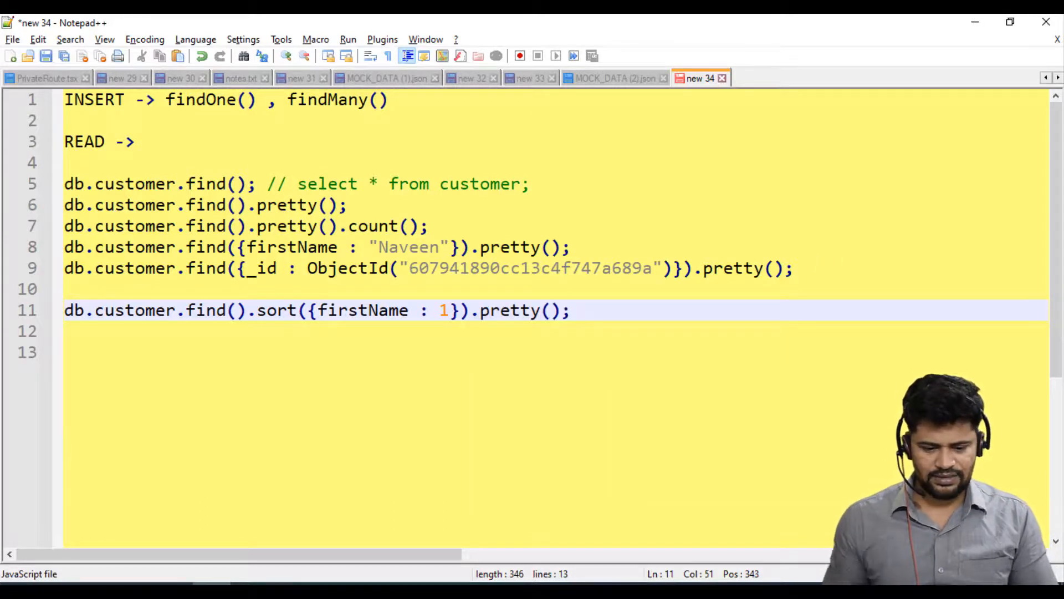
pyautogui.click(574, 311)
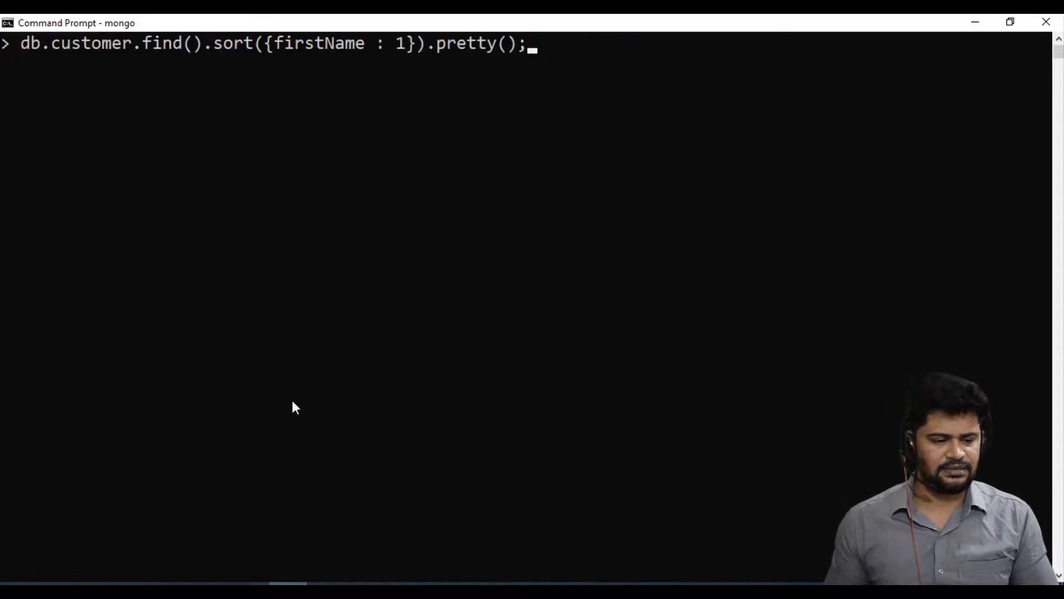
# - Run the firstName-sorted query and look through the alphabetical customer output
pyautogui.press('enter')
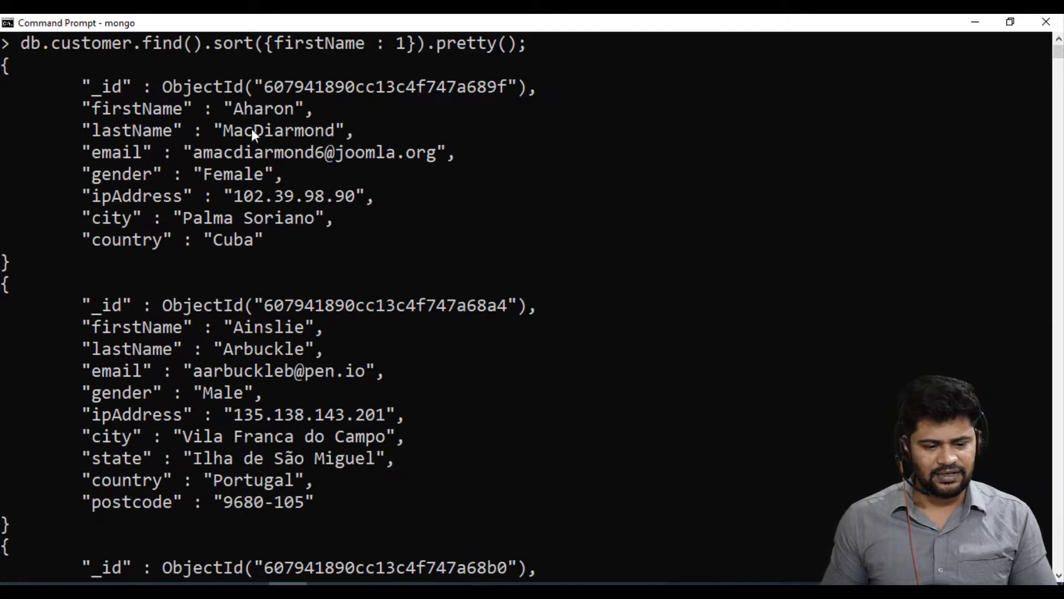
pyautogui.scroll(-3)
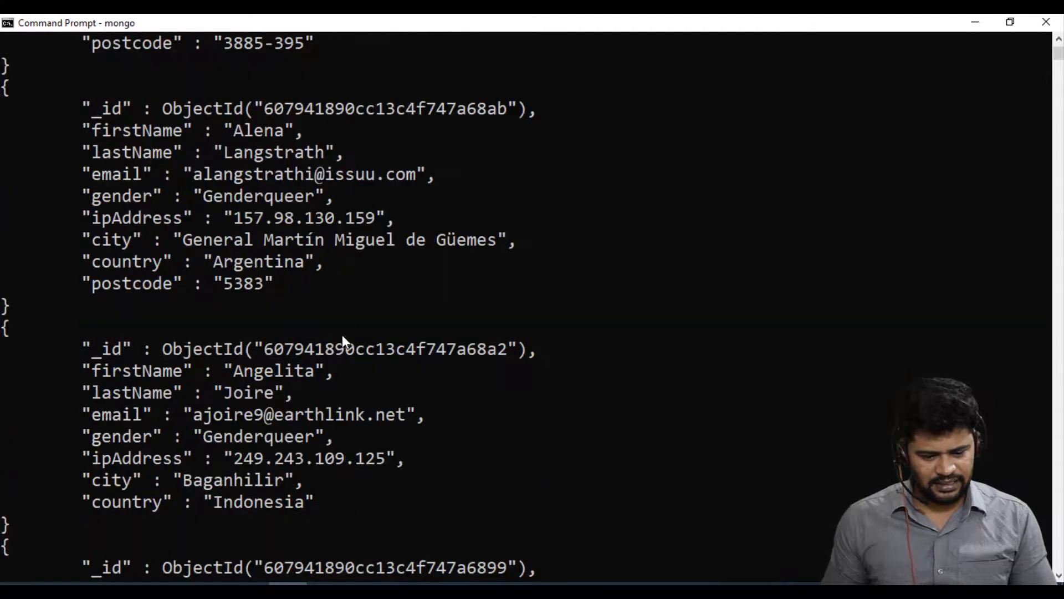
pyautogui.scroll(-3)
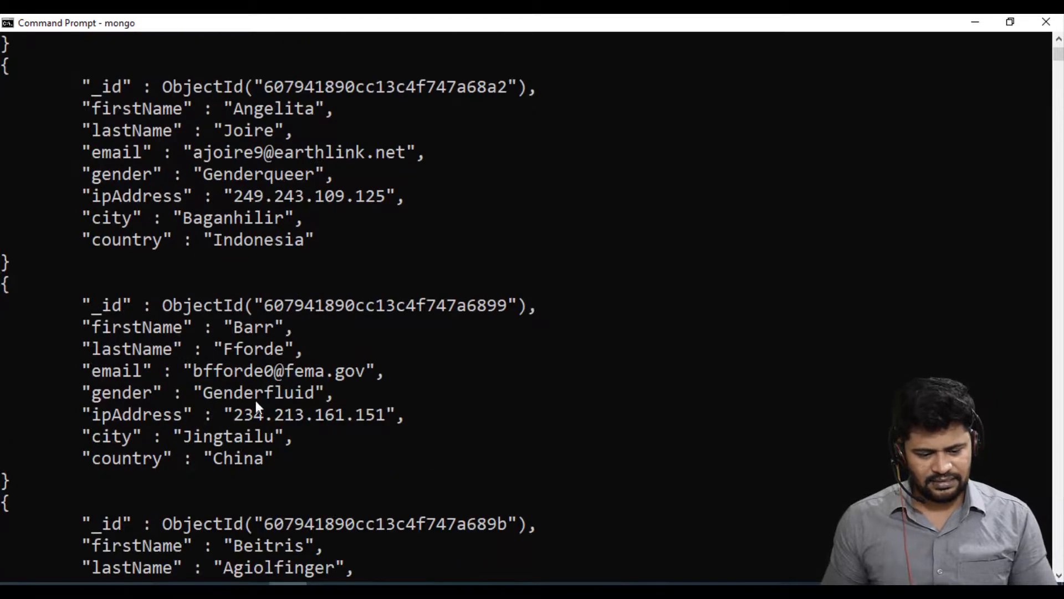
pyautogui.scroll(-3)
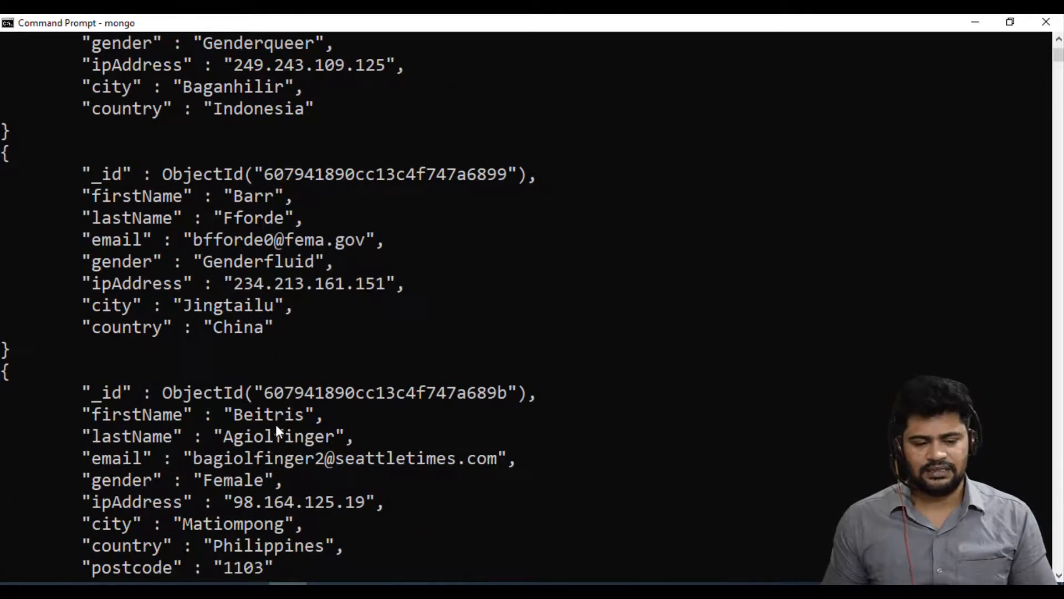
pyautogui.scroll(-3)
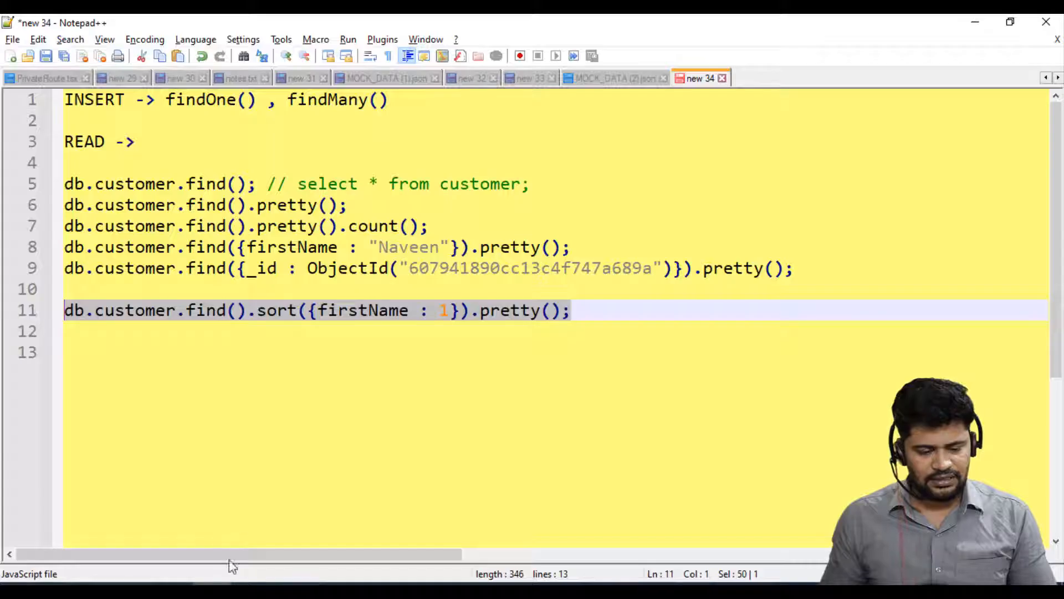
# - Note the sorted query with .limit(5) added before pretty() and copy the line
pyautogui.click(279, 311)
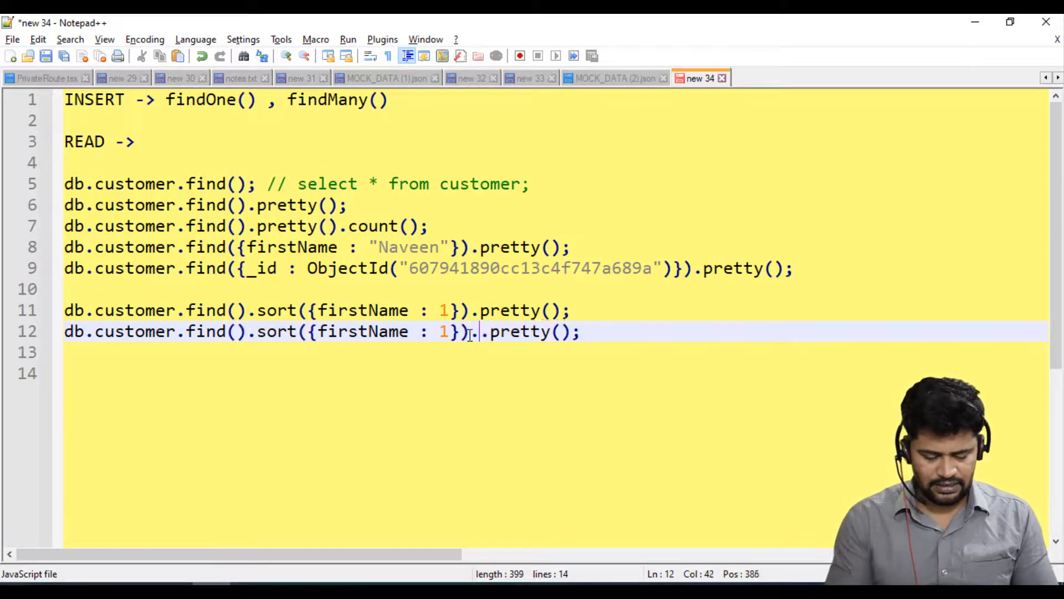
pyautogui.write('.limit()')
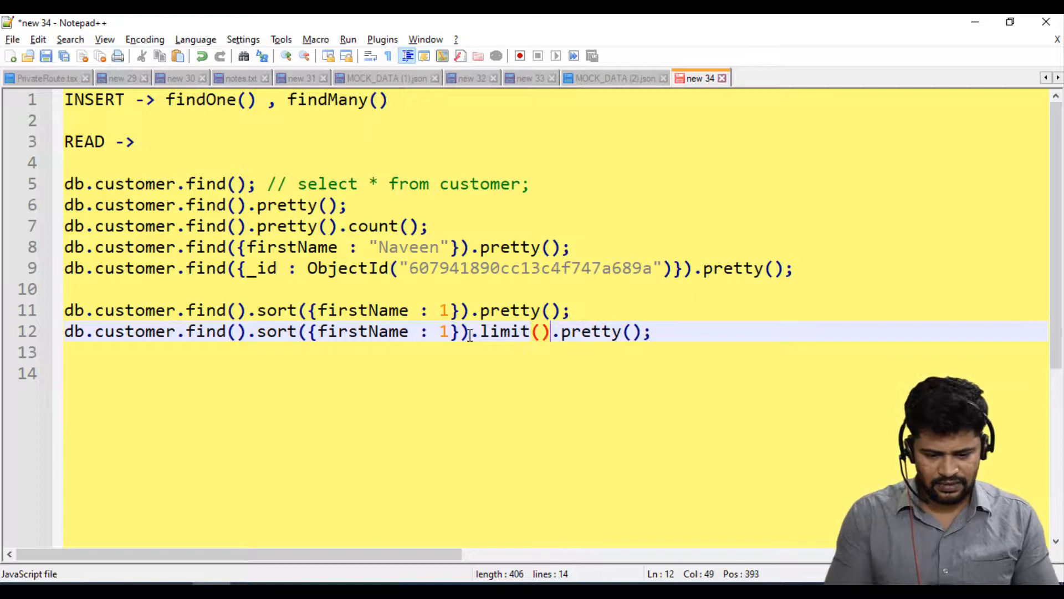
pyautogui.write('5')
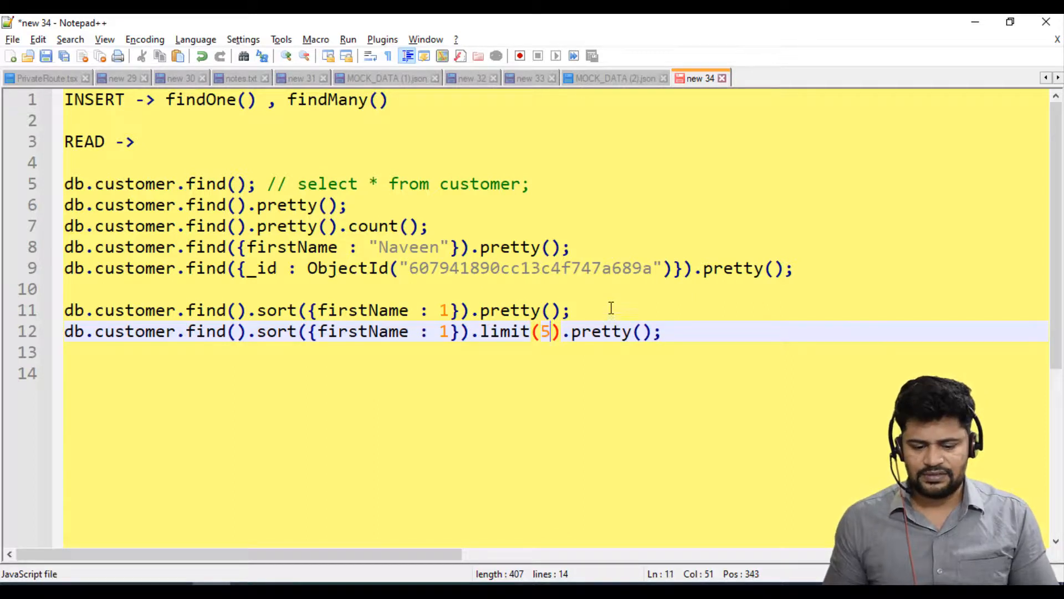
pyautogui.press('Enter')
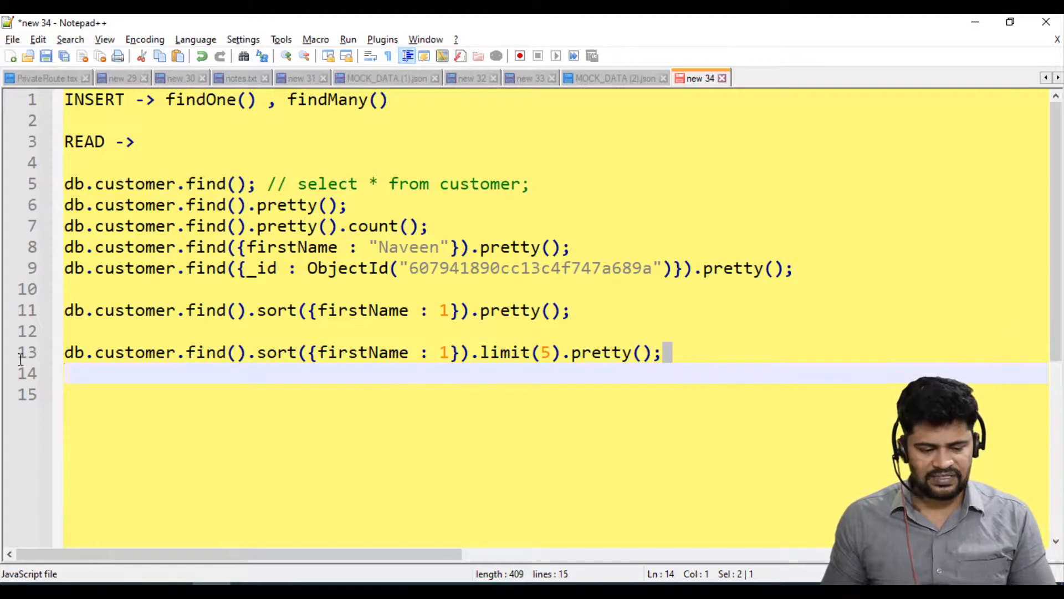
pyautogui.tripleClick(339, 352)
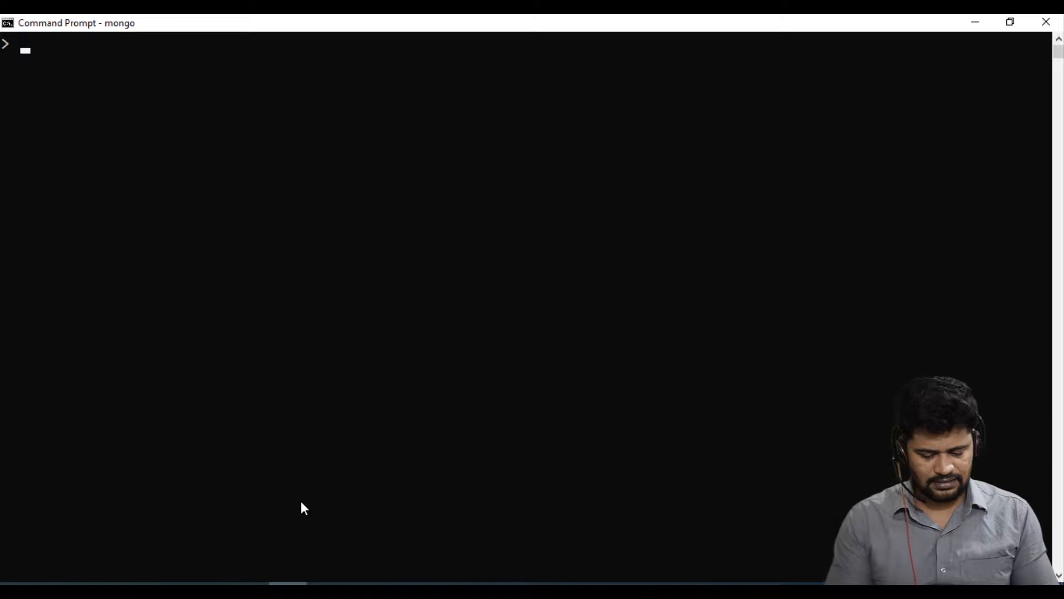
pyautogui.write('db.customer.find().sort({firstName : 1}).limit(5).pretty();')
pyautogui.write('cls')
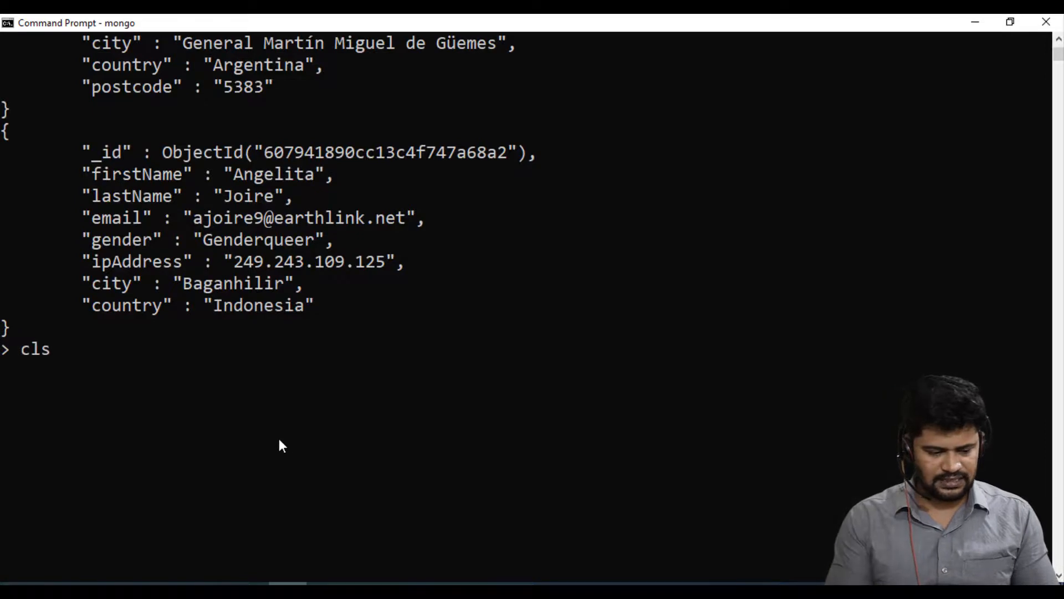
# - Run the limited sorted query in the cleared shell, returning Aharon and Ainslie
pyautogui.write('db.customer.find().sort({firstName : 1}).limit(2).pretty();')
pyautogui.press('Enter')
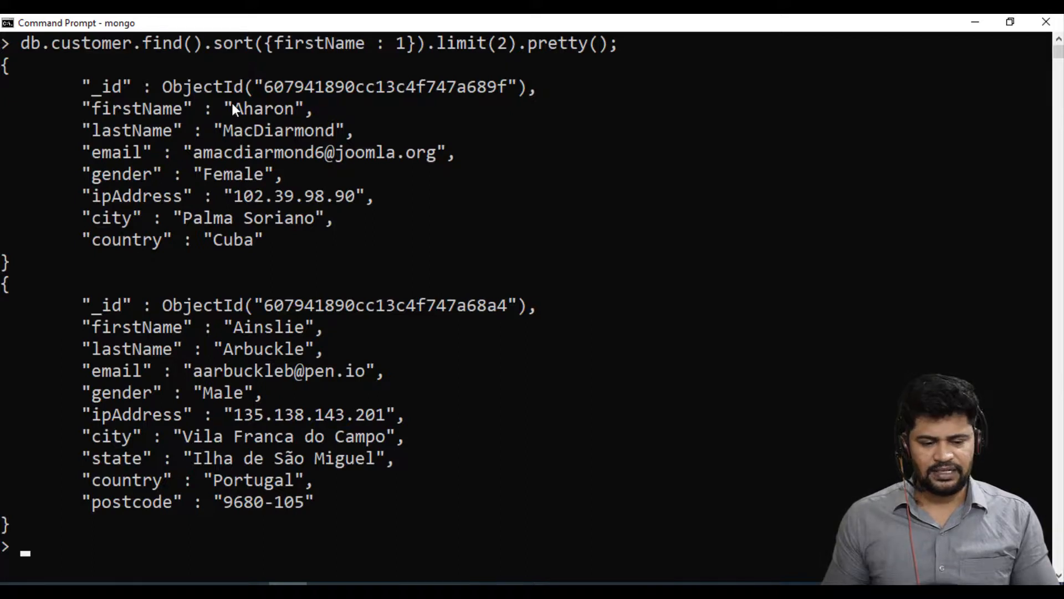
pyautogui.doubleClick(264, 108)
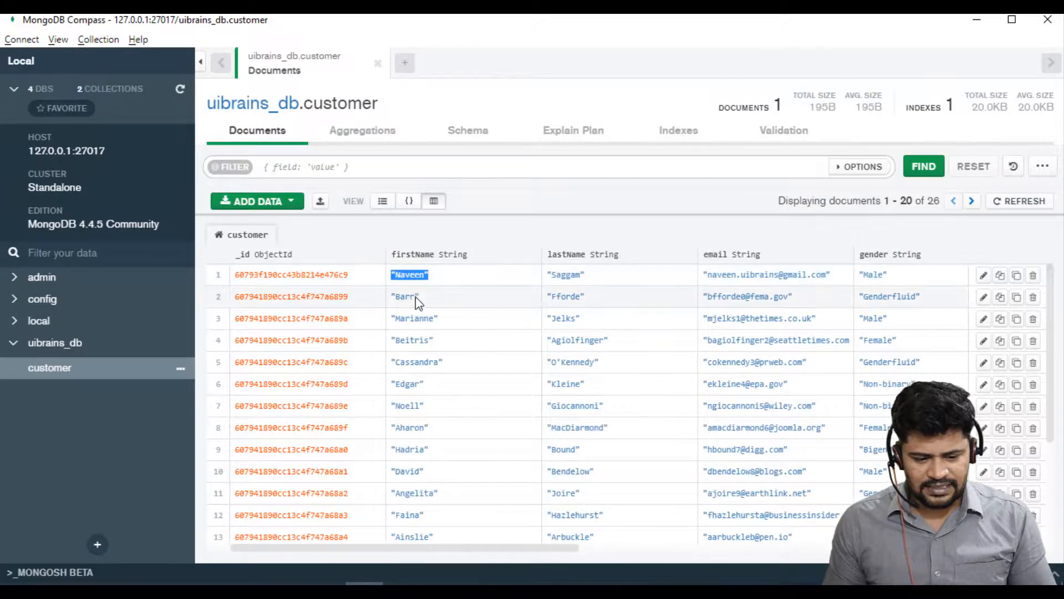
# - Check Barr's unsorted position in Compass, then note a find with only limit(2) and pretty()
pyautogui.doubleClick(406, 296)
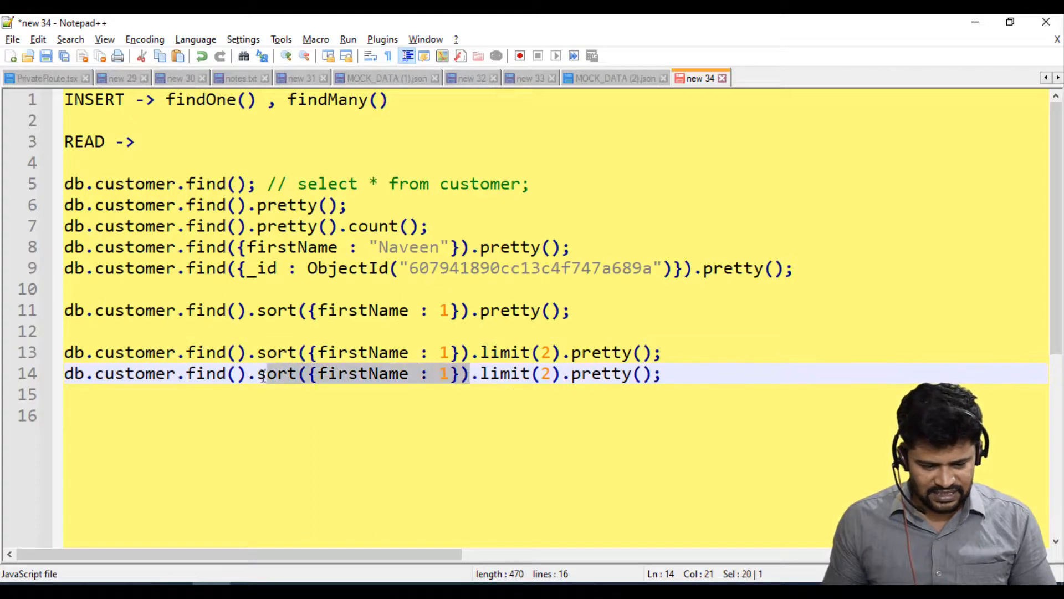
pyautogui.press('Delete')
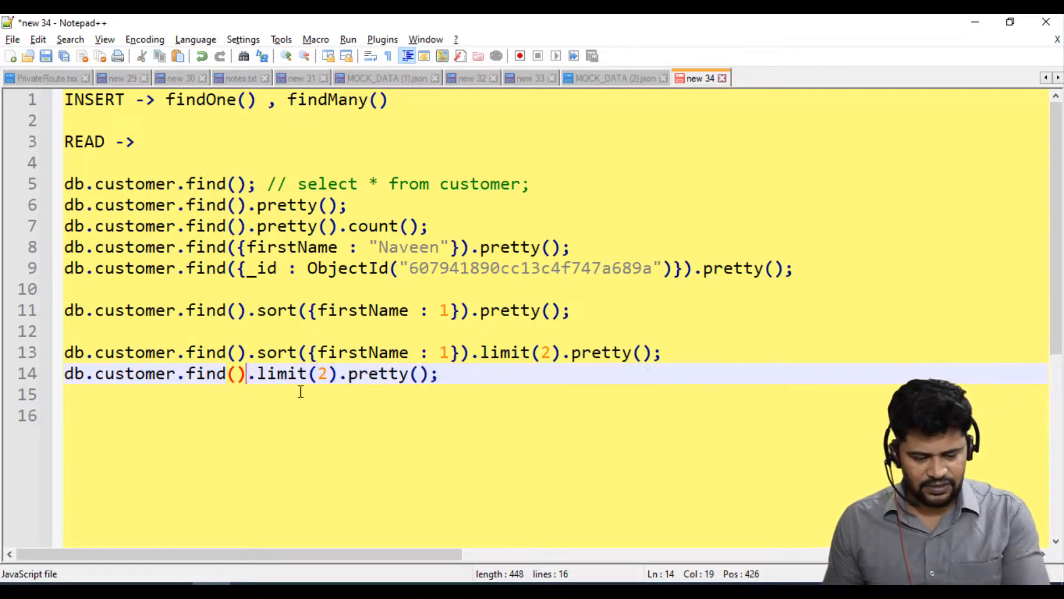
pyautogui.press('Enter')
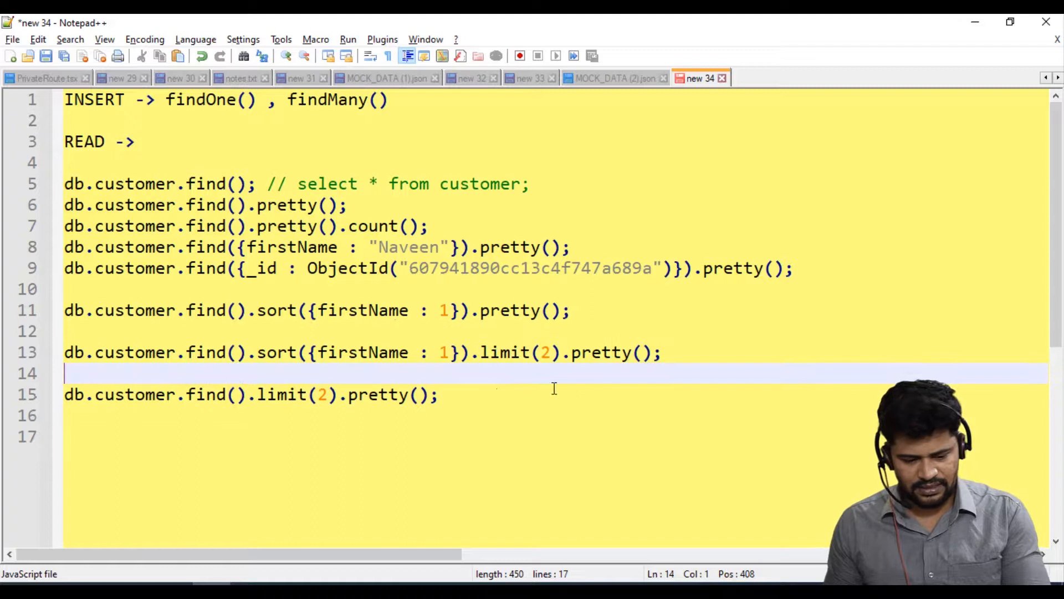